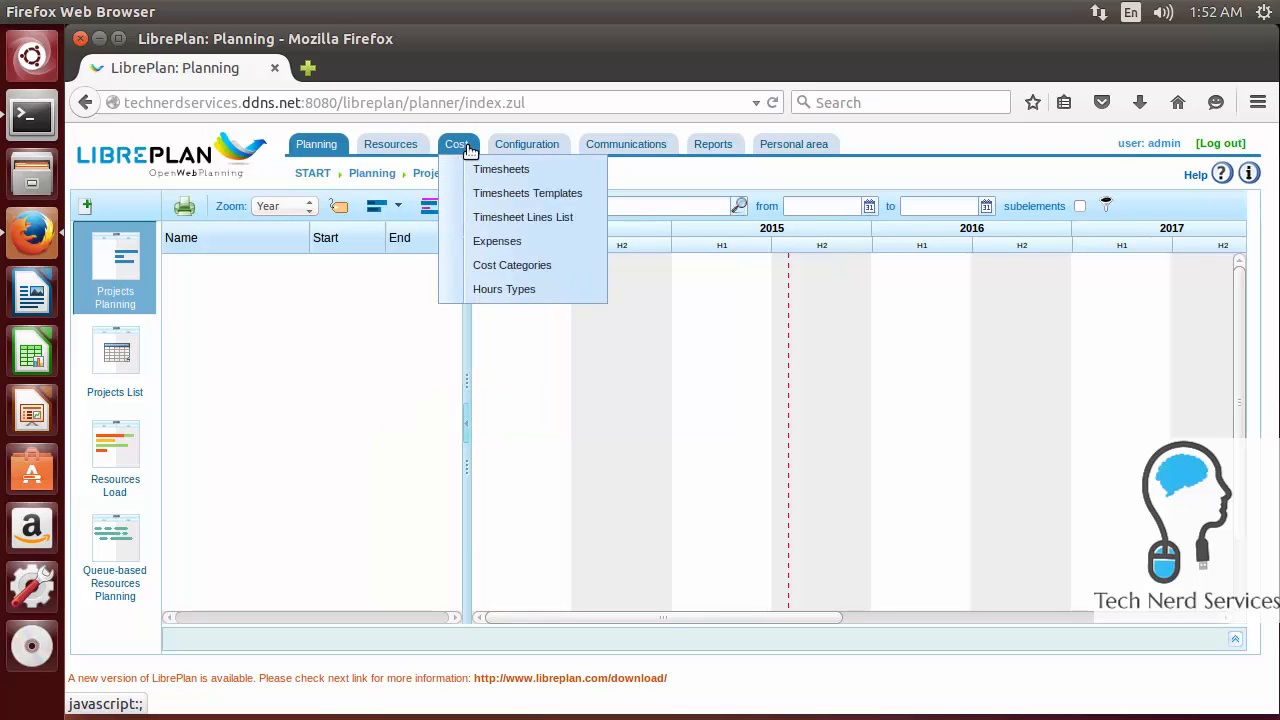
# - Look over the home page's configuration, communications and reports sections
pyautogui.click(527, 143)
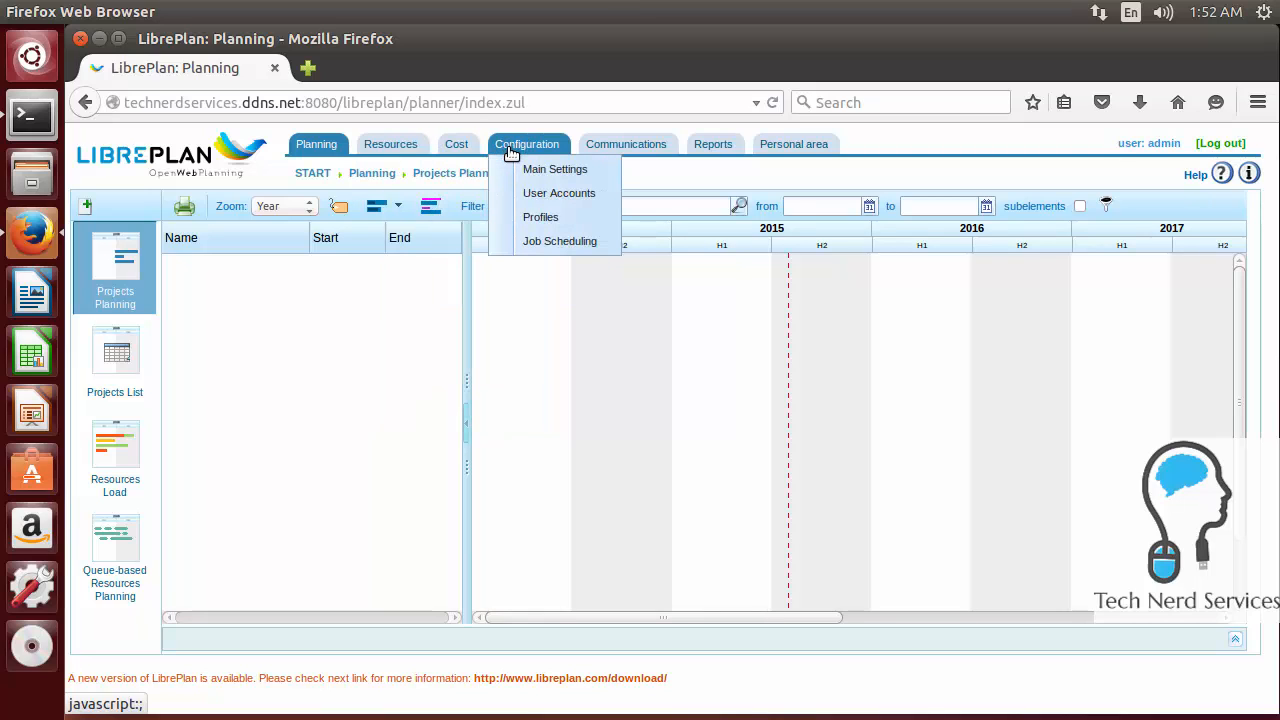
pyautogui.click(626, 143)
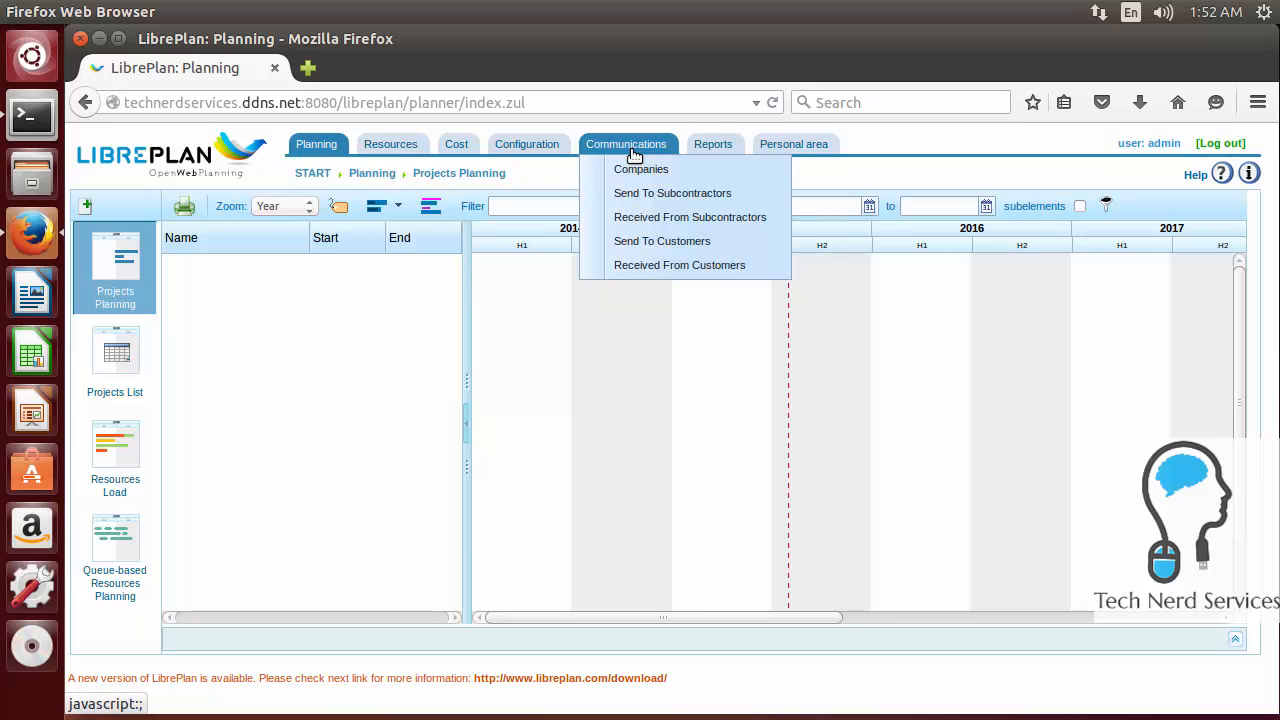
pyautogui.click(713, 143)
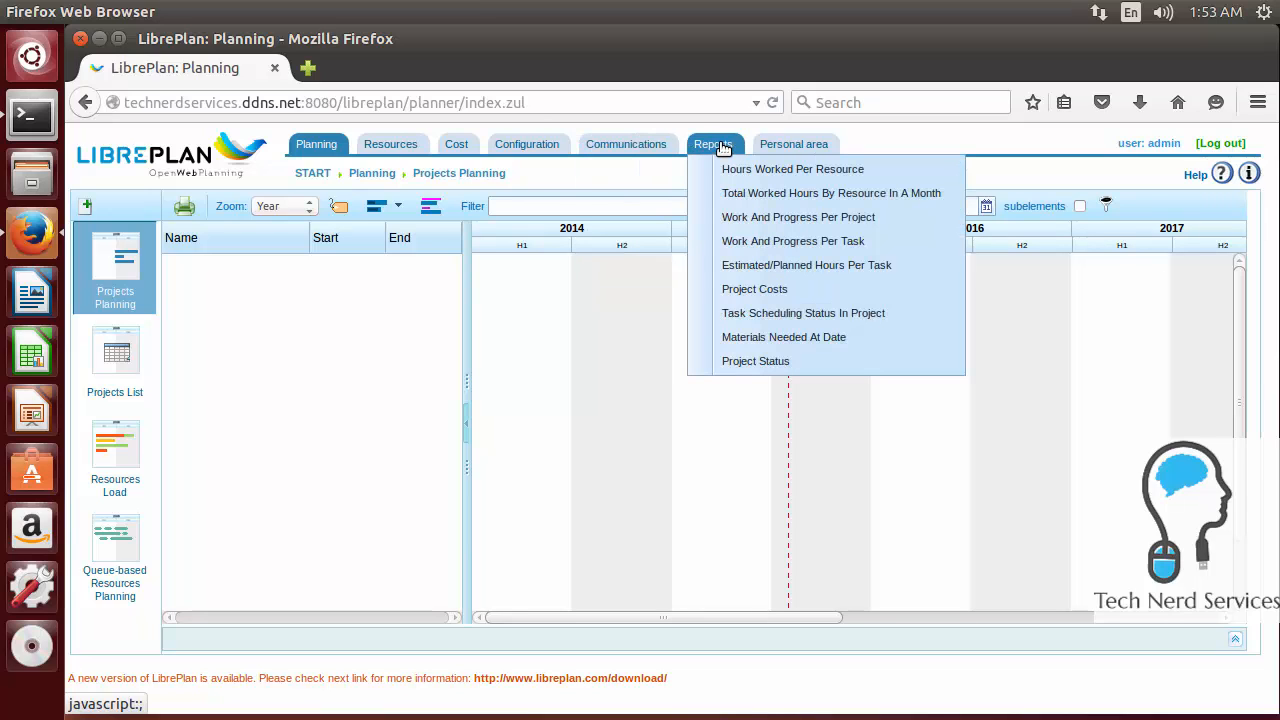
pyautogui.moveTo(750, 150)
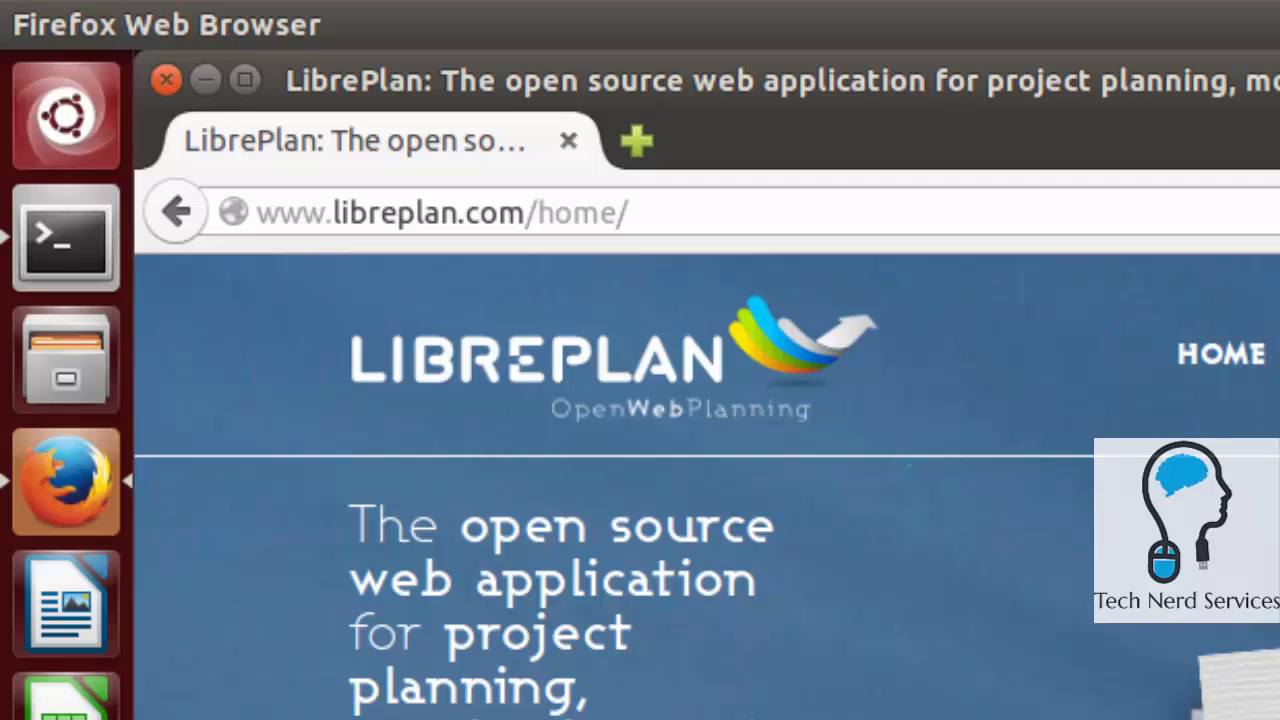
pyautogui.moveTo(779, 598)
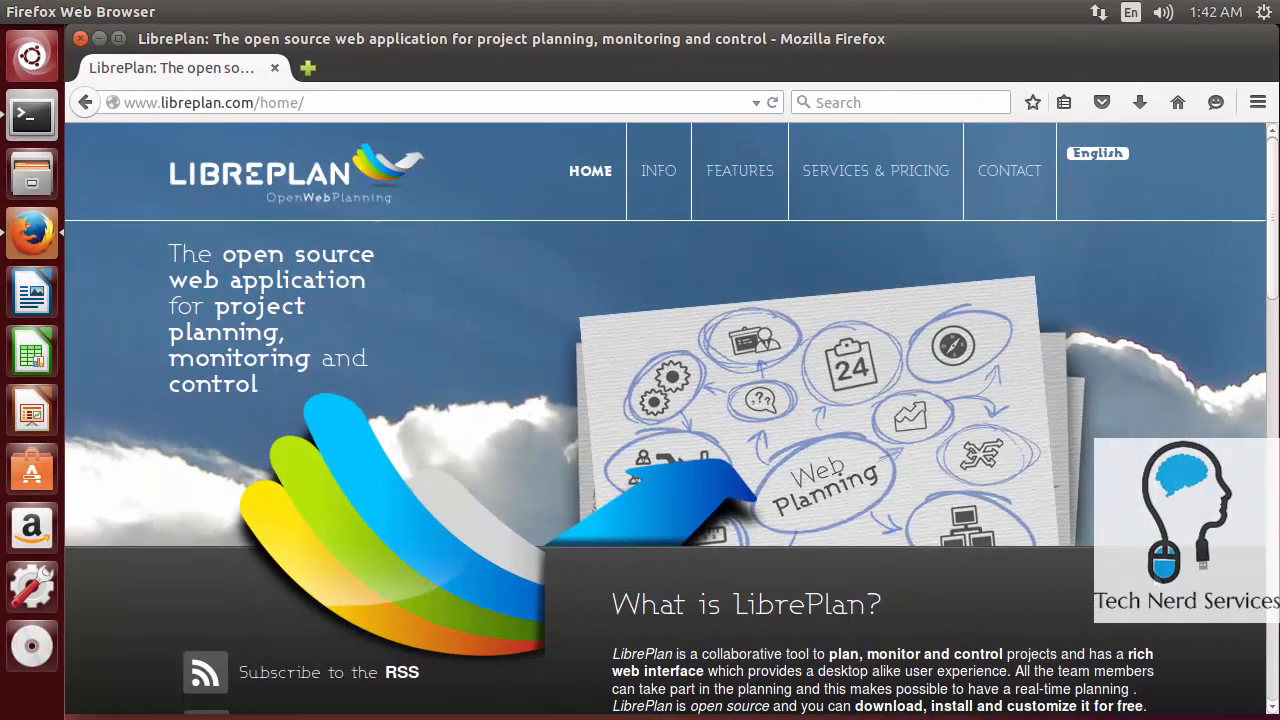
pyautogui.scroll(-3)
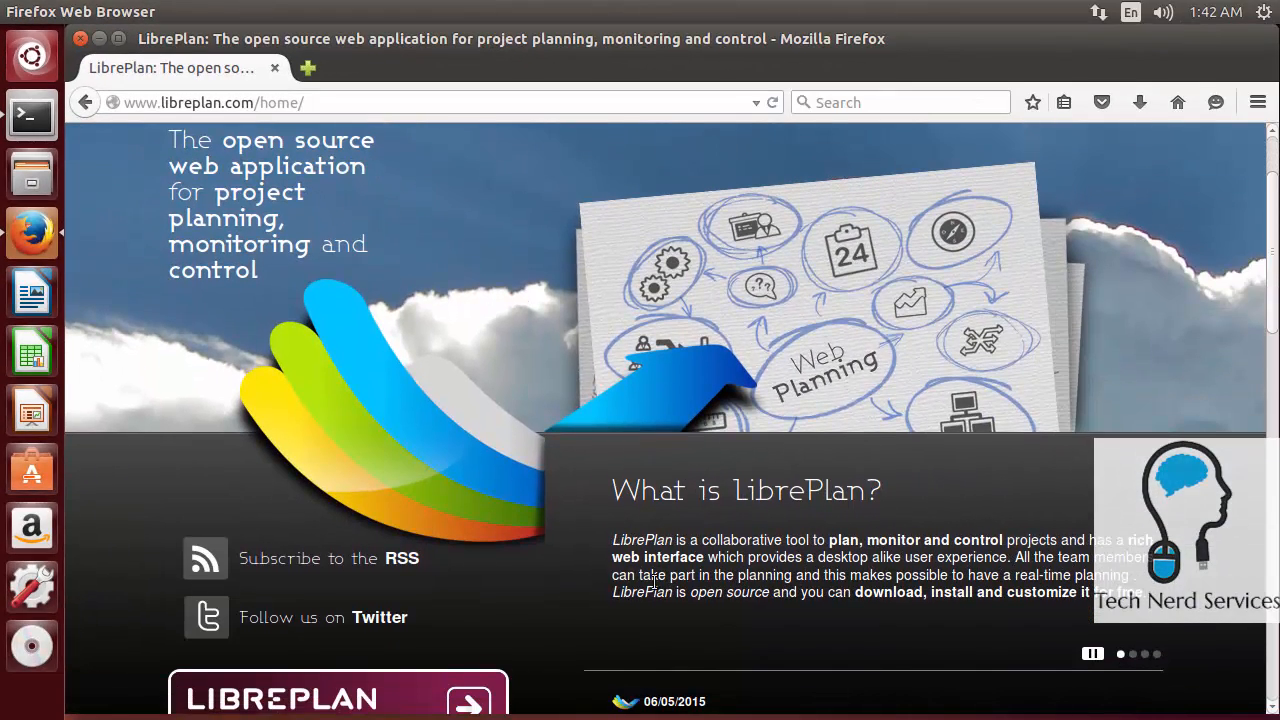
pyautogui.moveTo(912, 635)
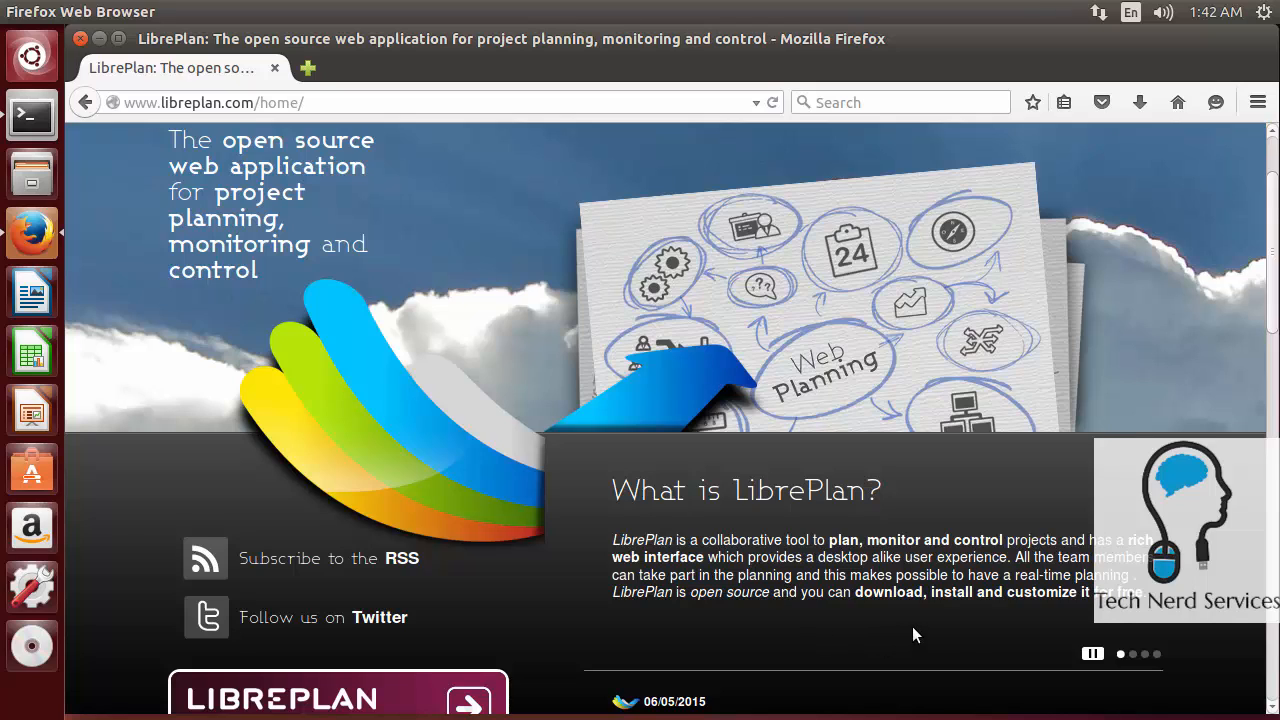
pyautogui.moveTo(1106, 617)
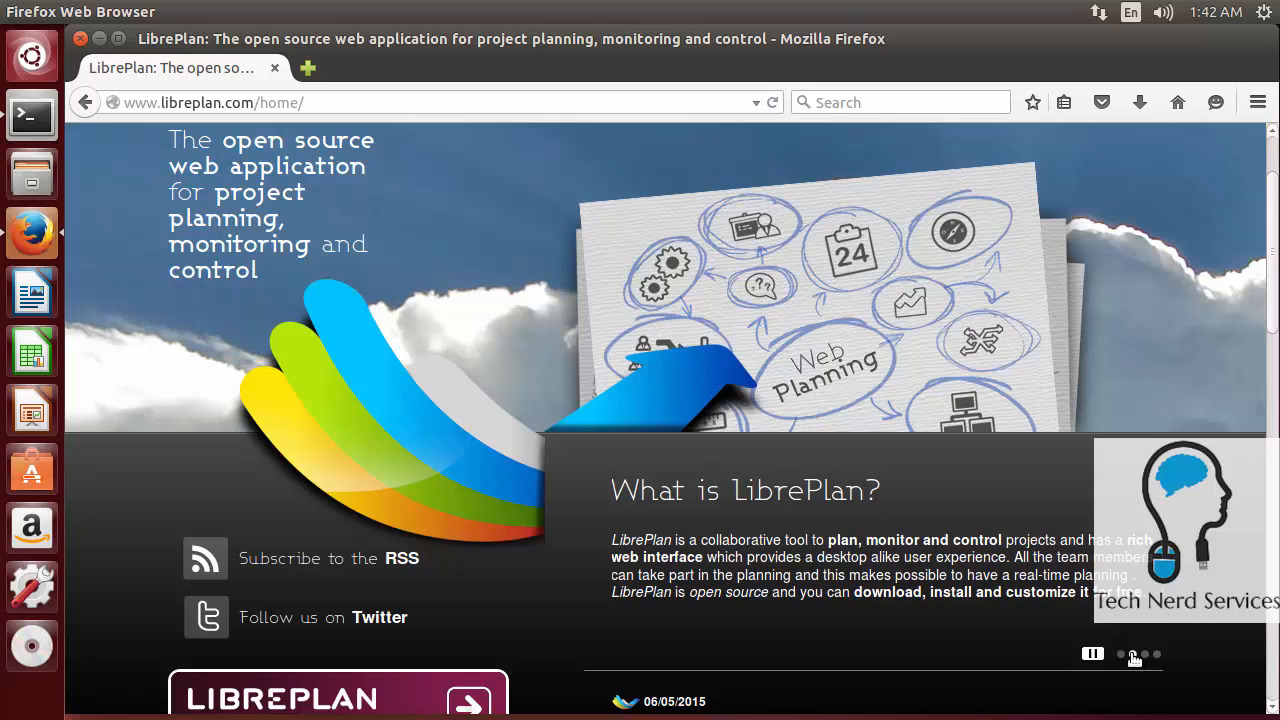
# - Advance the home page slideshow to Join the community and scroll down to the footer
pyautogui.click(1133, 654)
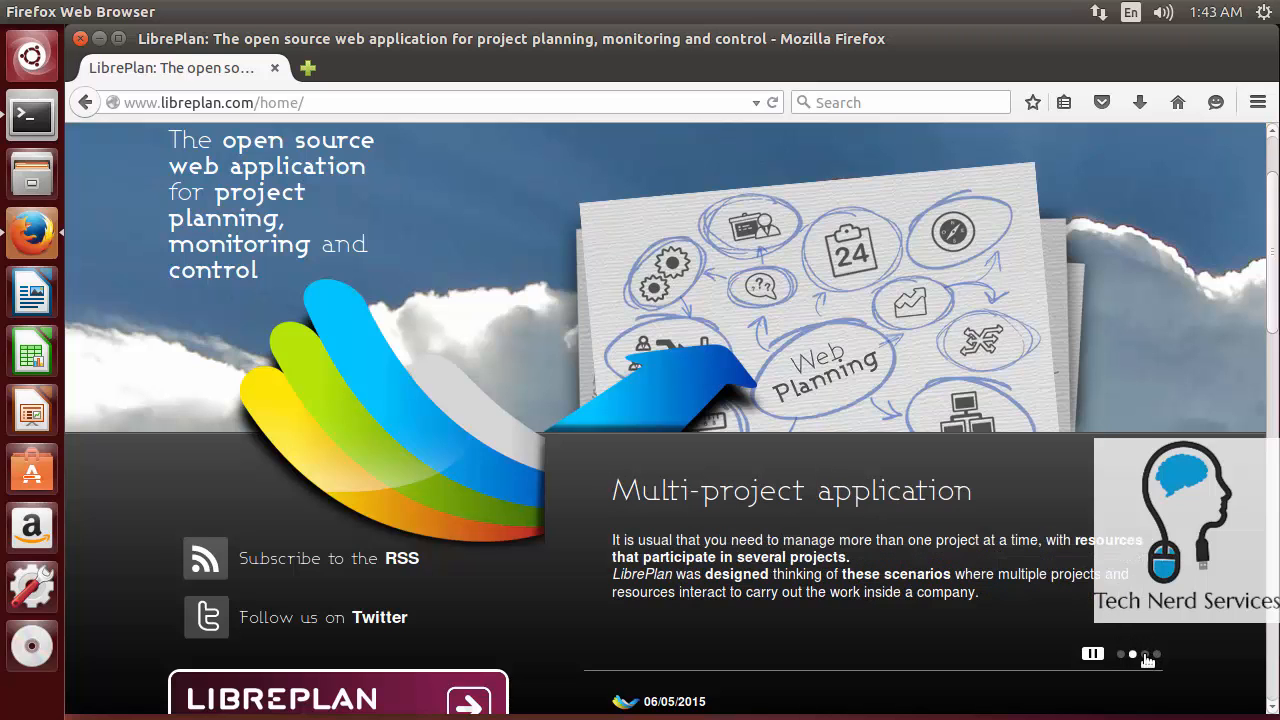
pyautogui.click(1145, 654)
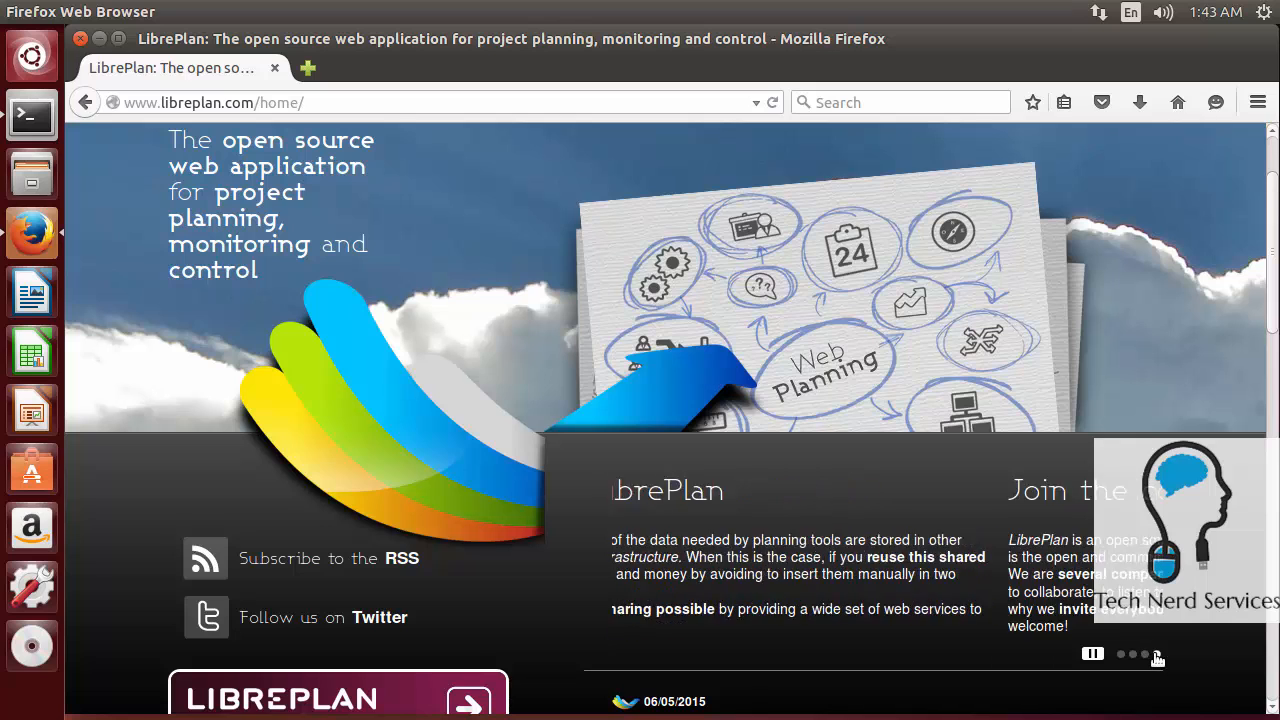
pyautogui.scroll(-3)
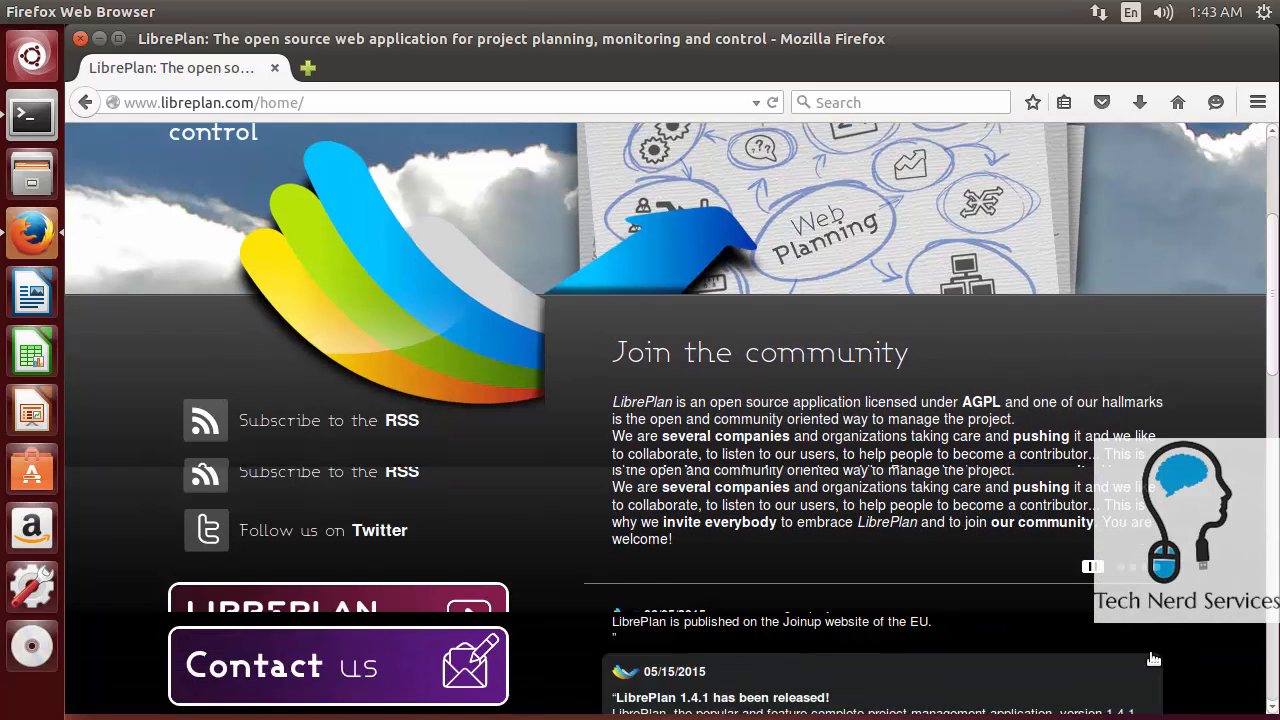
pyautogui.scroll(-3)
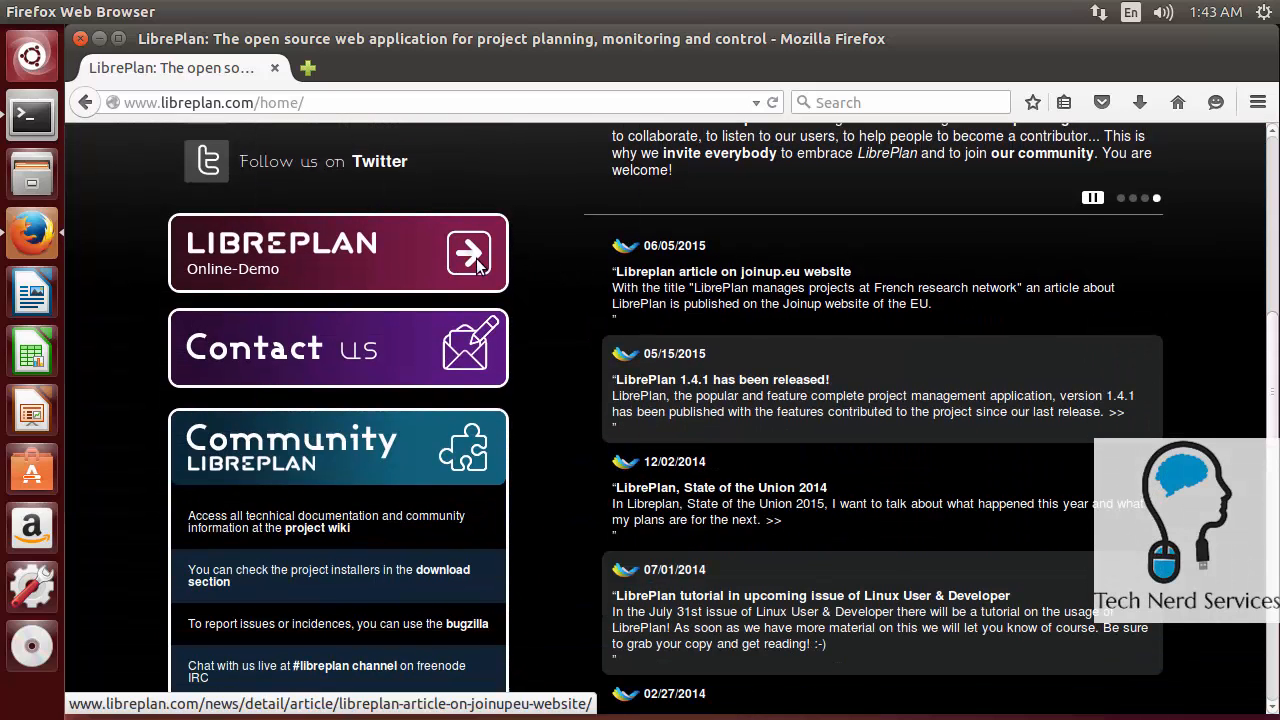
pyautogui.scroll(-3)
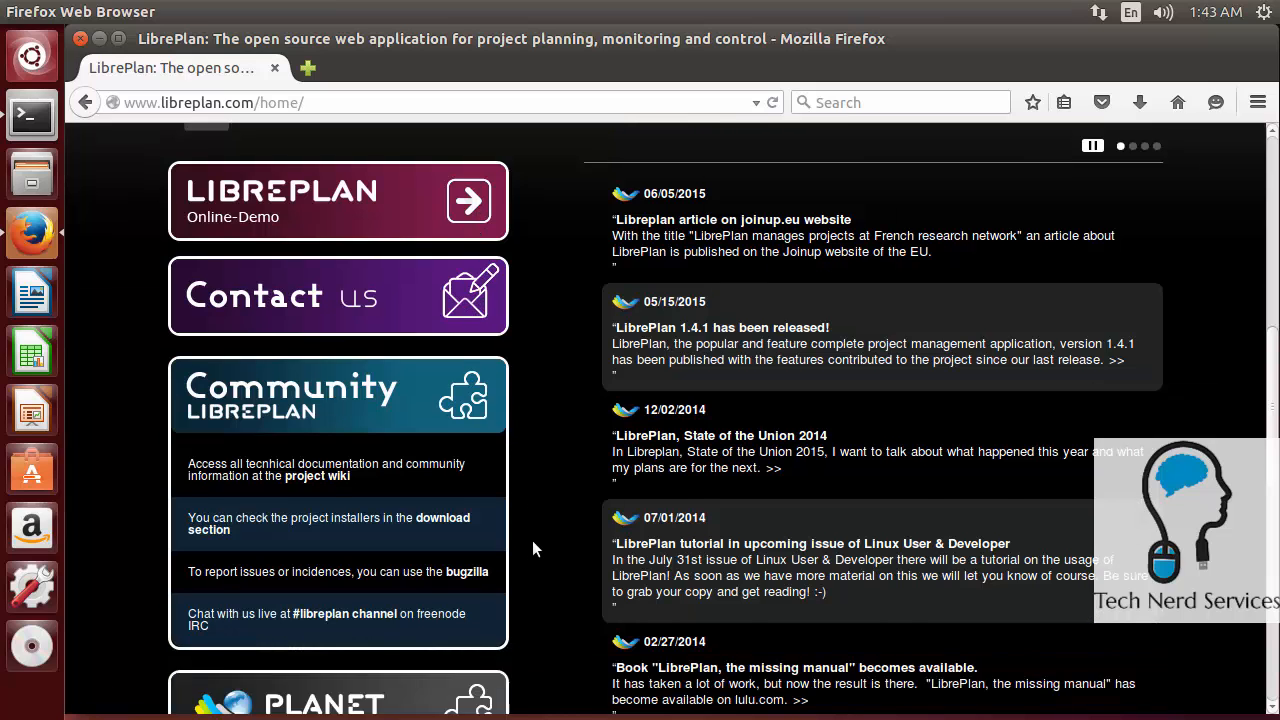
pyautogui.scroll(-3)
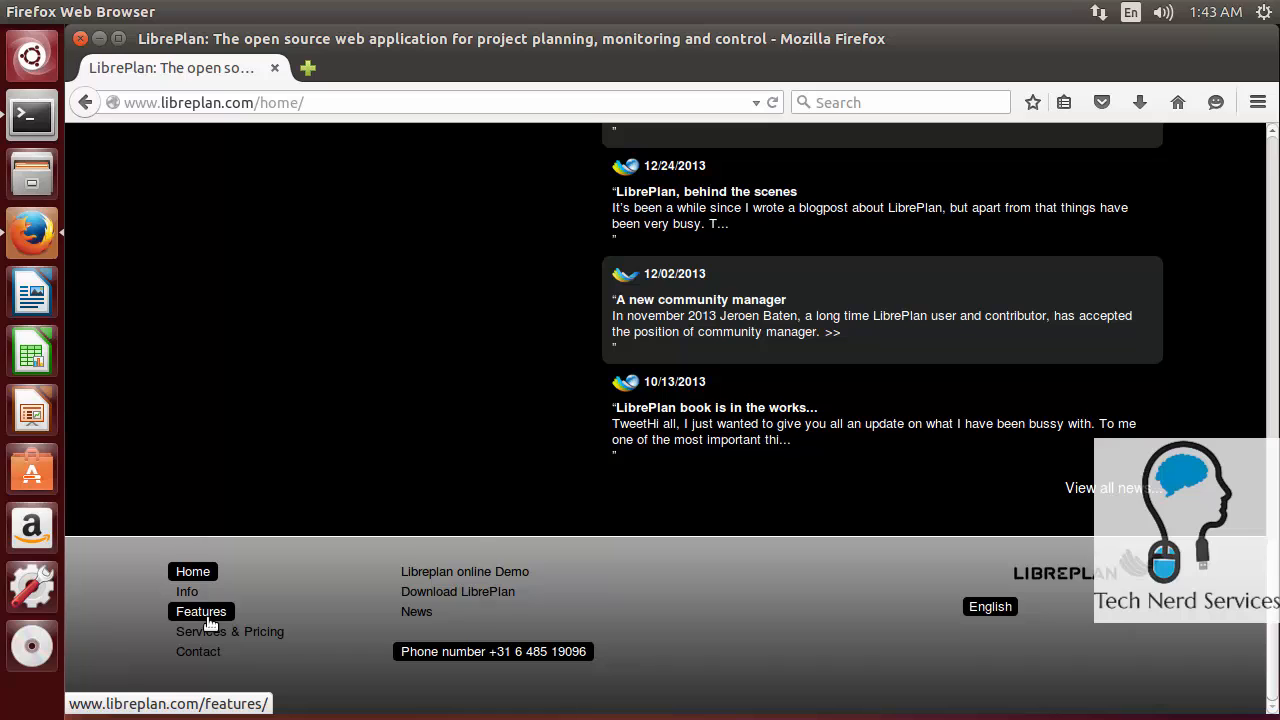
# - Open the footer Features link in a new tab and read down its feature sections
pyautogui.rightClick(201, 611)
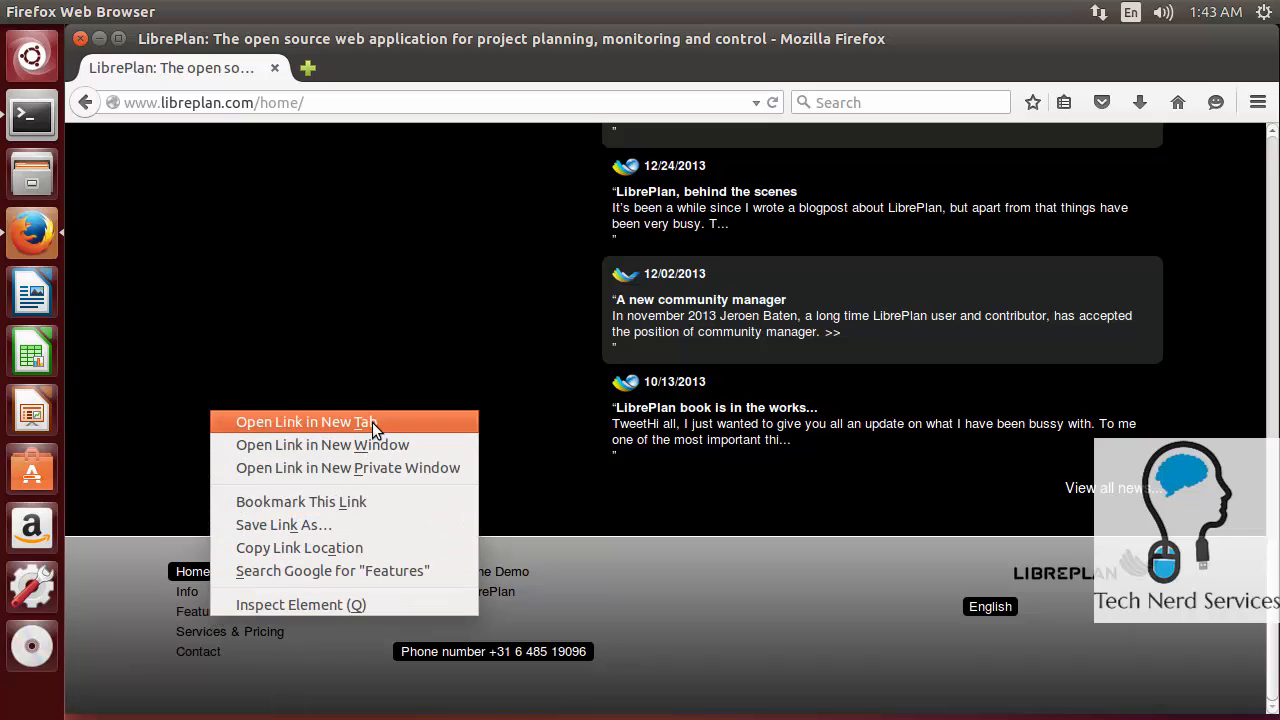
pyautogui.click(305, 421)
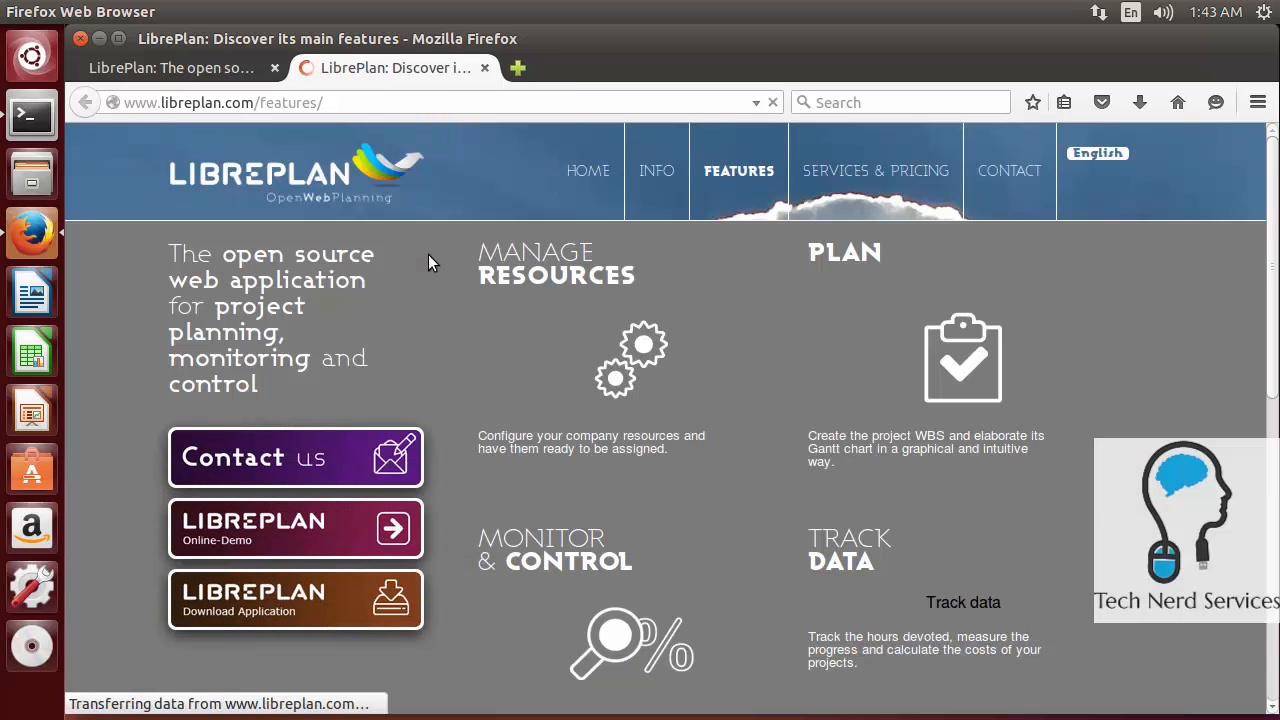
pyautogui.moveTo(578, 455)
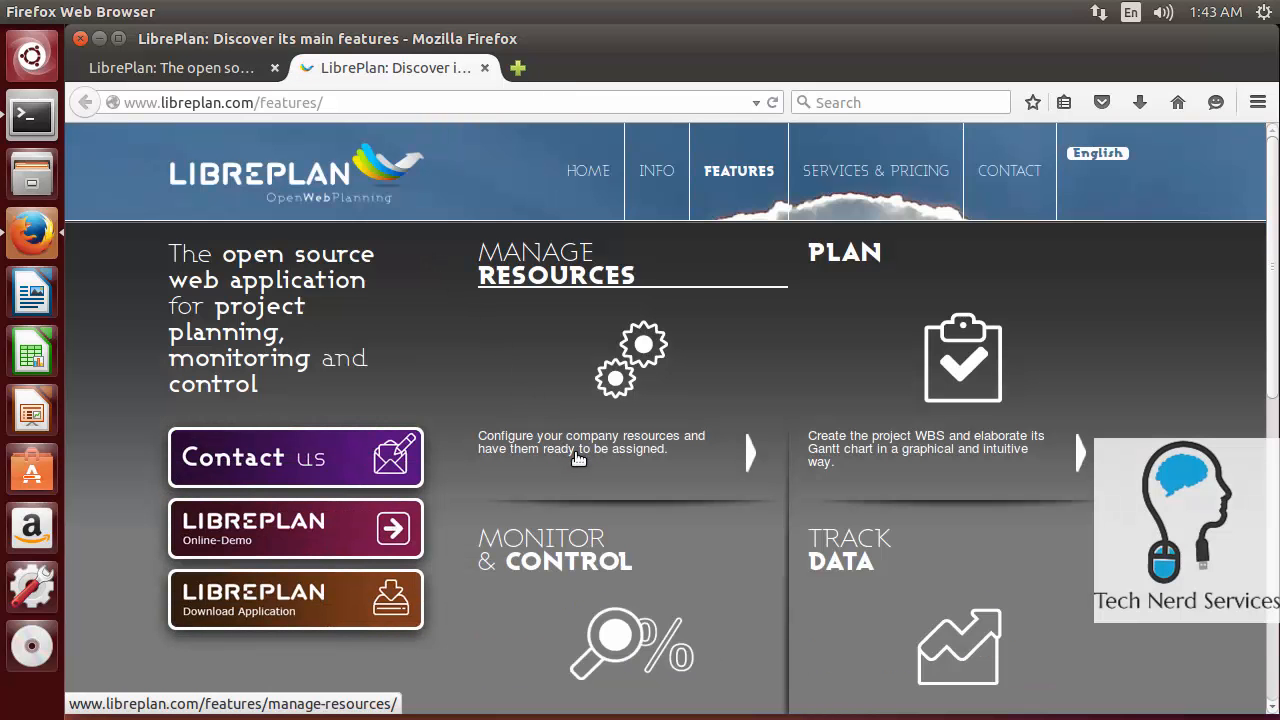
pyautogui.moveTo(975, 640)
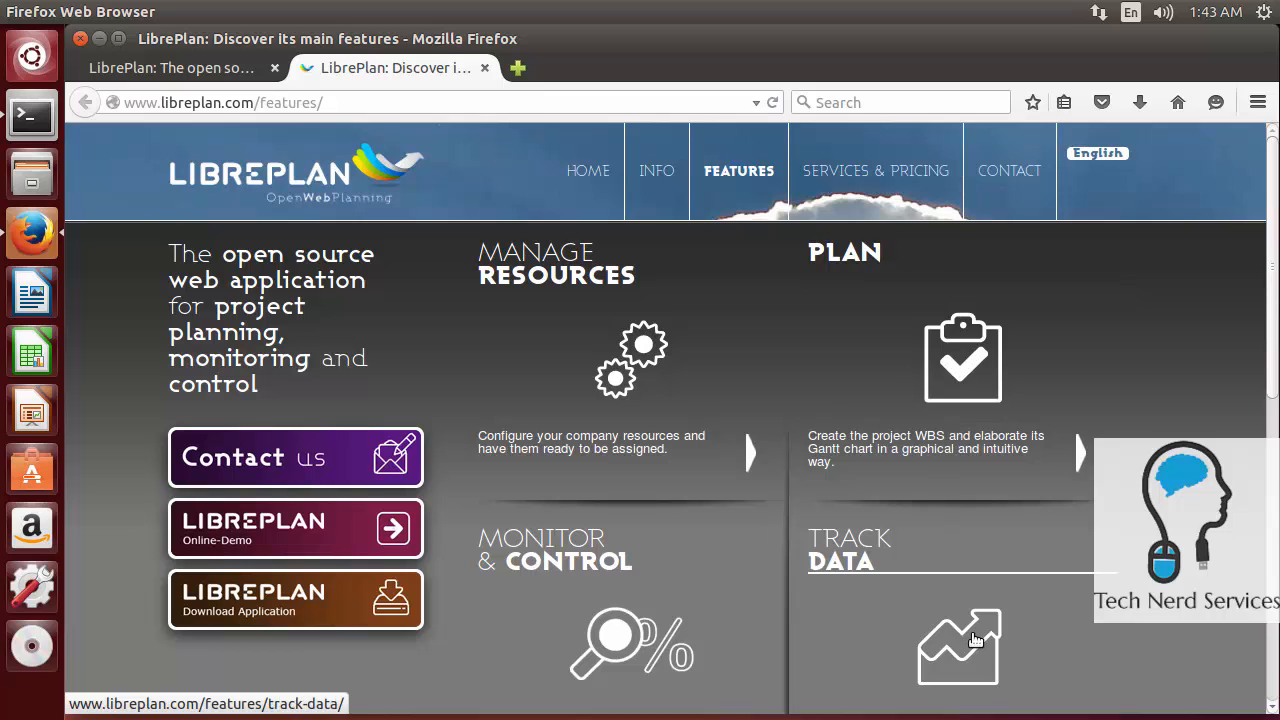
pyautogui.scroll(-3)
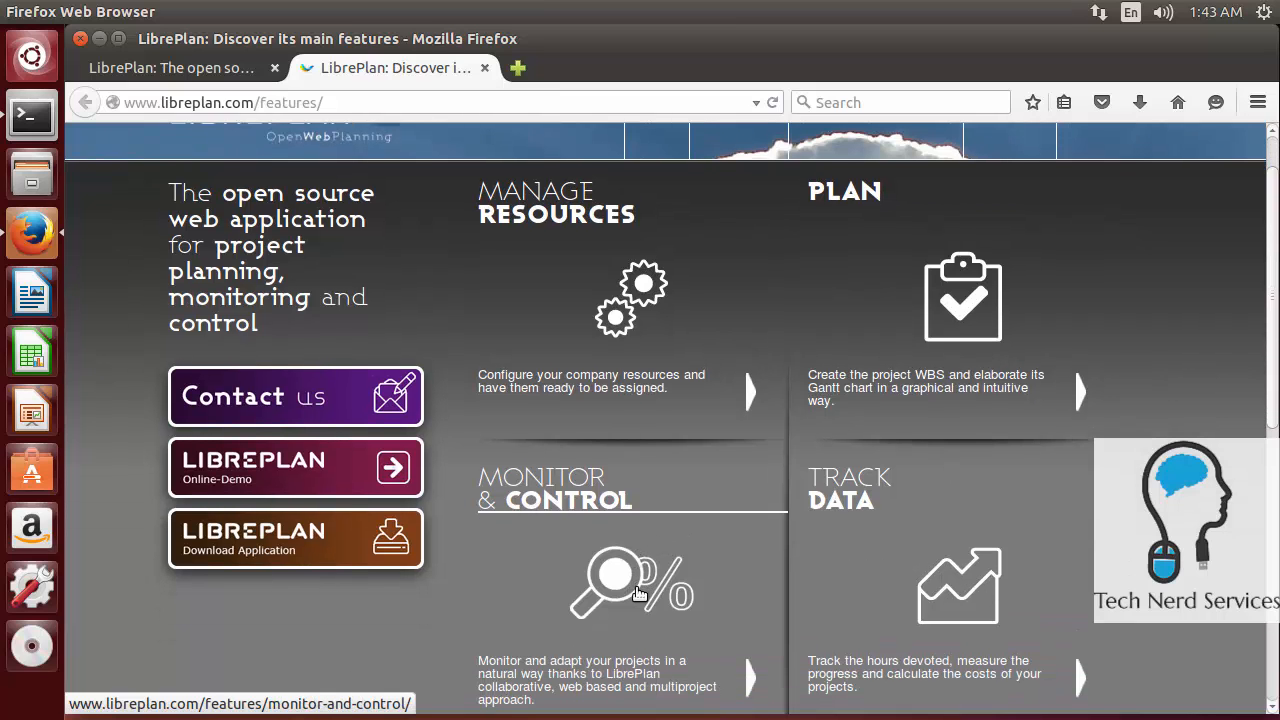
pyautogui.scroll(-3)
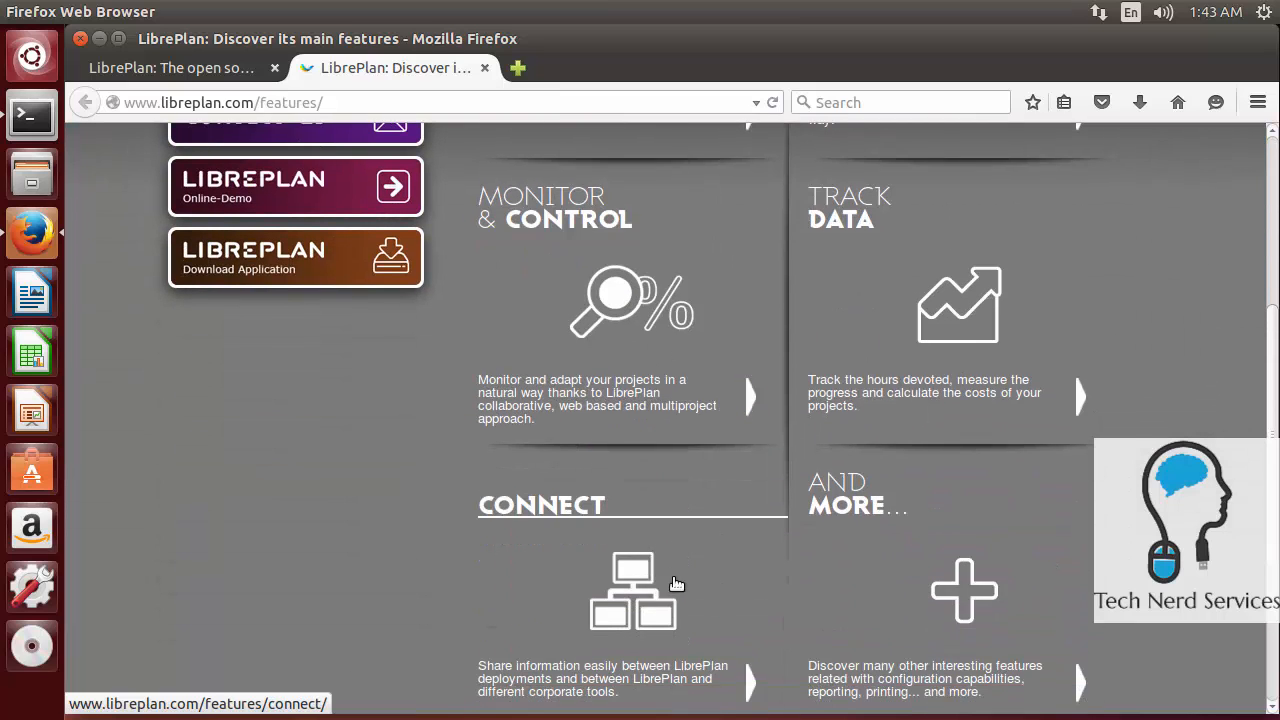
pyautogui.moveTo(845, 580)
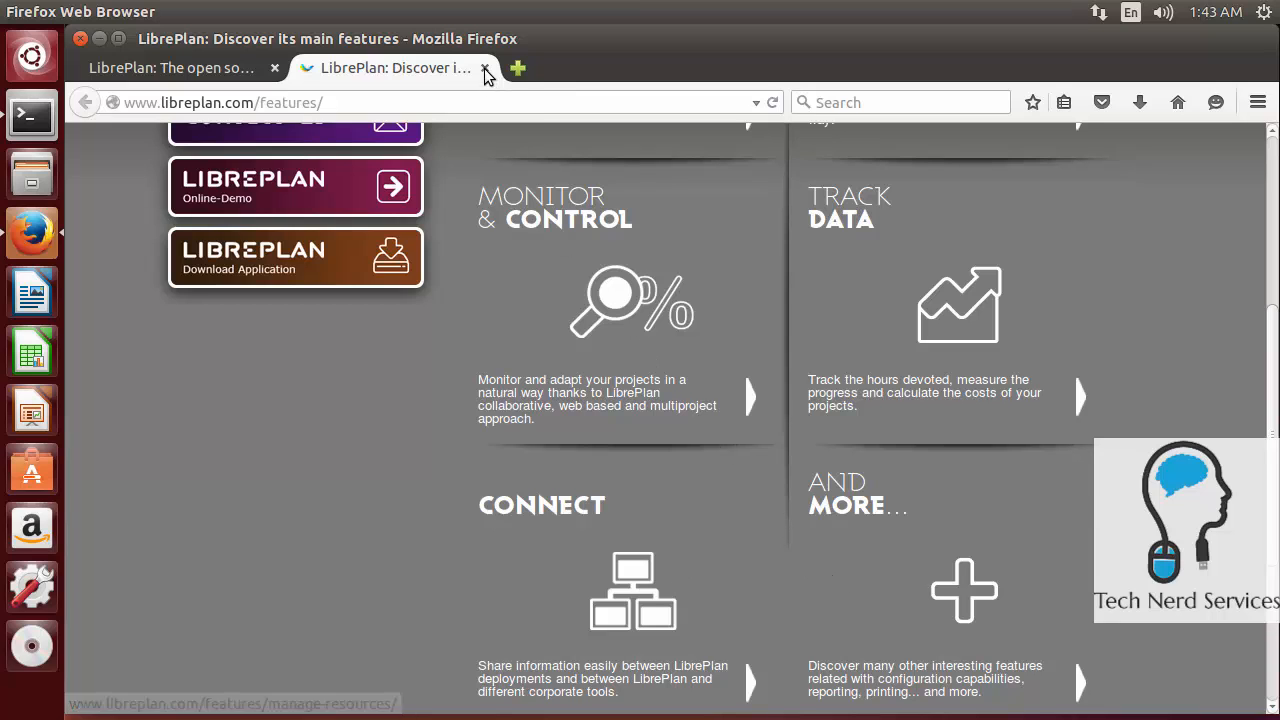
# - Close the Features tab and scroll back up the LibrePlan home page
pyautogui.click(484, 68)
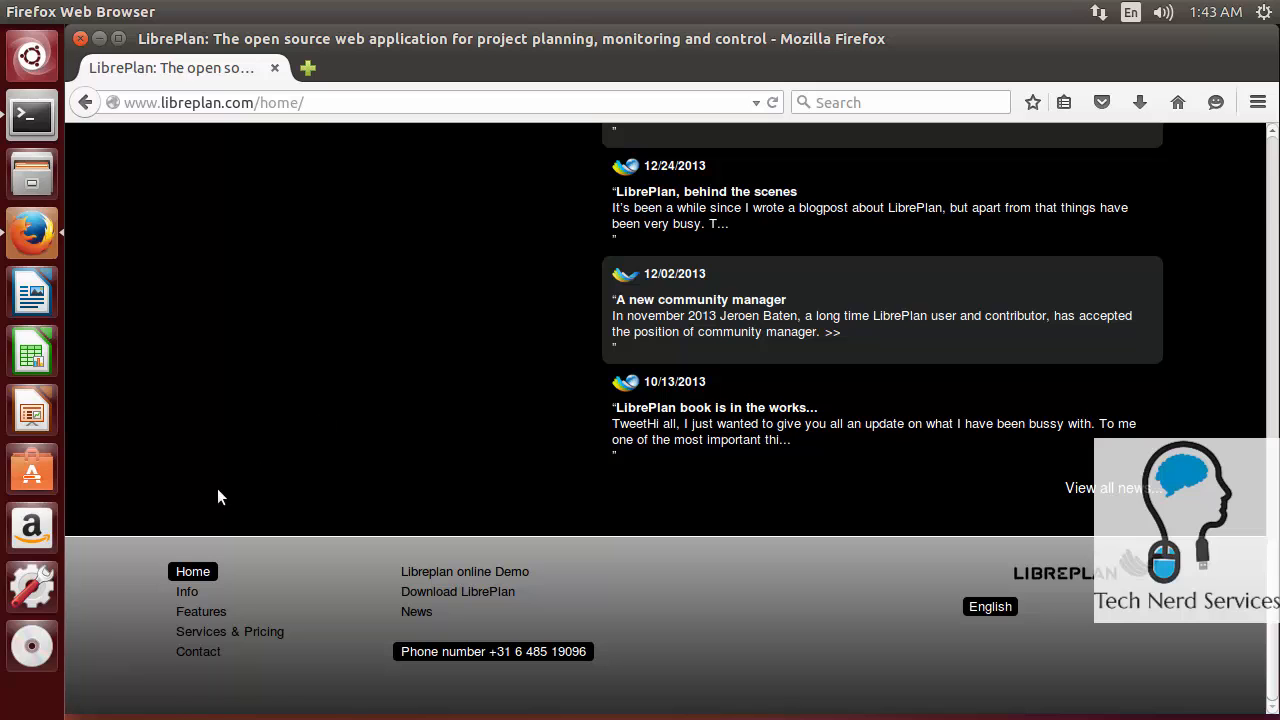
pyautogui.moveTo(458, 591)
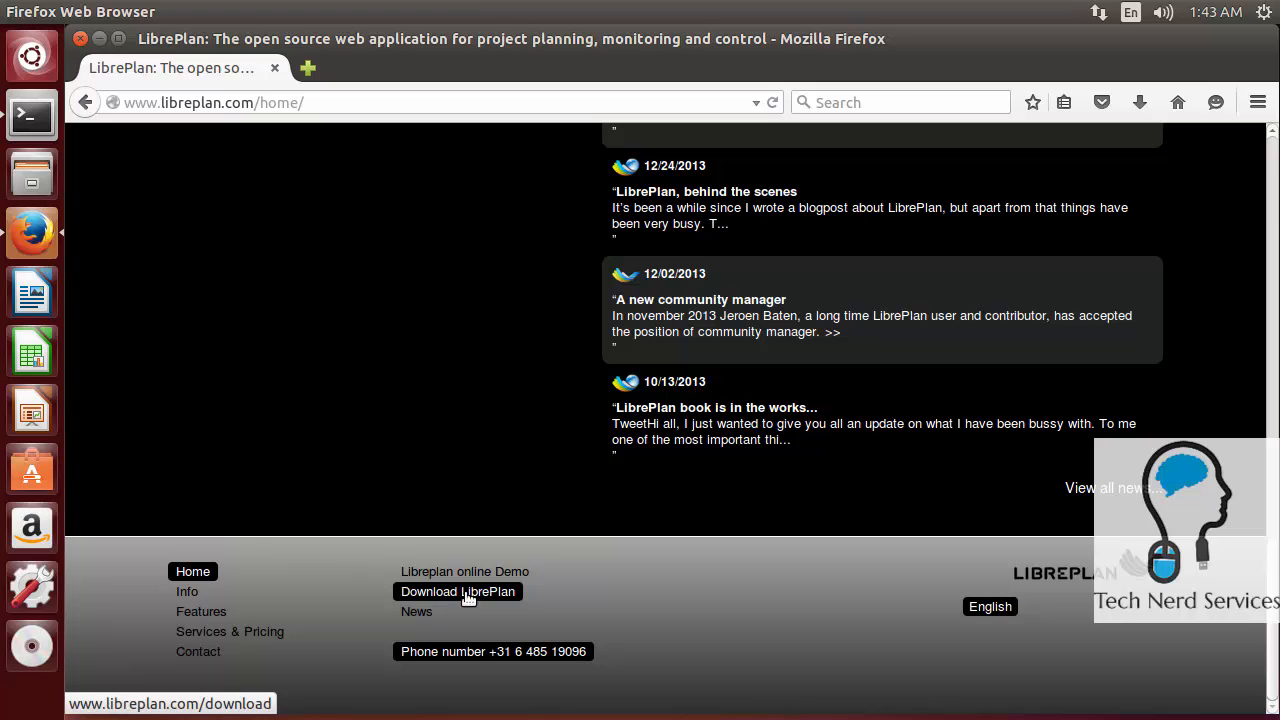
pyautogui.scroll(3)
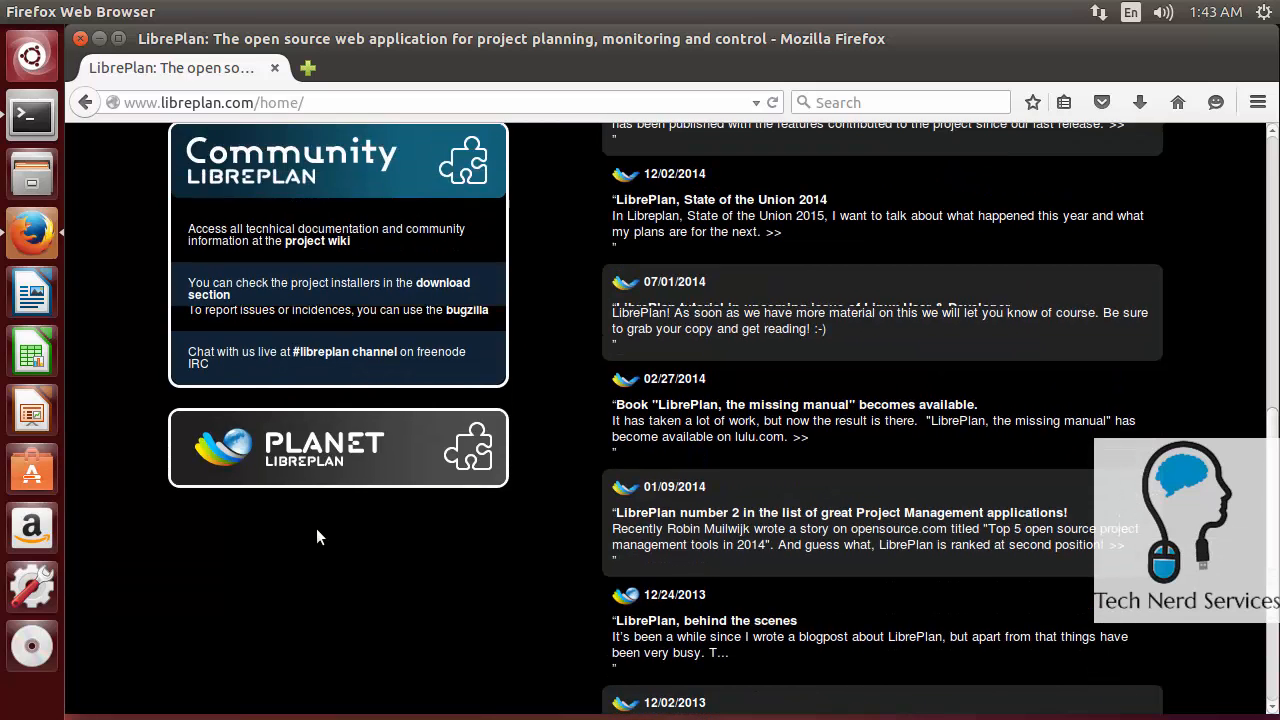
pyautogui.scroll(3)
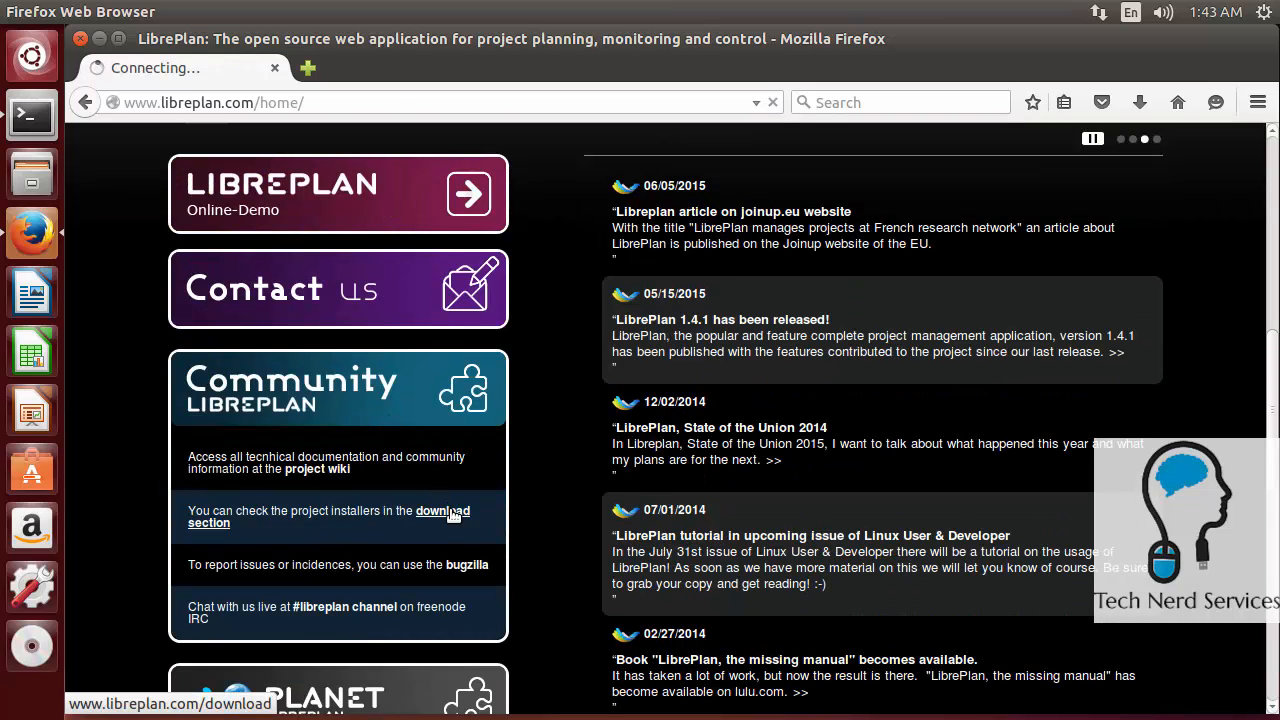
# - Open the download section and scroll down to the Ubuntu PPA install commands
pyautogui.click(442, 511)
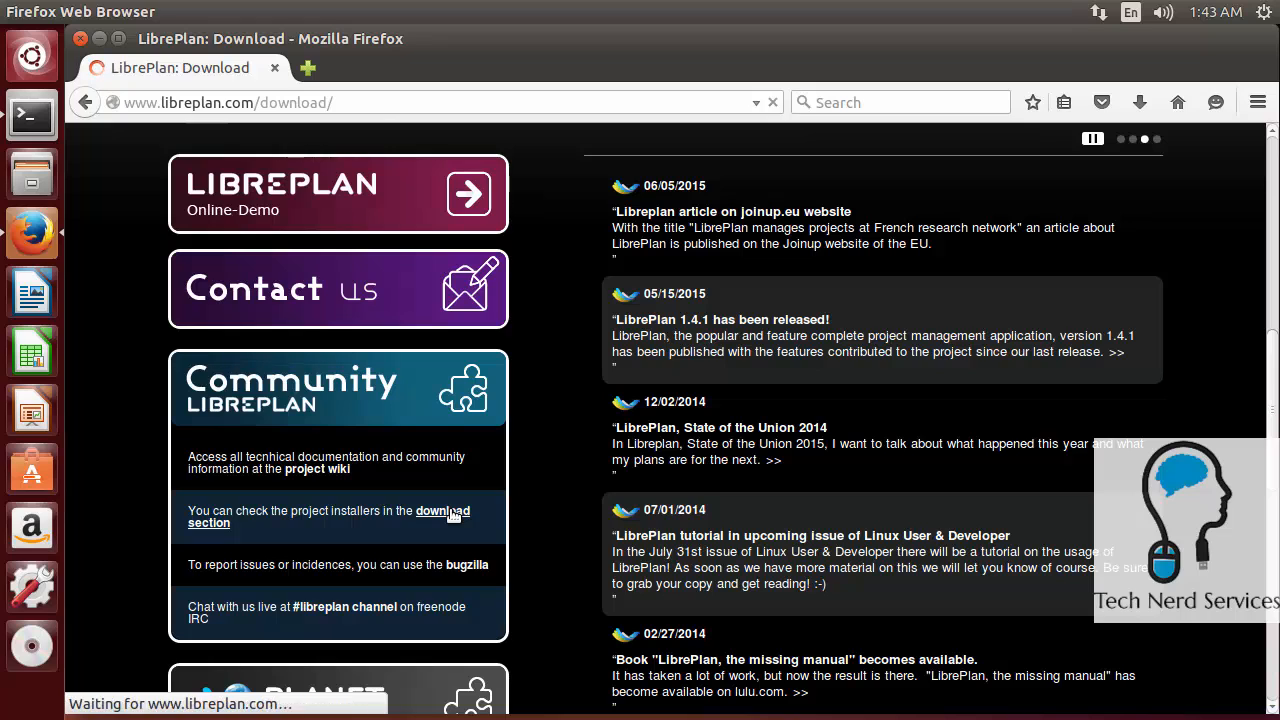
pyautogui.click(442, 516)
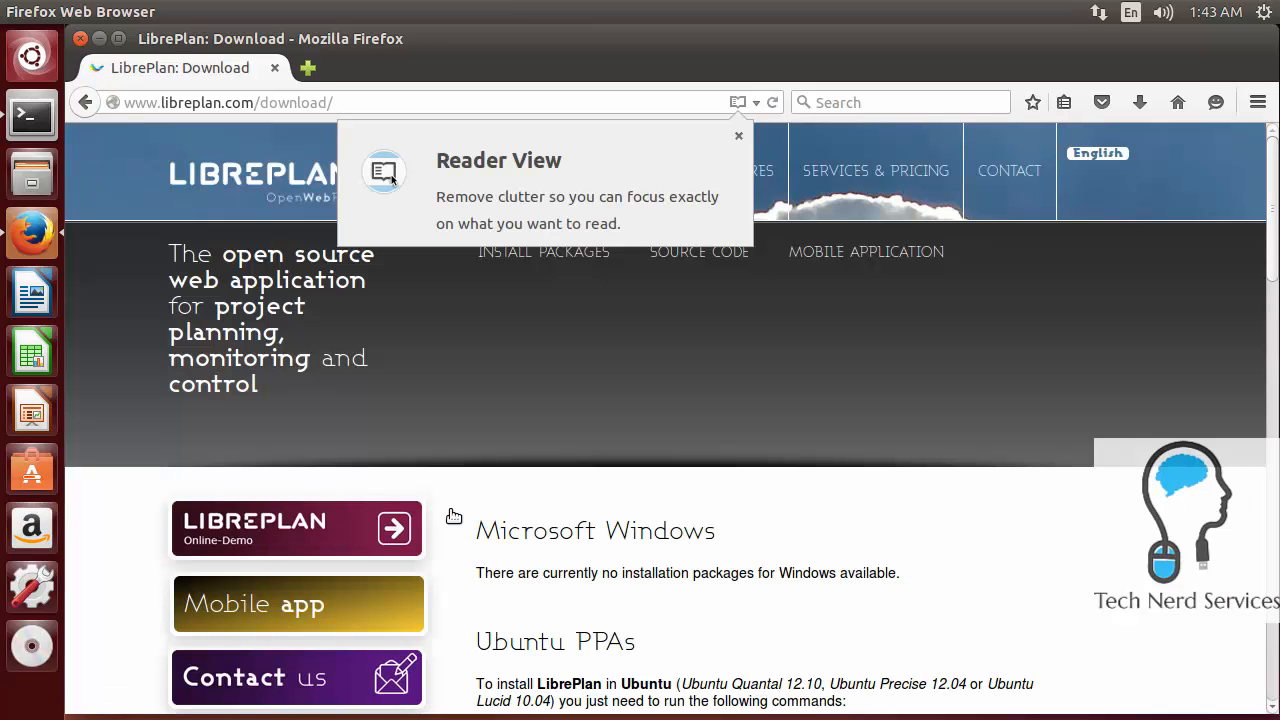
pyautogui.moveTo(718, 175)
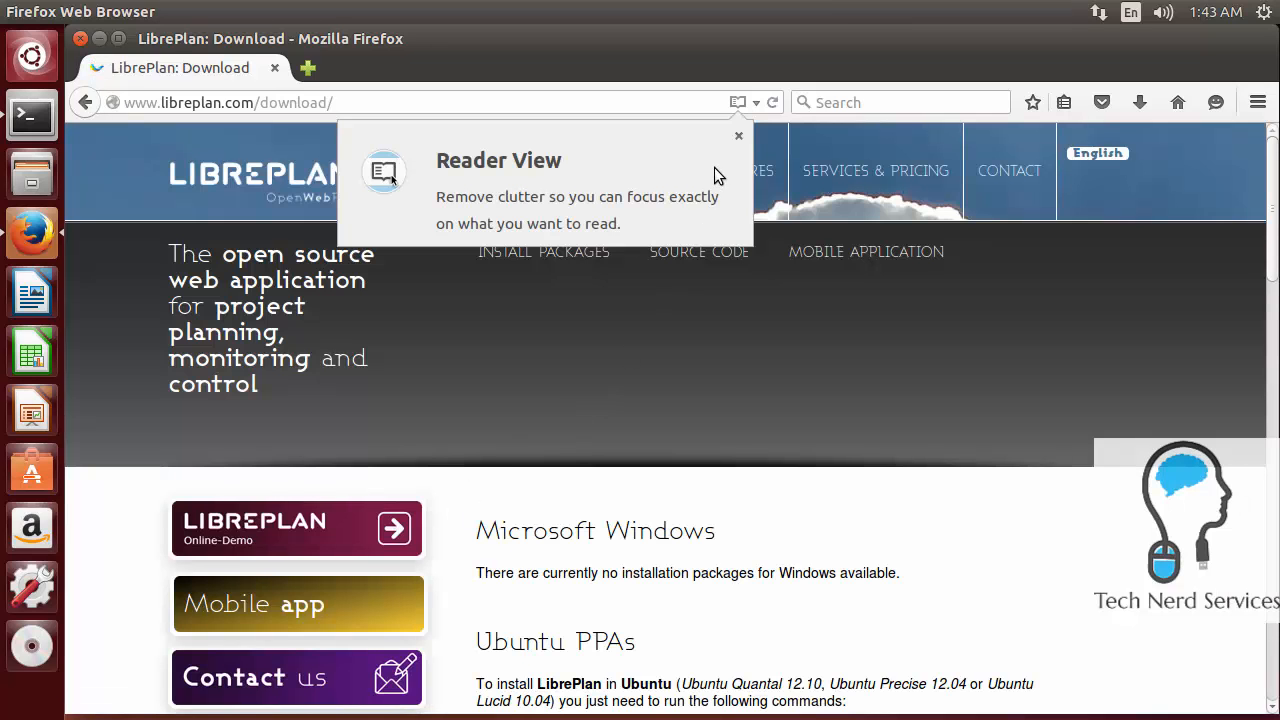
pyautogui.click(738, 135)
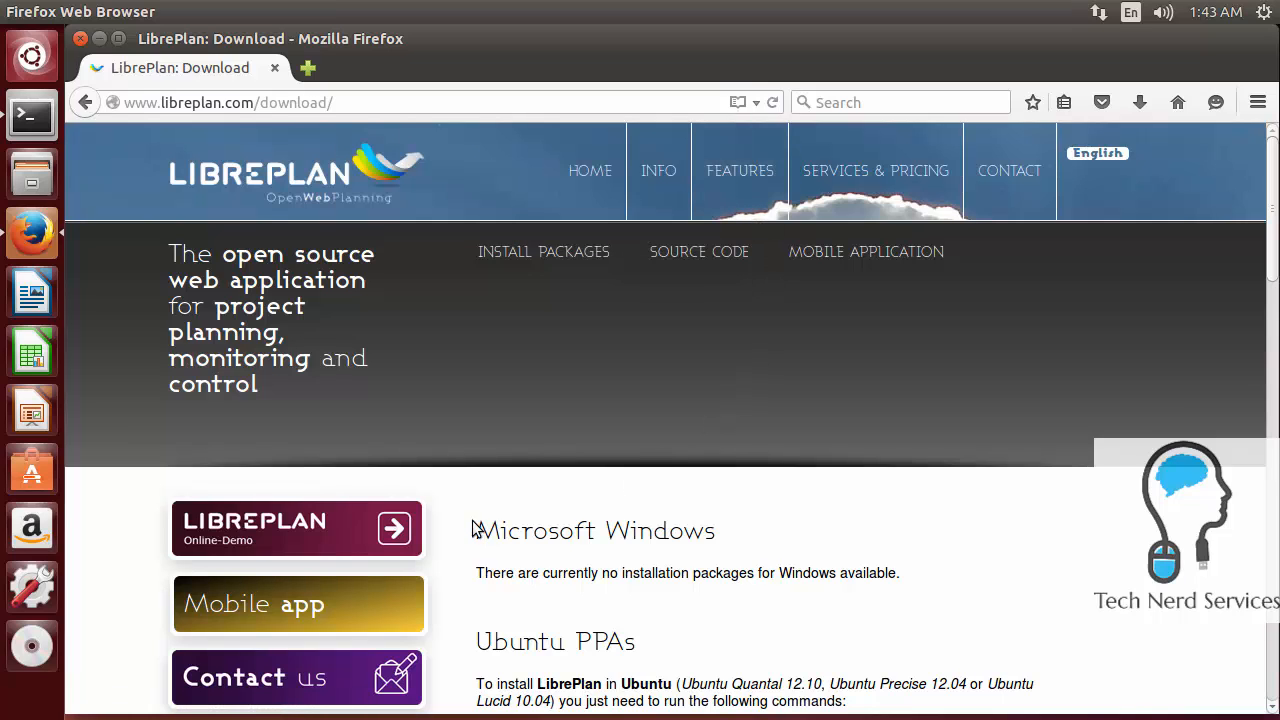
pyautogui.moveTo(472, 515)
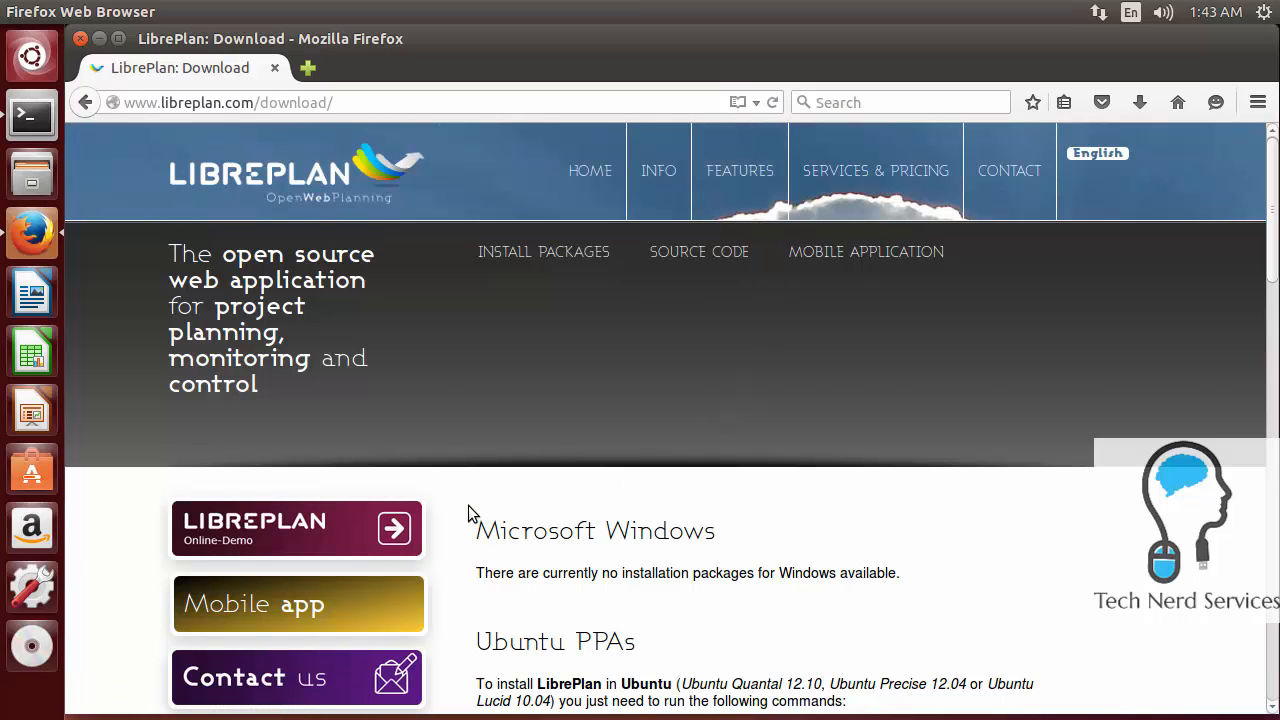
pyautogui.scroll(-3)
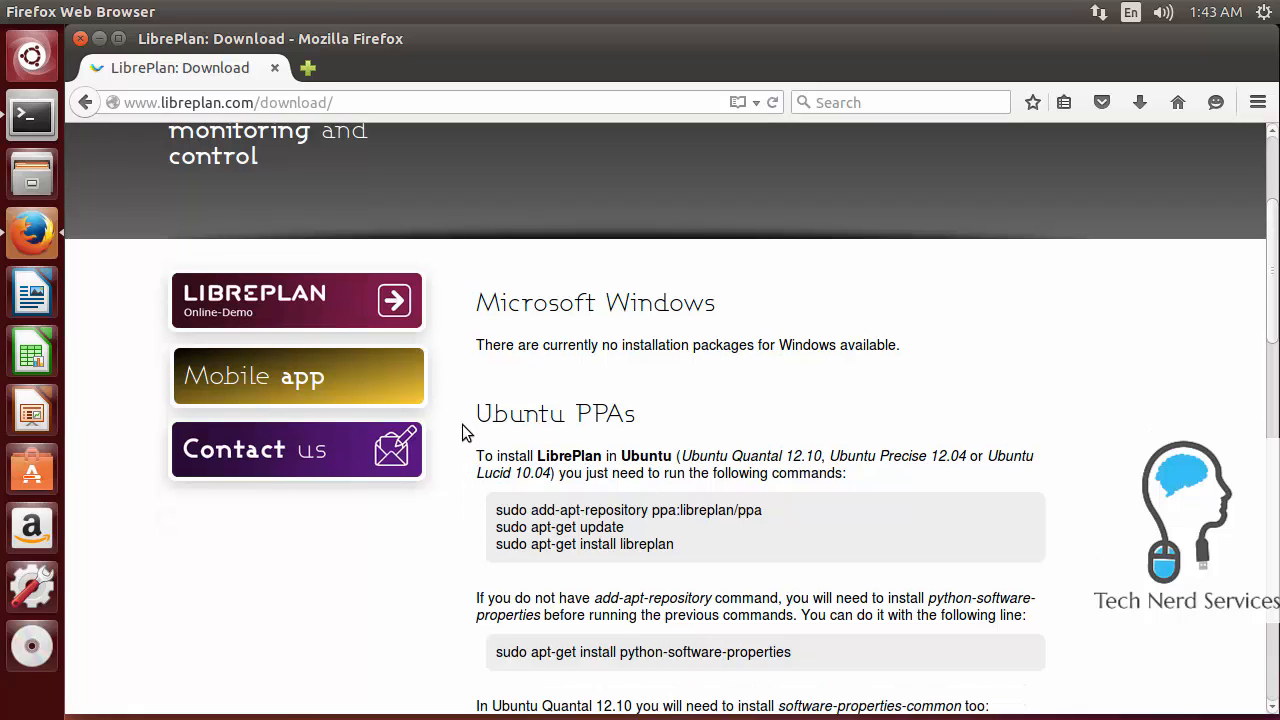
pyautogui.moveTo(668, 503)
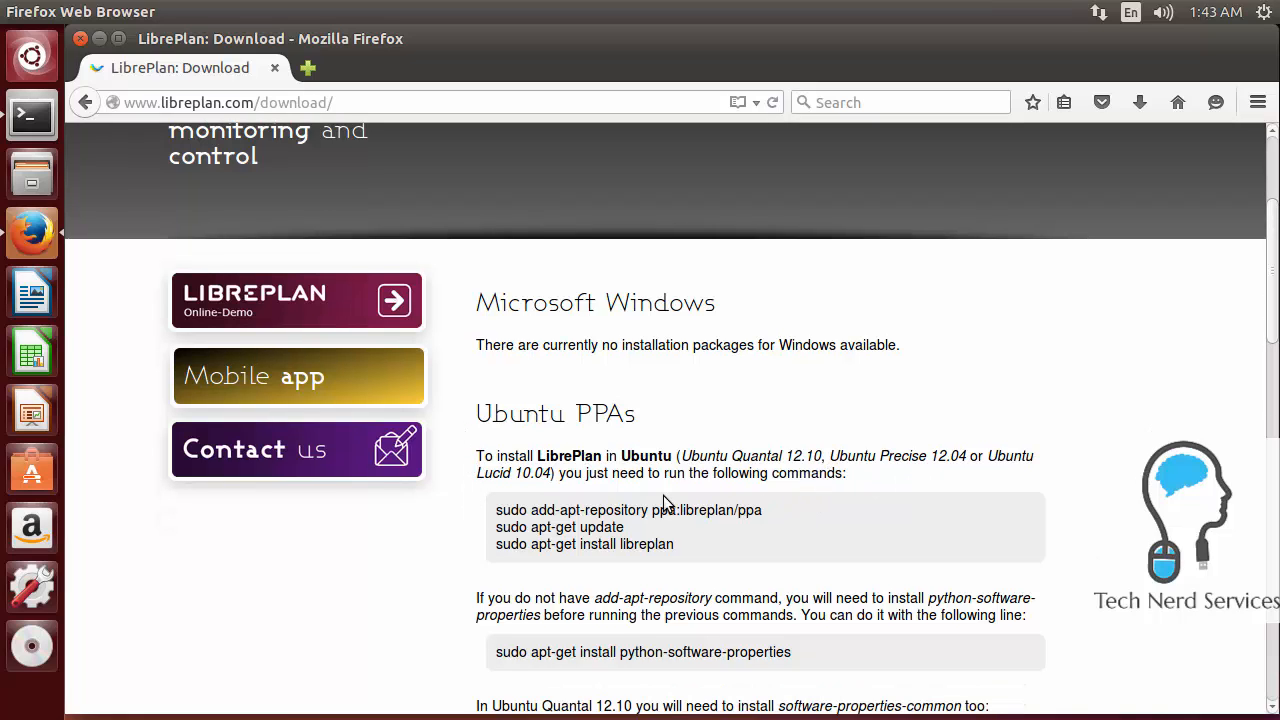
pyautogui.moveTo(548, 500)
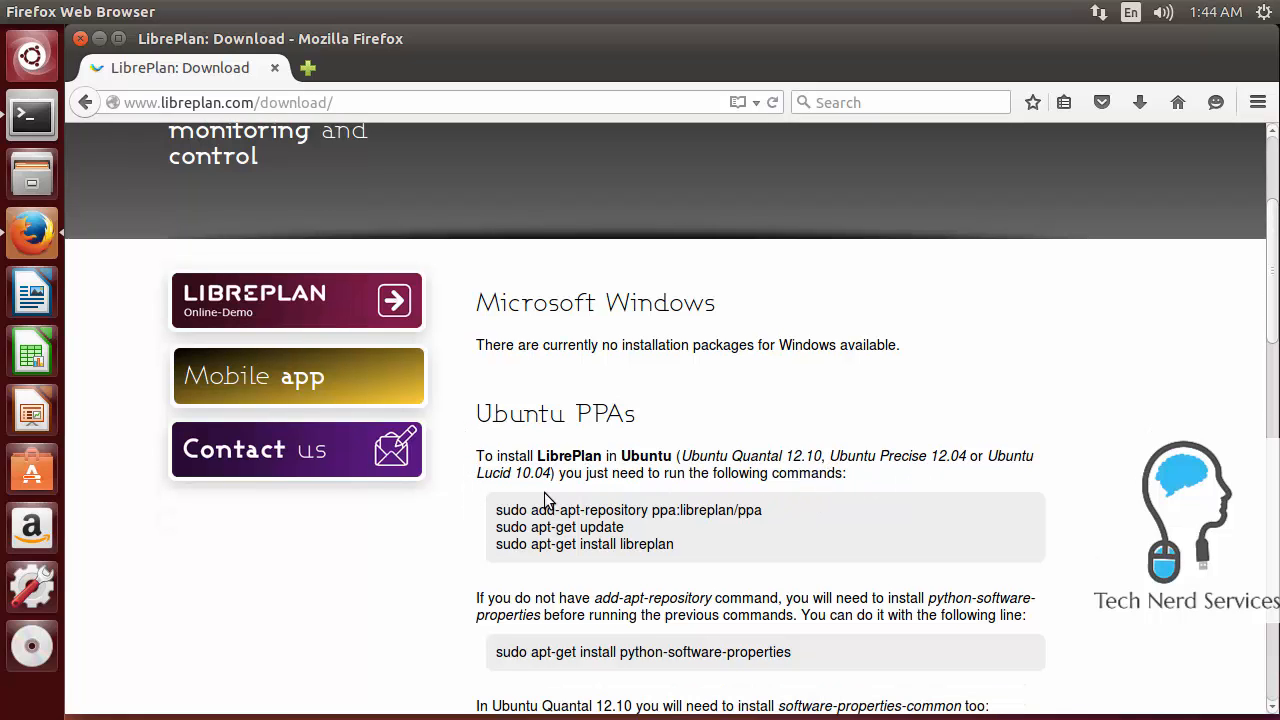
pyautogui.moveTo(673, 512)
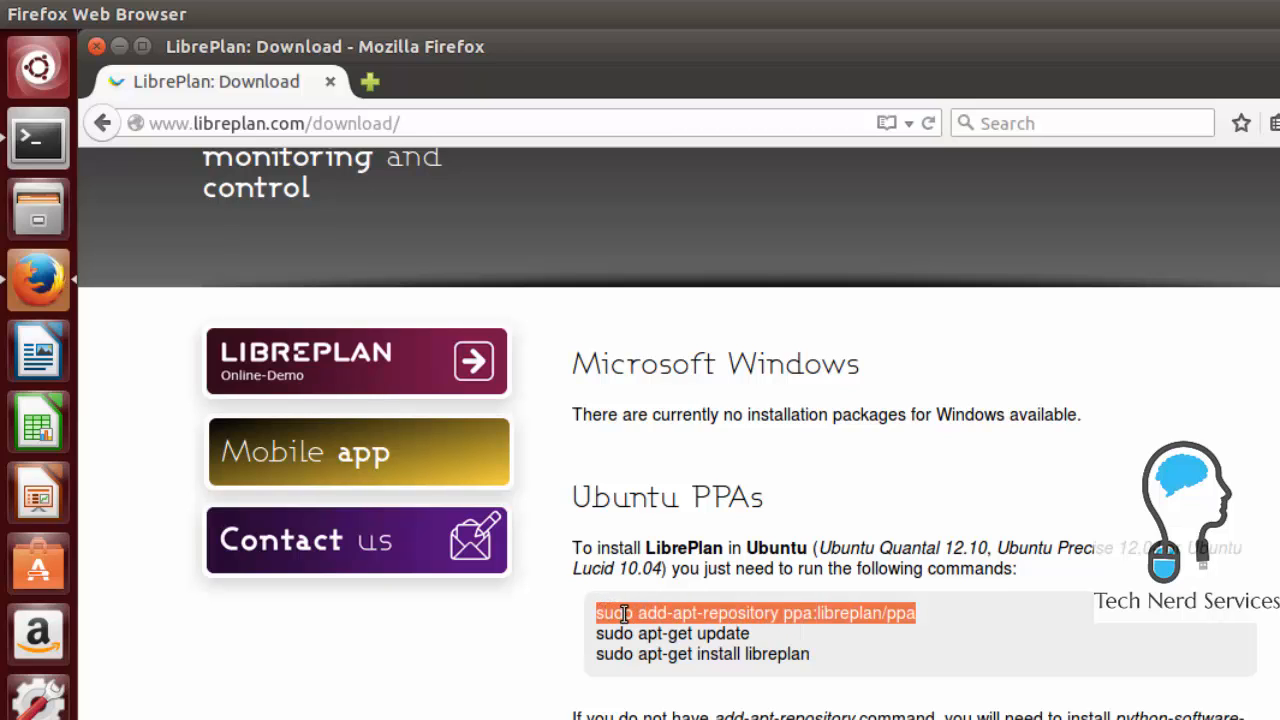
pyautogui.moveTo(405, 493)
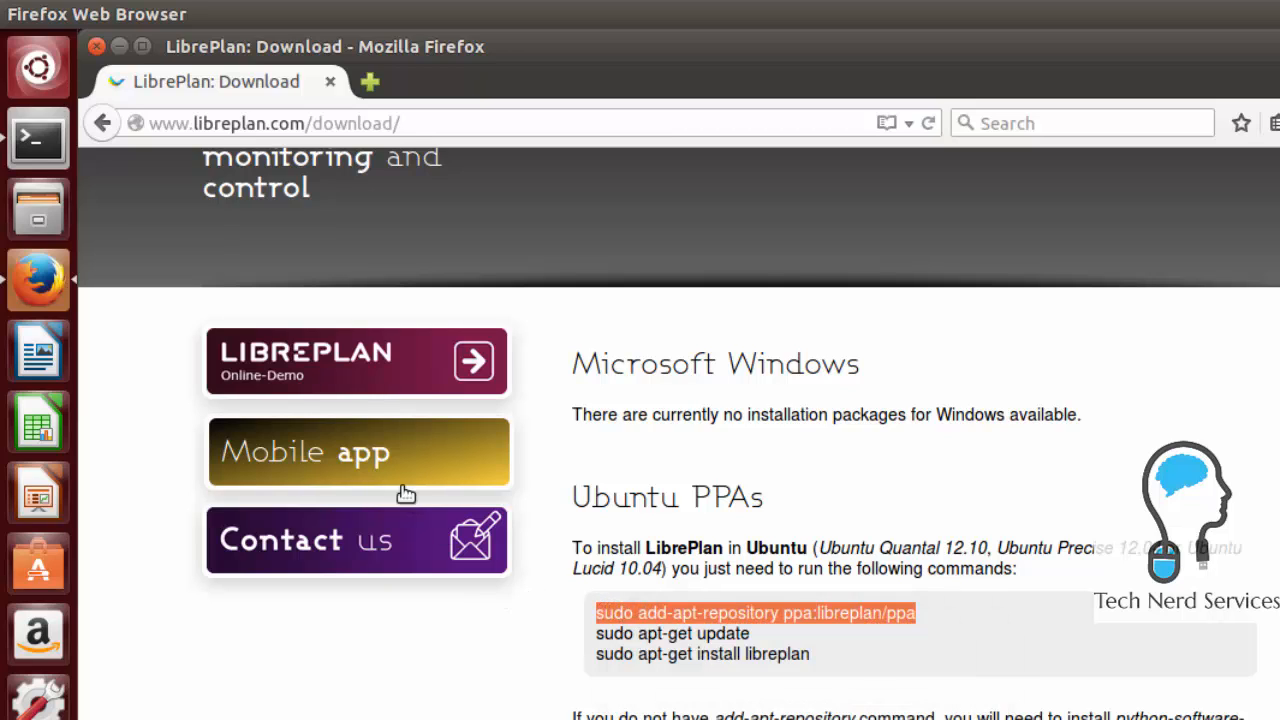
# - Run 'sudo add-apt-repository ppa:libreplan/ppa' in Terminal, authenticate, and confirm adding the PPA
pyautogui.click(37, 138)
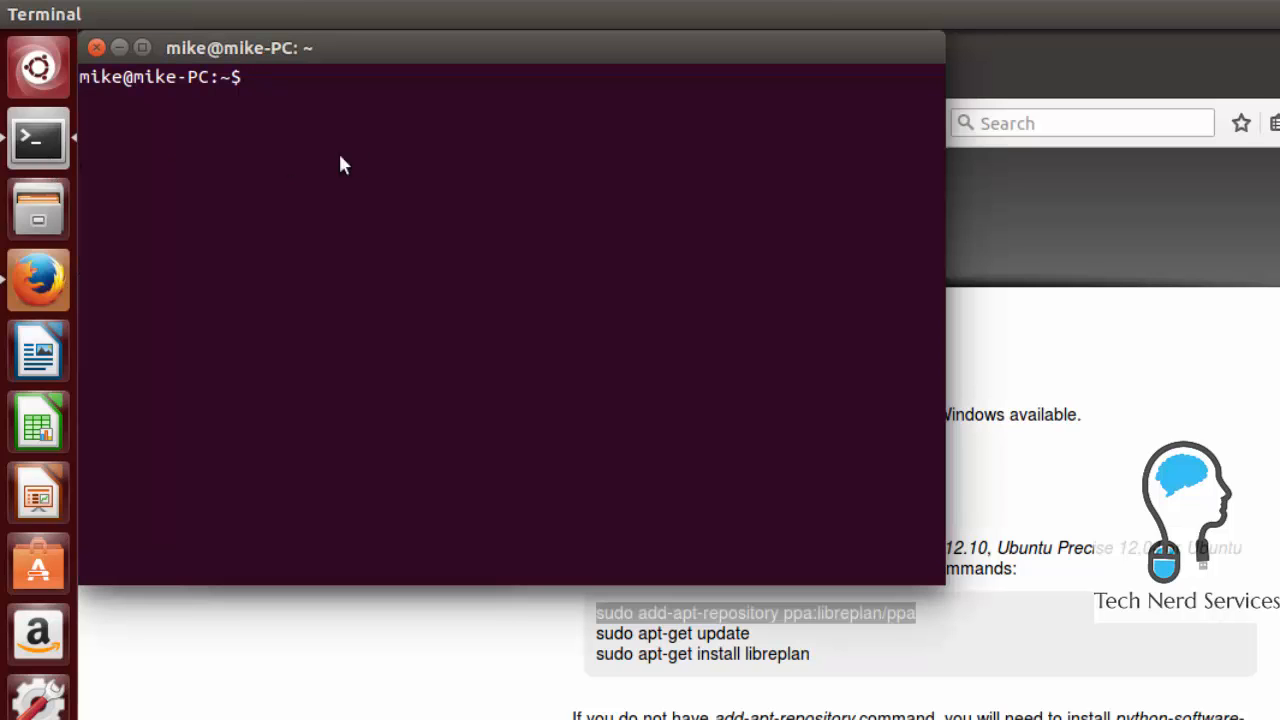
pyautogui.write('sudo add-apt-repository ppa:libreplan/ppa')
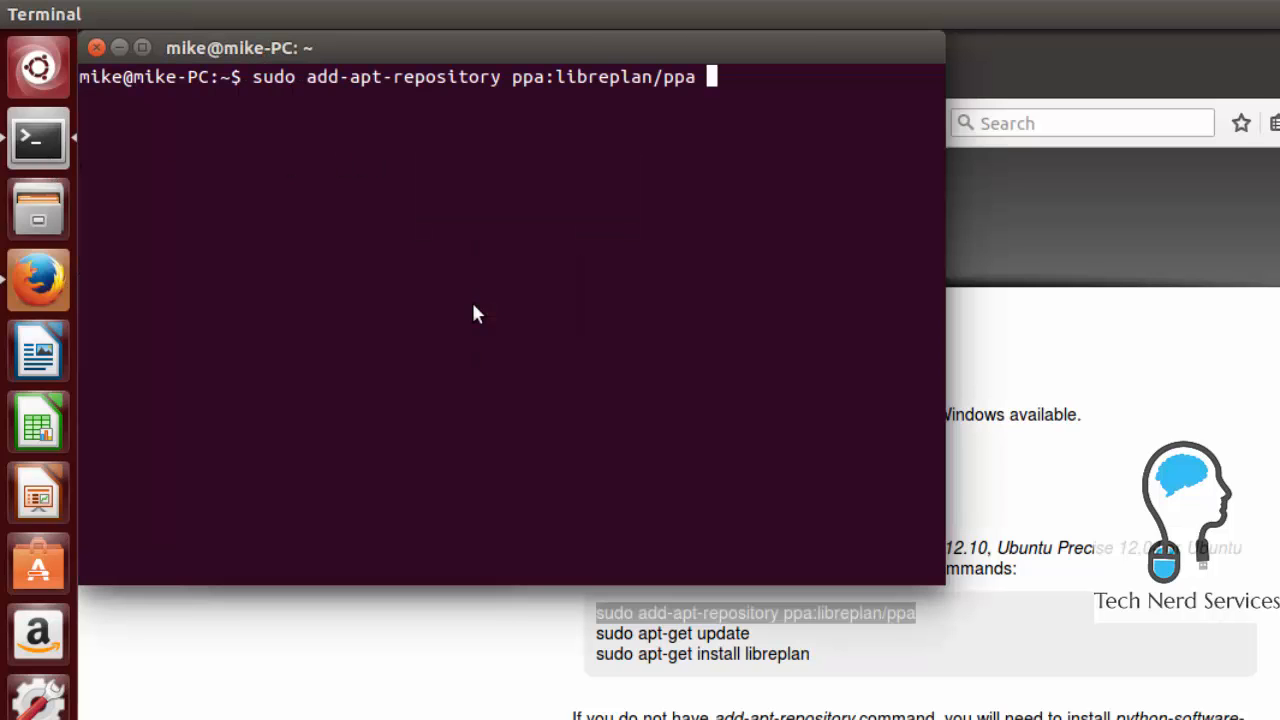
pyautogui.press('Return')
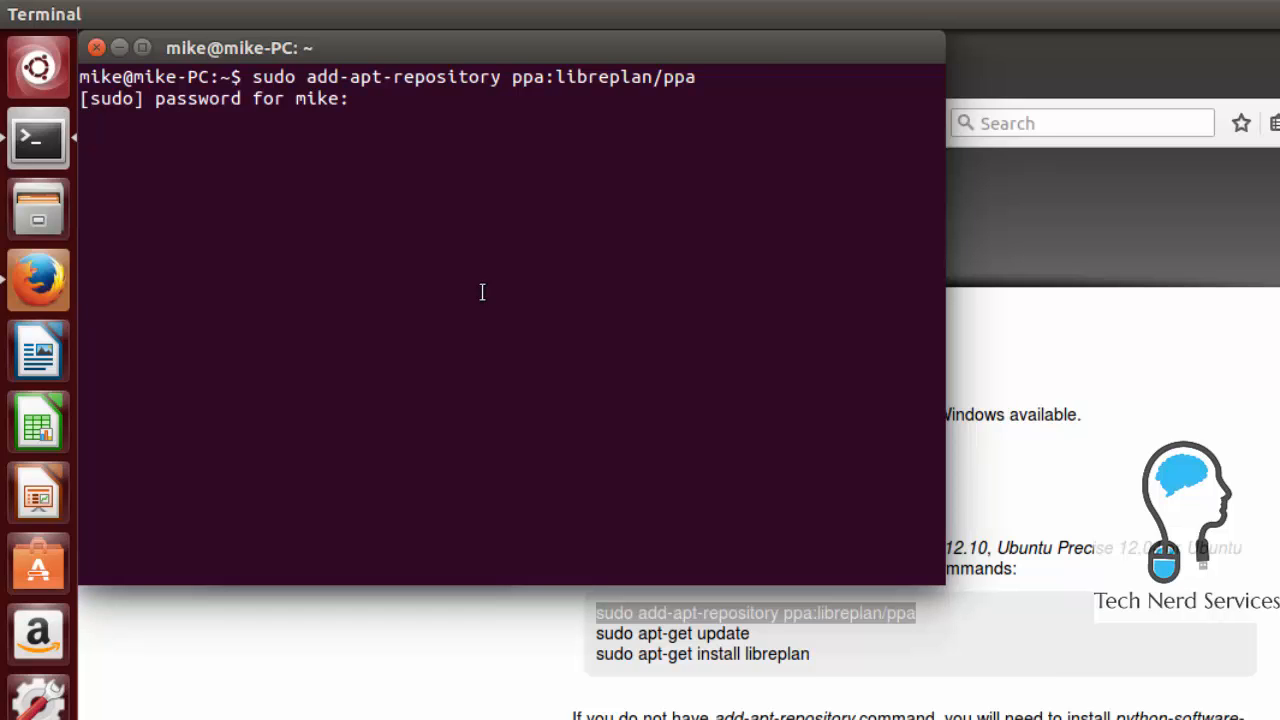
pyautogui.press('Return')
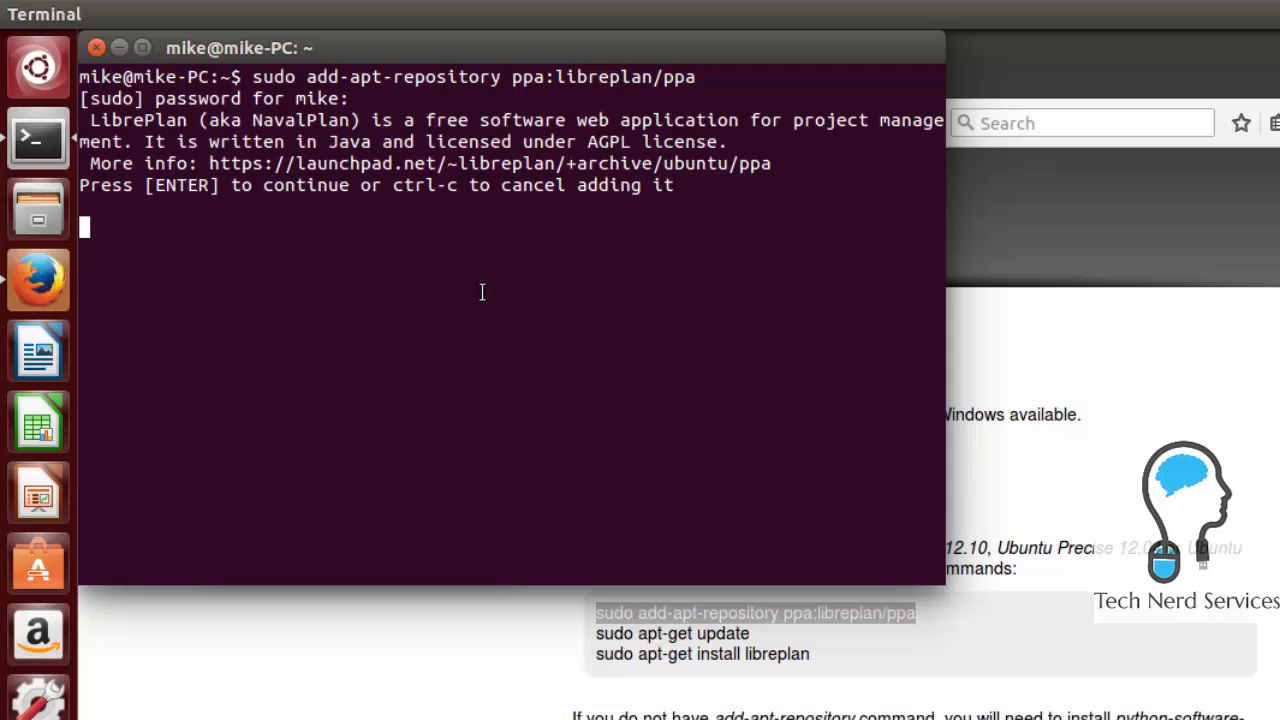
pyautogui.press('Return')
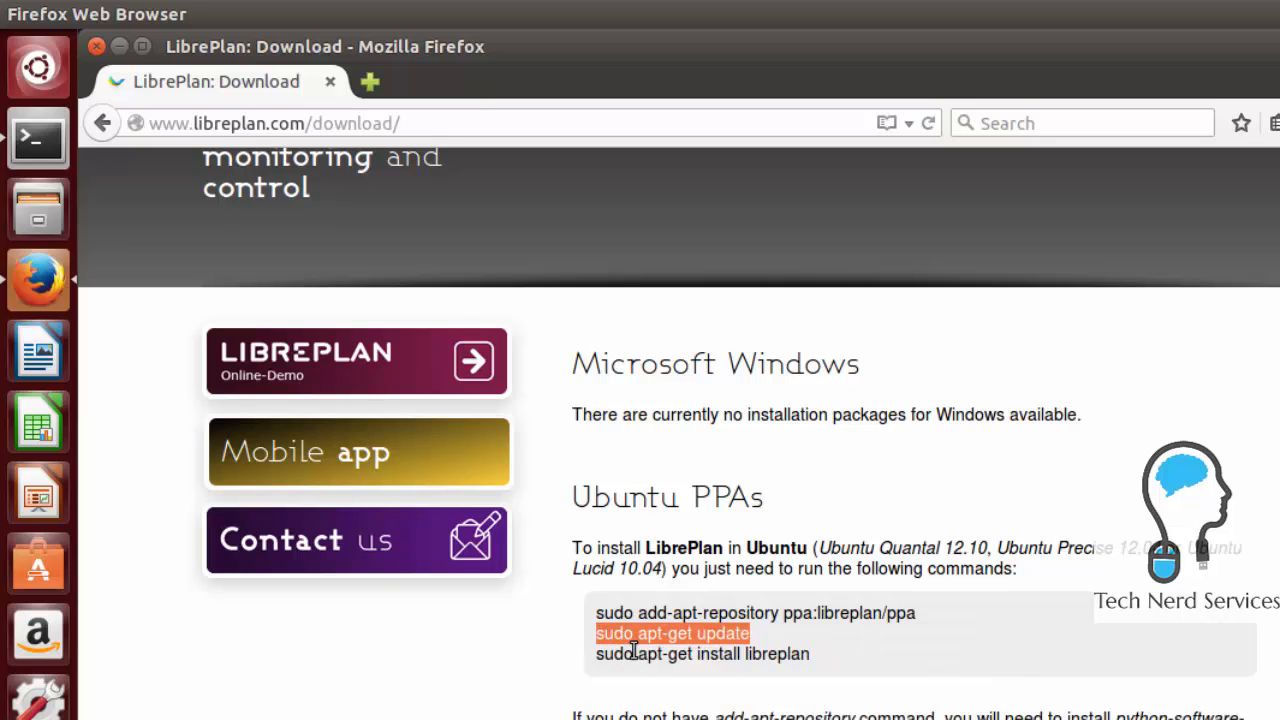
# - Paste and run 'sudo apt-get update' in Terminal to refresh the package lists
pyautogui.click(37, 138)
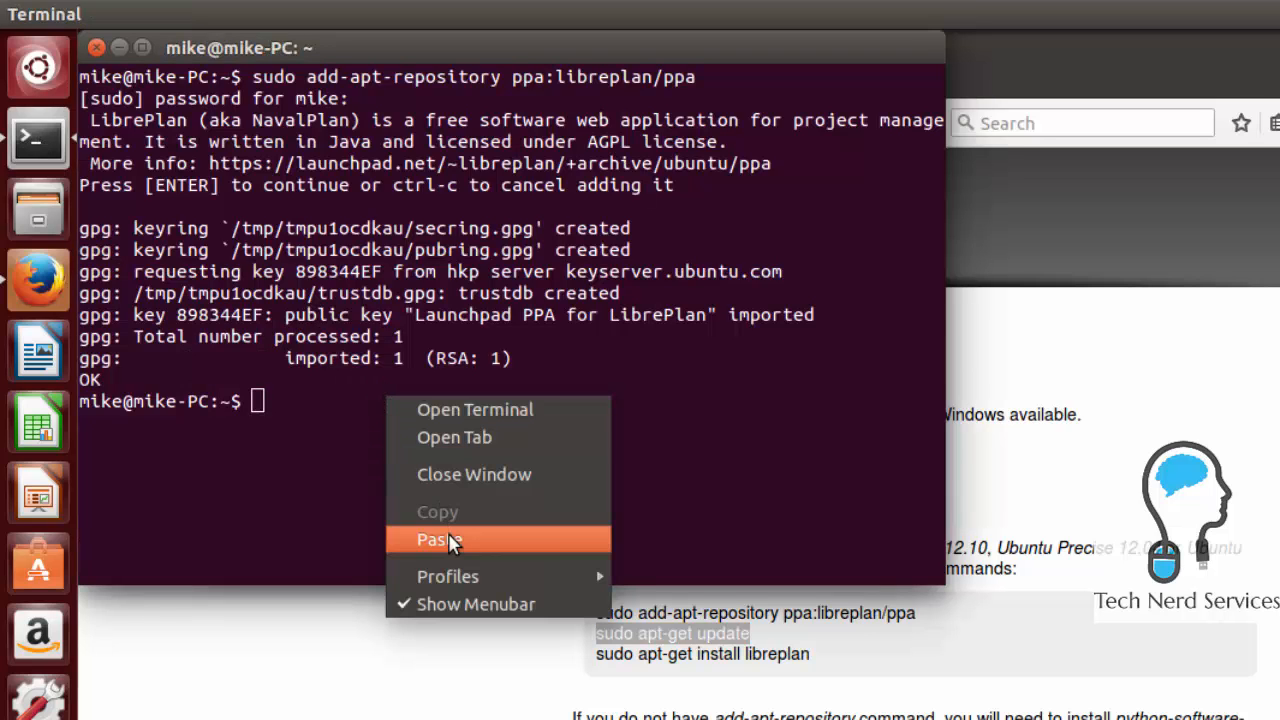
pyautogui.click(438, 539)
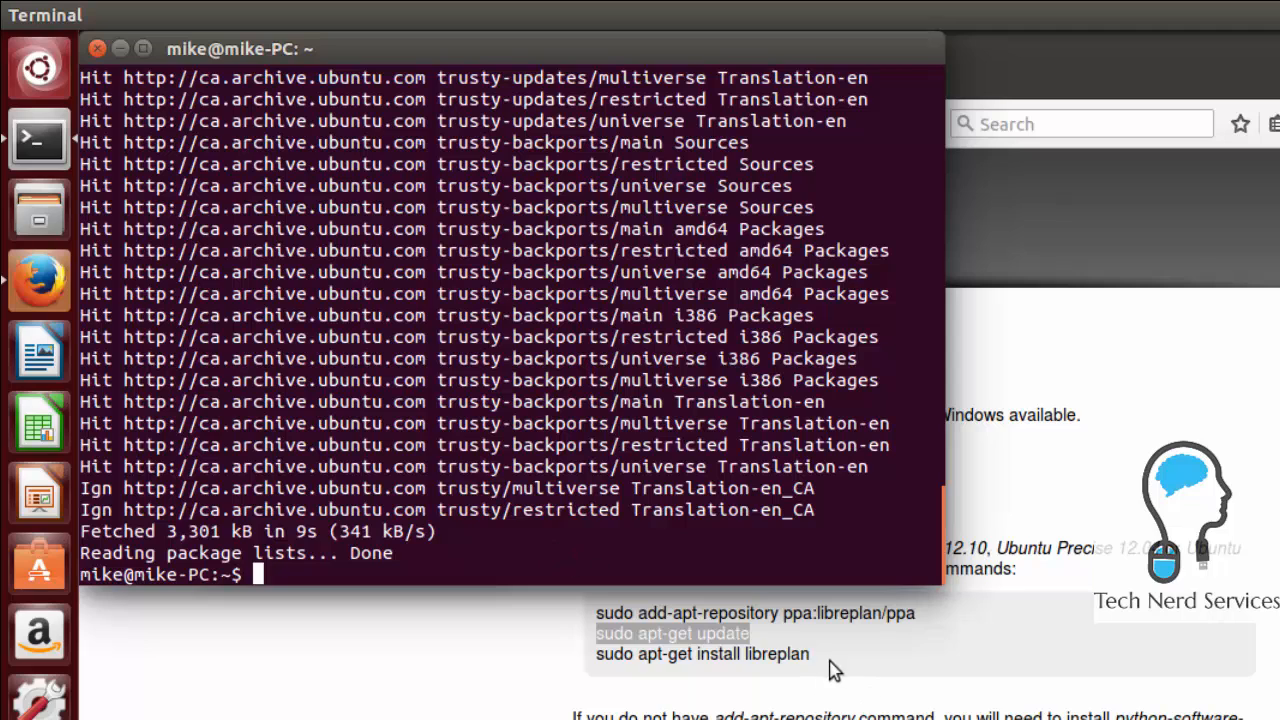
pyautogui.click(38, 280)
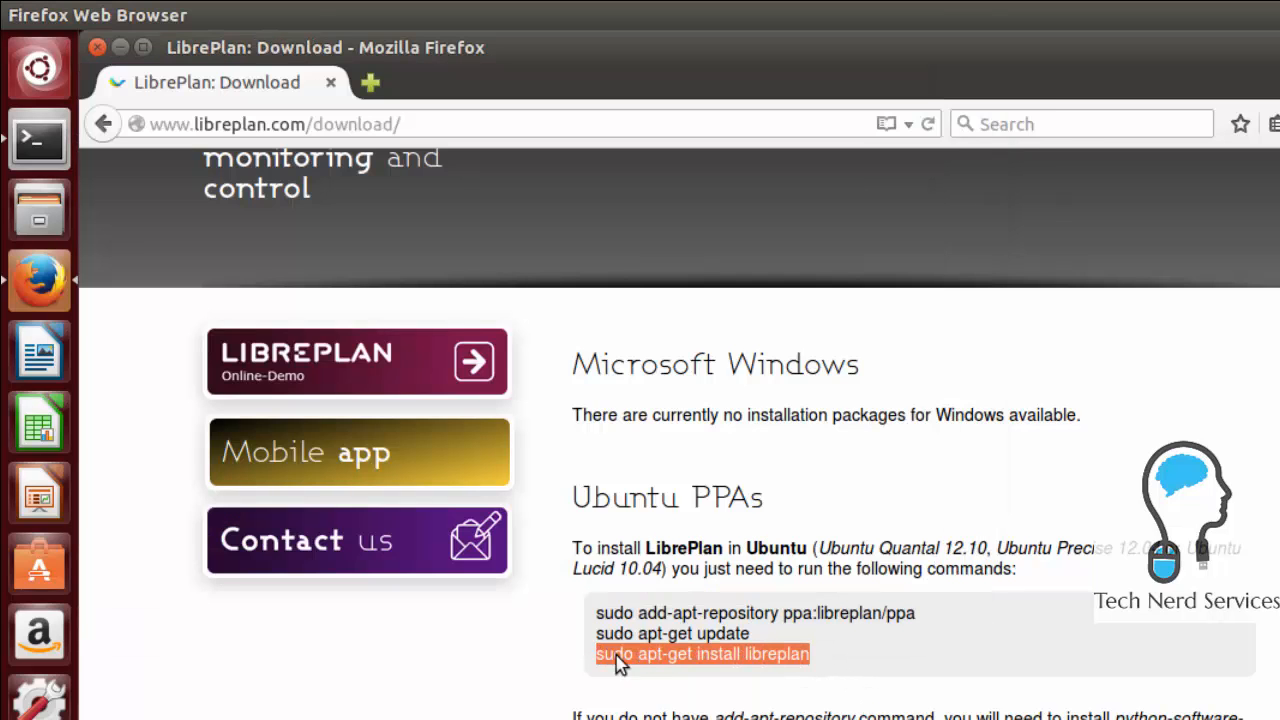
pyautogui.moveTo(90, 215)
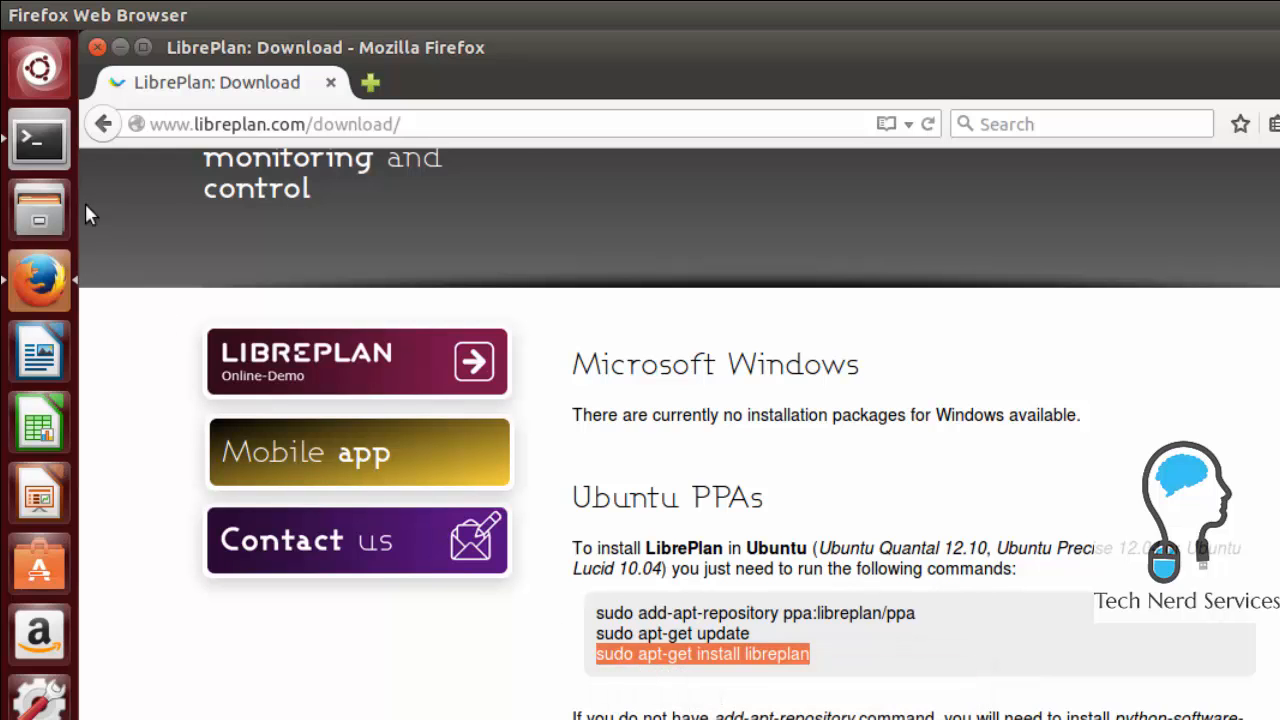
# - Run 'sudo apt-get install libreplan' in Terminal
pyautogui.click(38, 140)
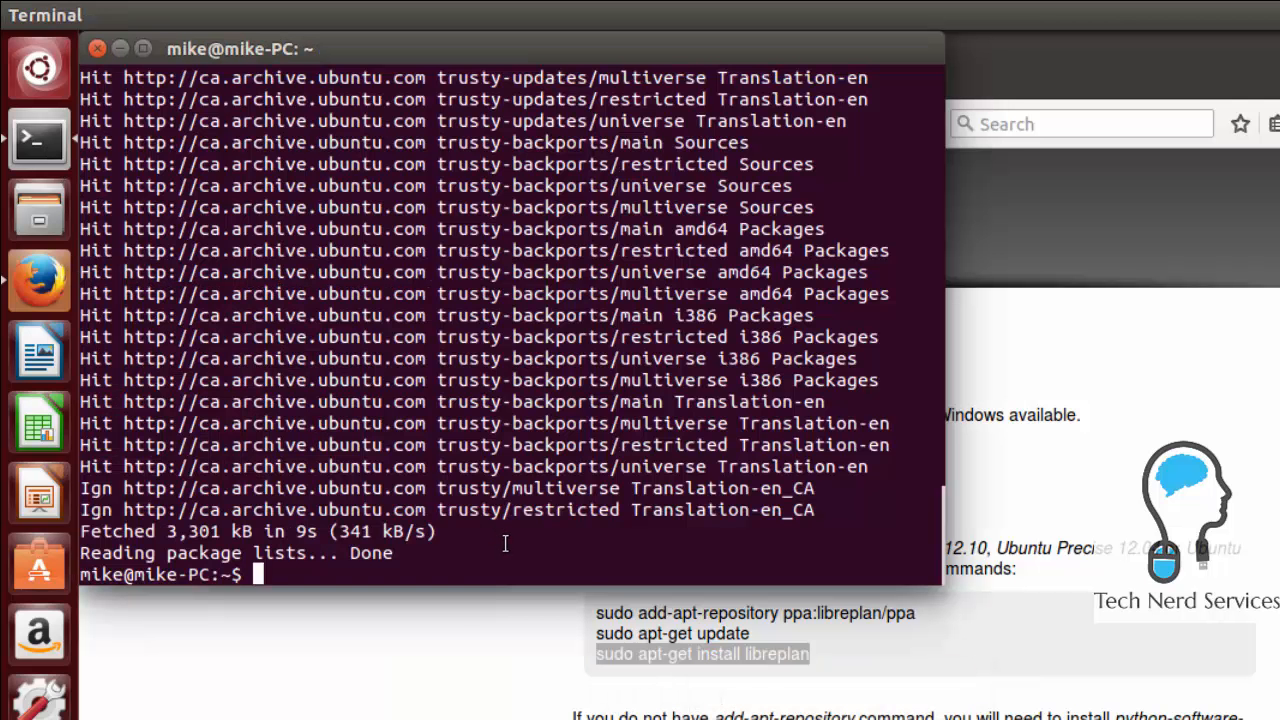
pyautogui.write('sudo apt-get install libreplan')
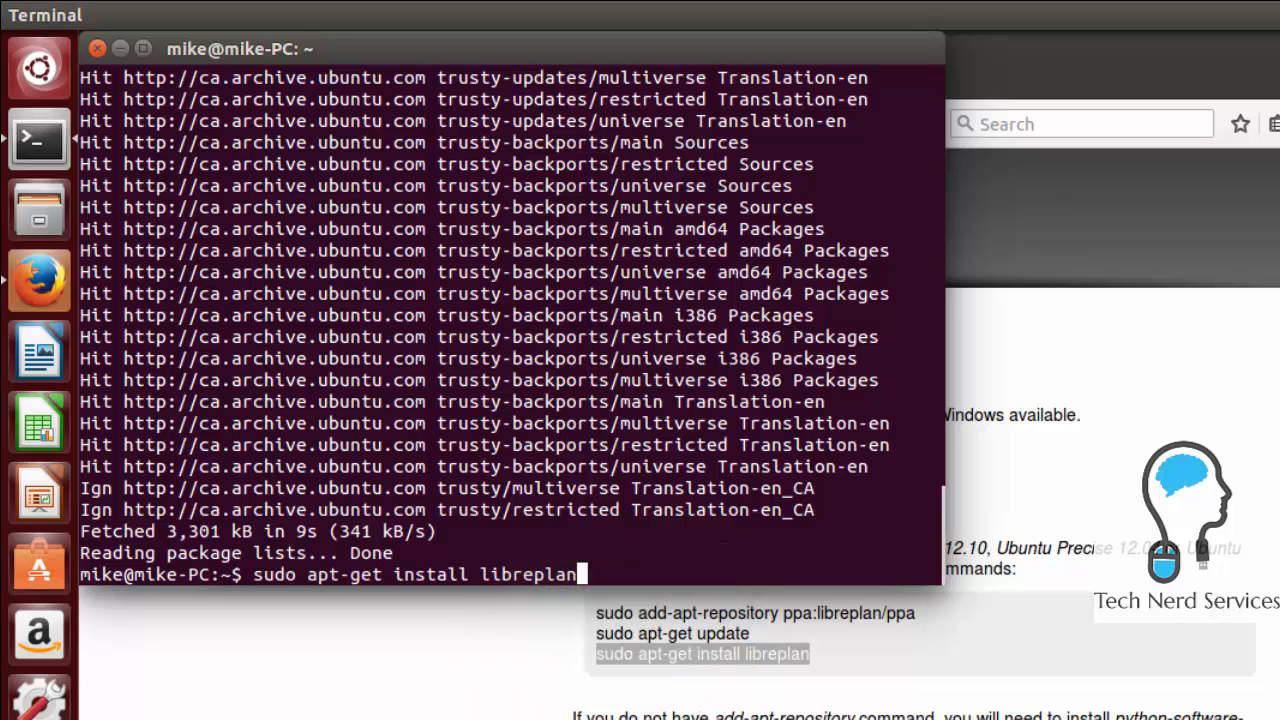
pyautogui.press('Return')
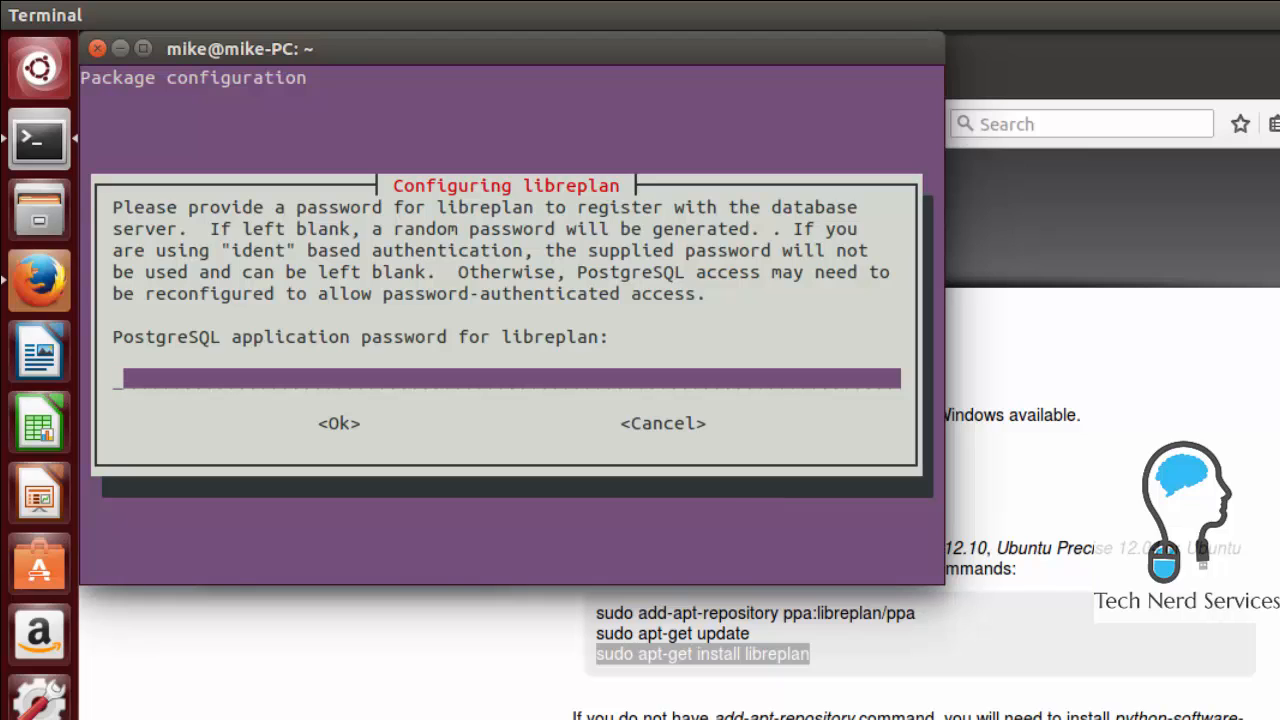
# - Enter and confirm the PostgreSQL database password, then let the install finish
pyautogui.write('***')
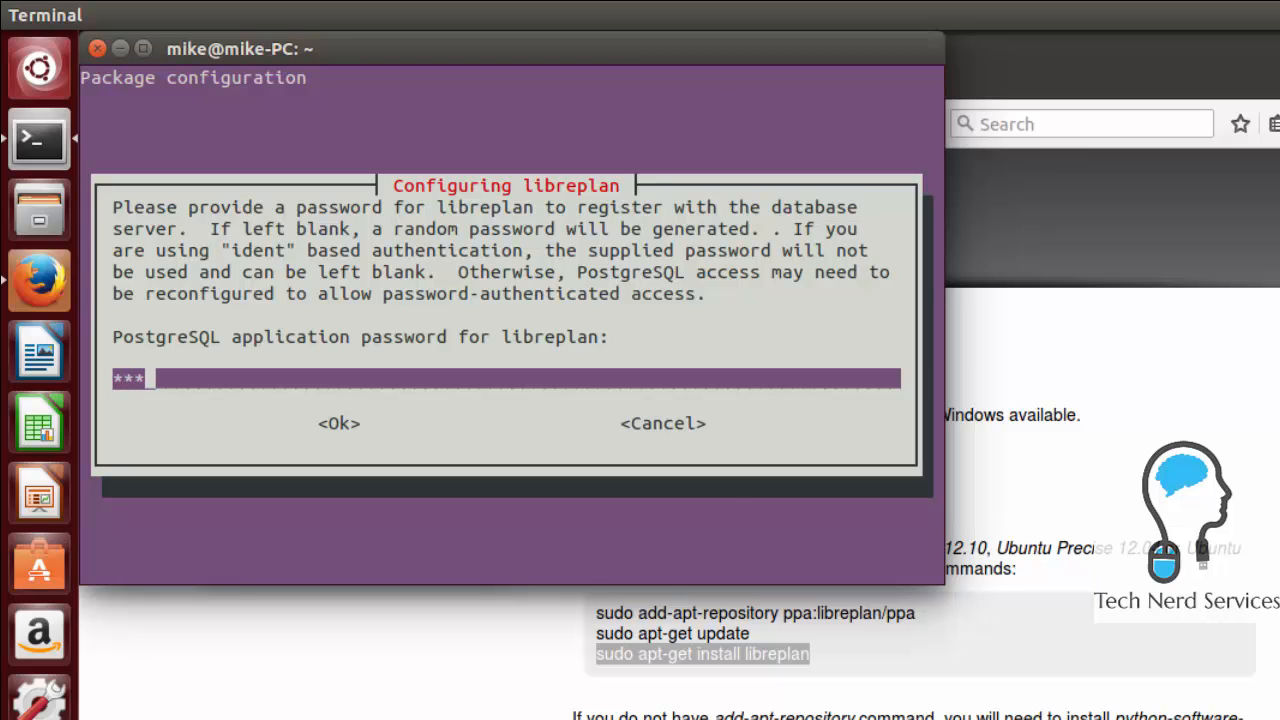
pyautogui.click(338, 423)
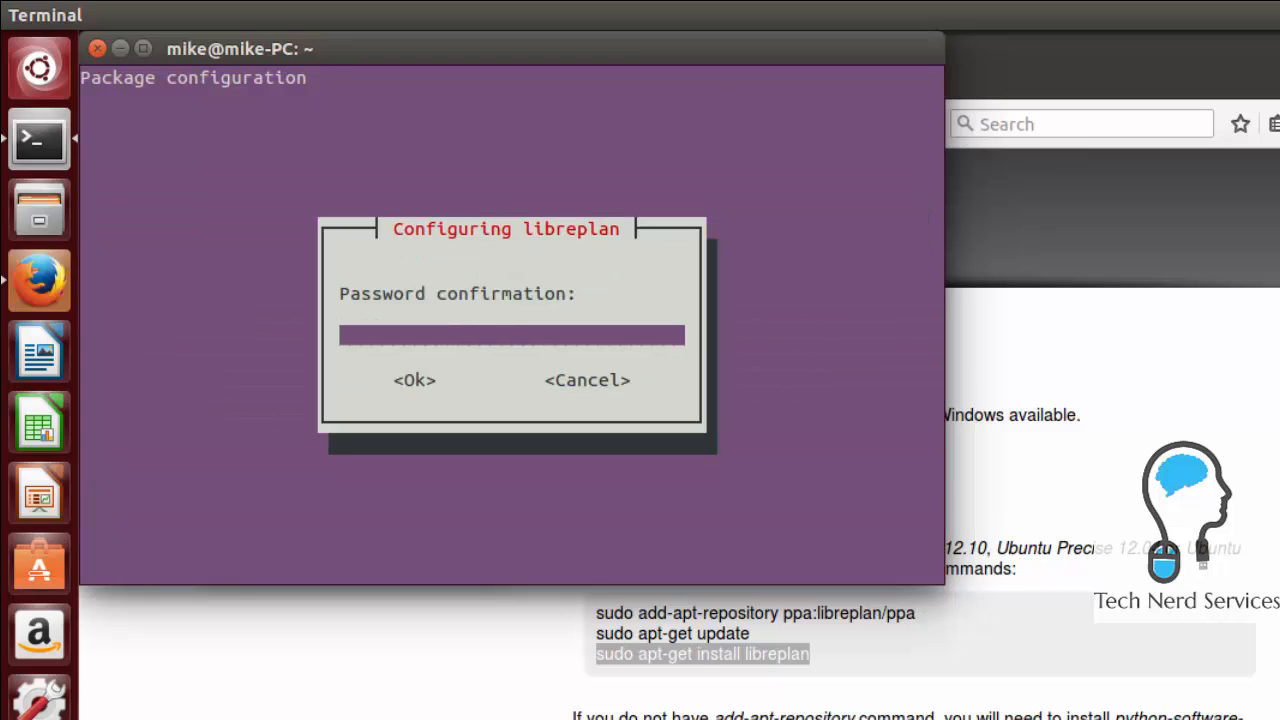
pyautogui.write('******')
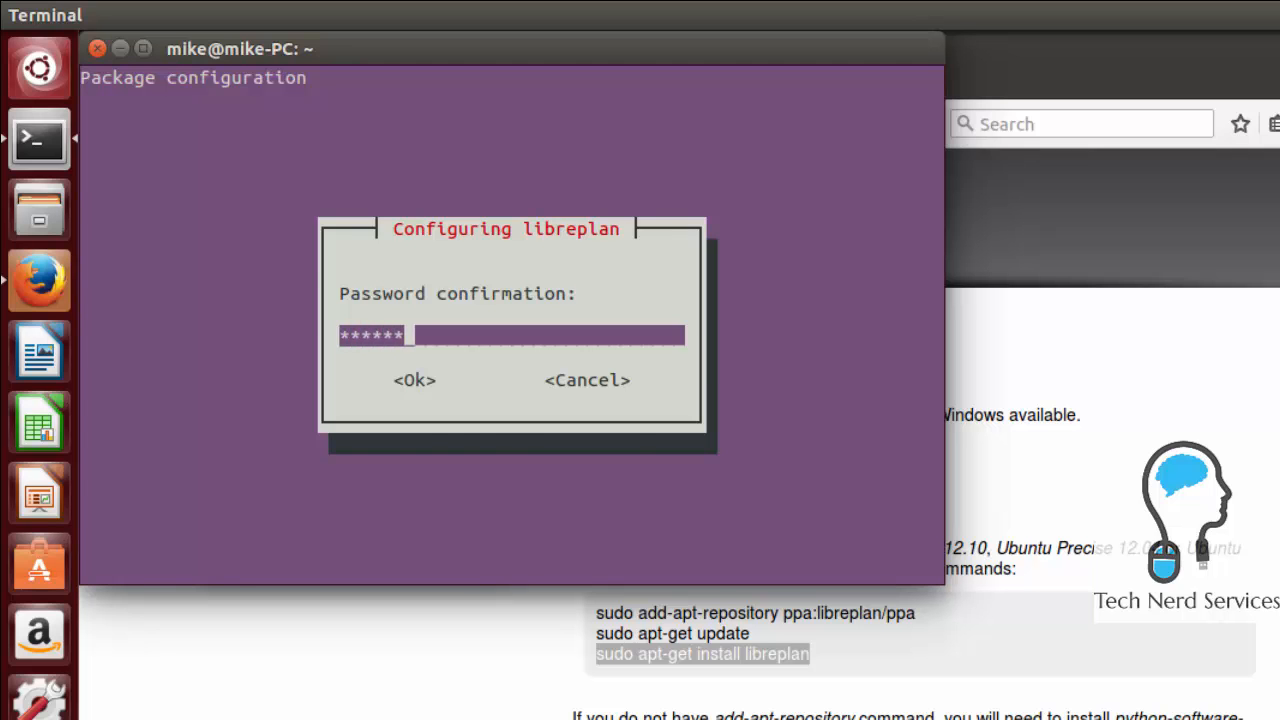
pyautogui.click(413, 380)
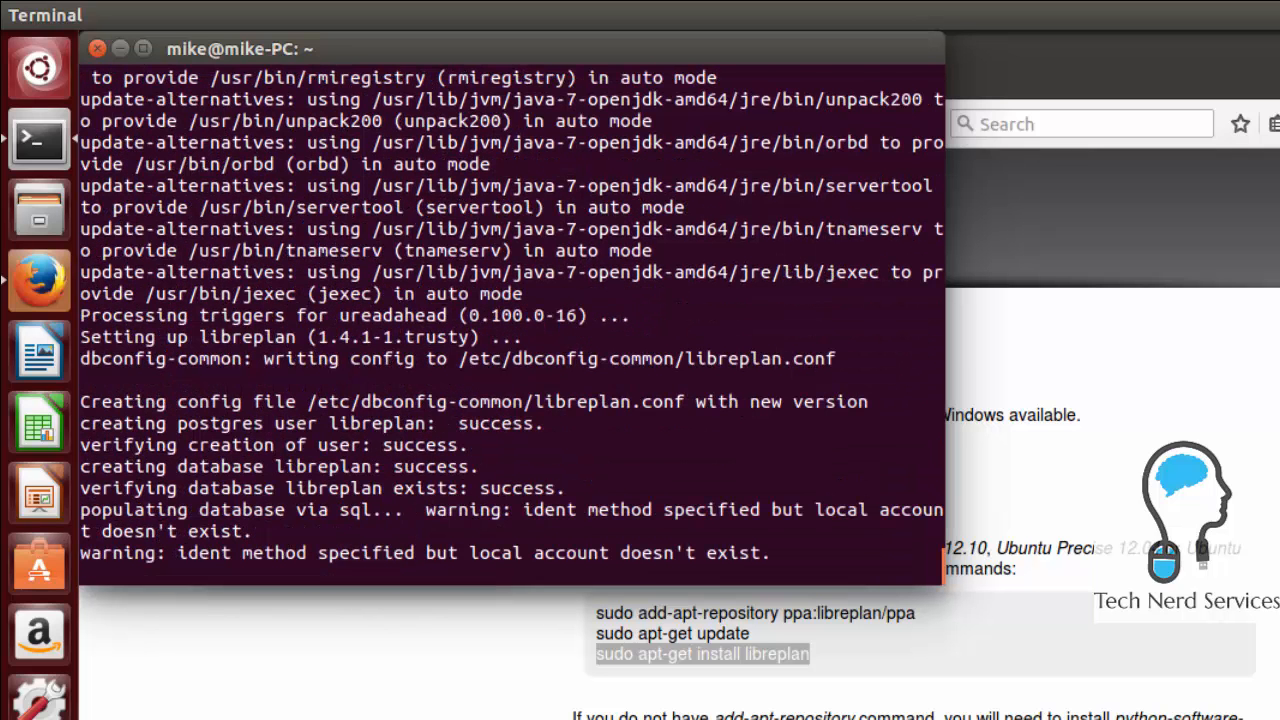
pyautogui.scroll(-3)
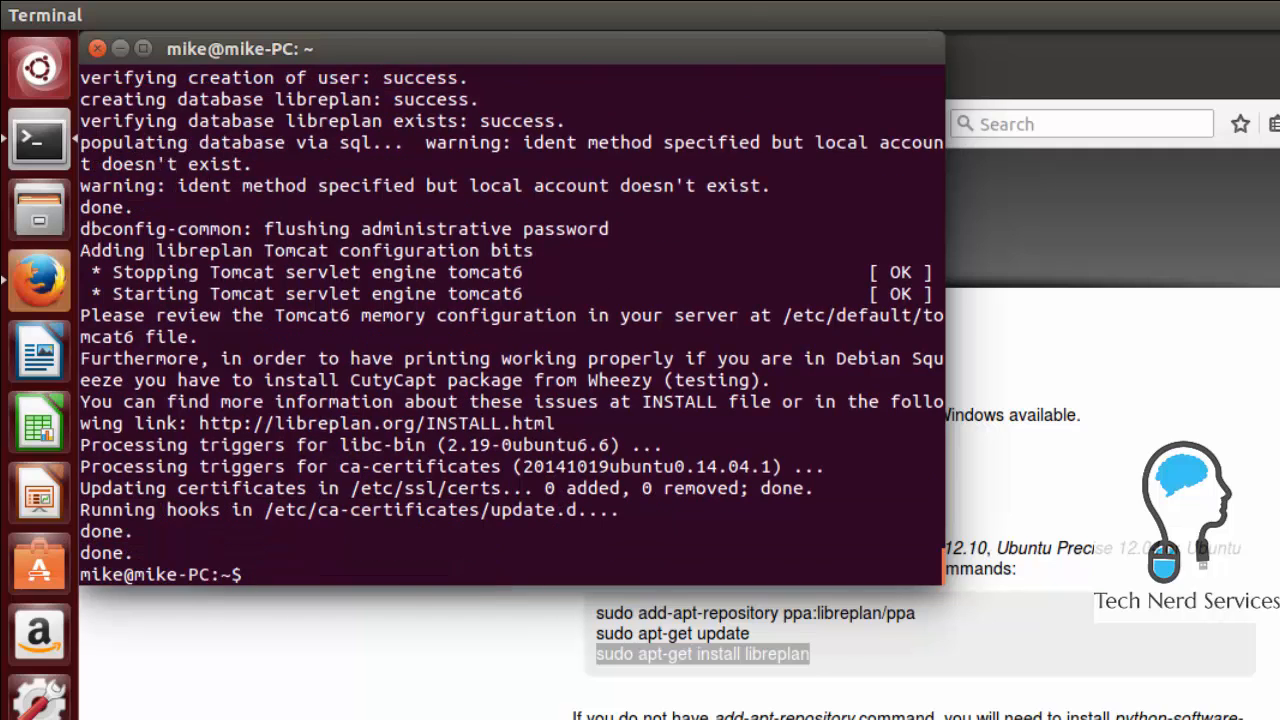
pyautogui.click(38, 280)
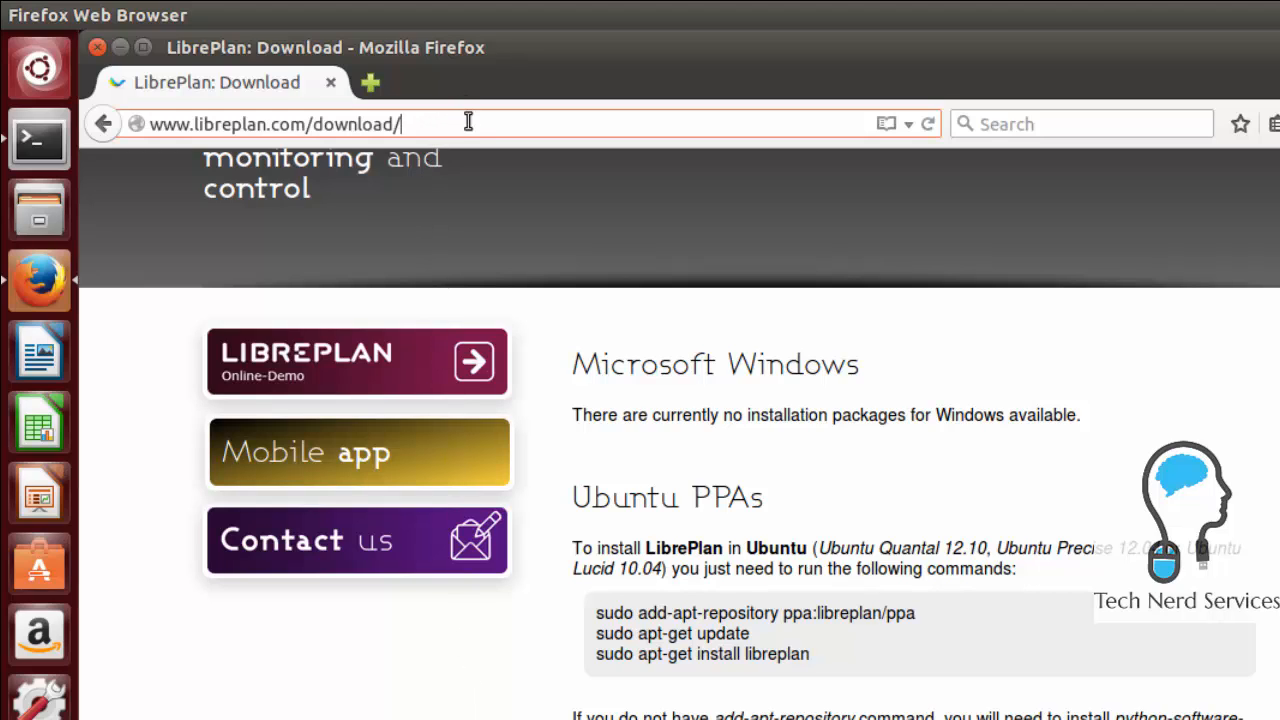
# - Replace the browser address with technerdservices.ddns.net:8080 to reach the LibrePlan server
pyautogui.tripleClick(275, 123)
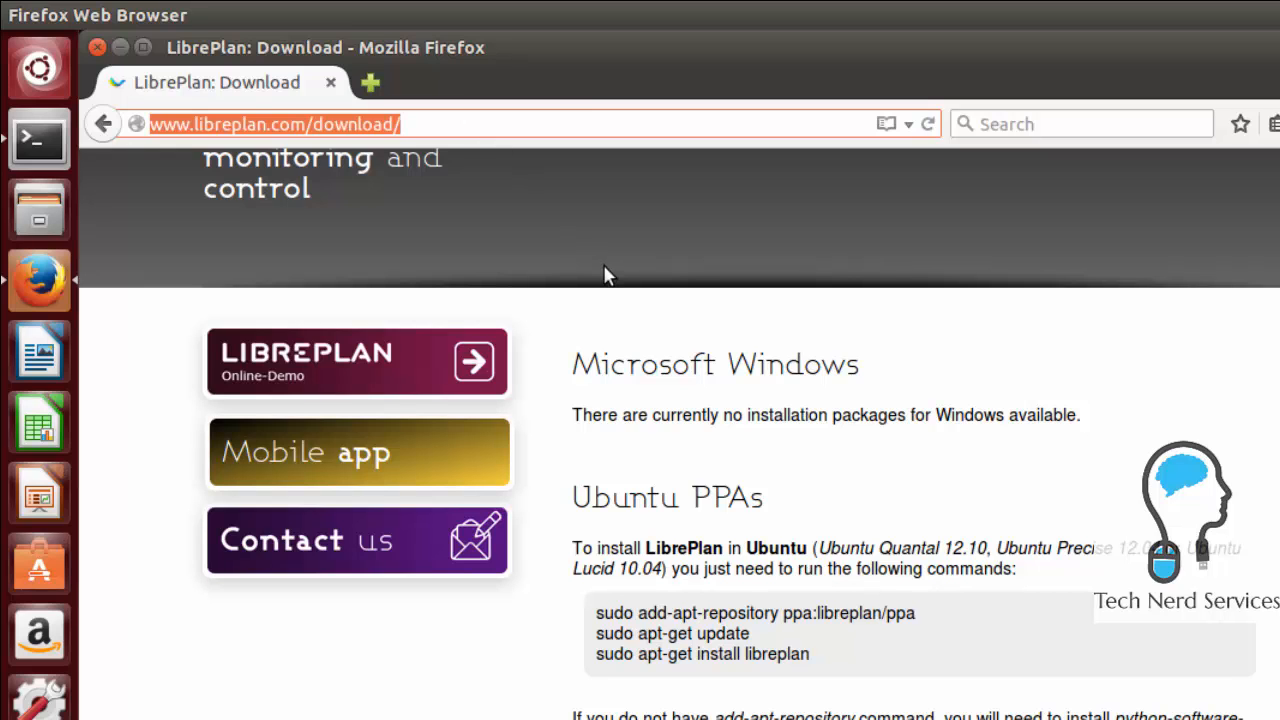
pyautogui.write('technerdservices.')
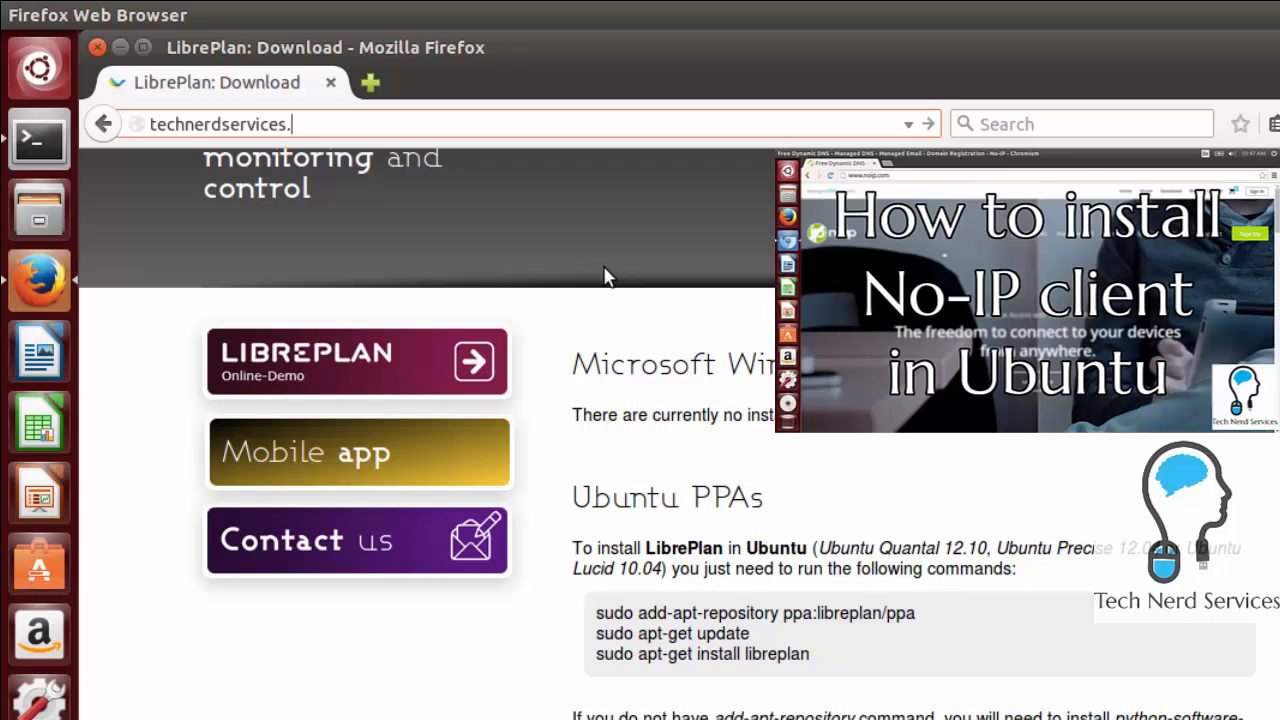
pyautogui.write('ddns.net')
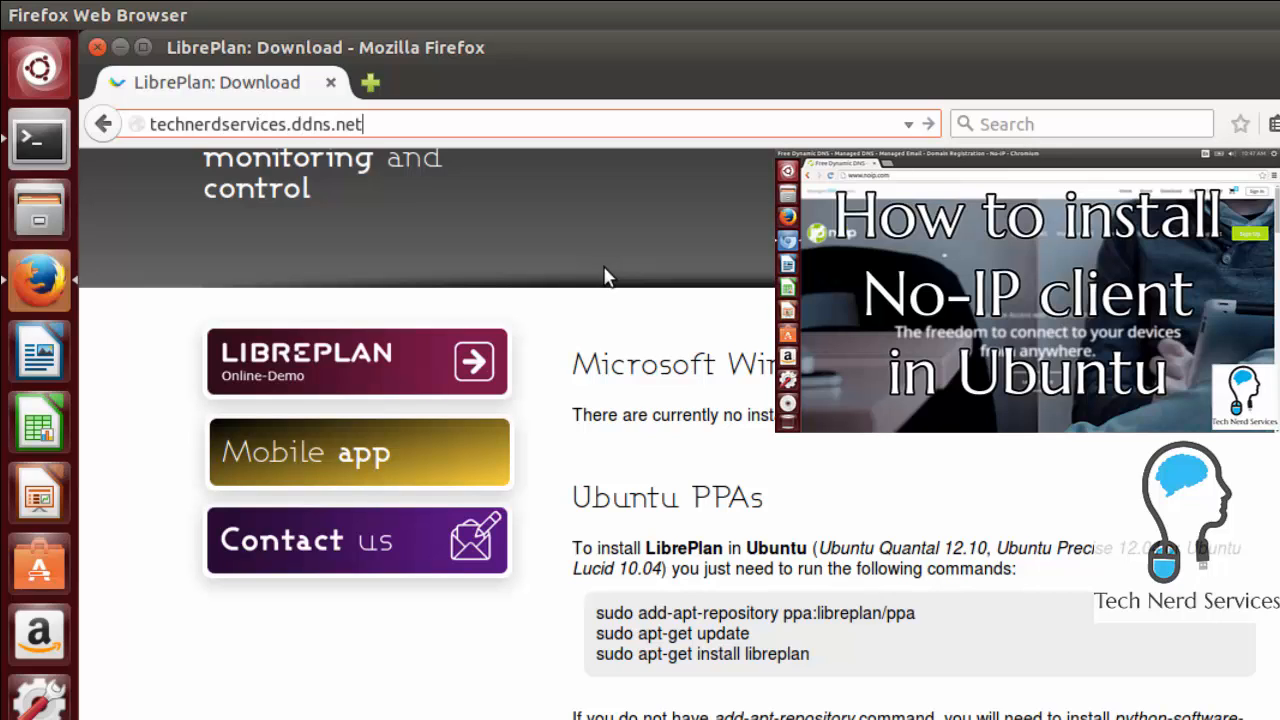
pyautogui.write(':8080/libreplan/common/layout/login.zul;jsessionid=C20254A2765')
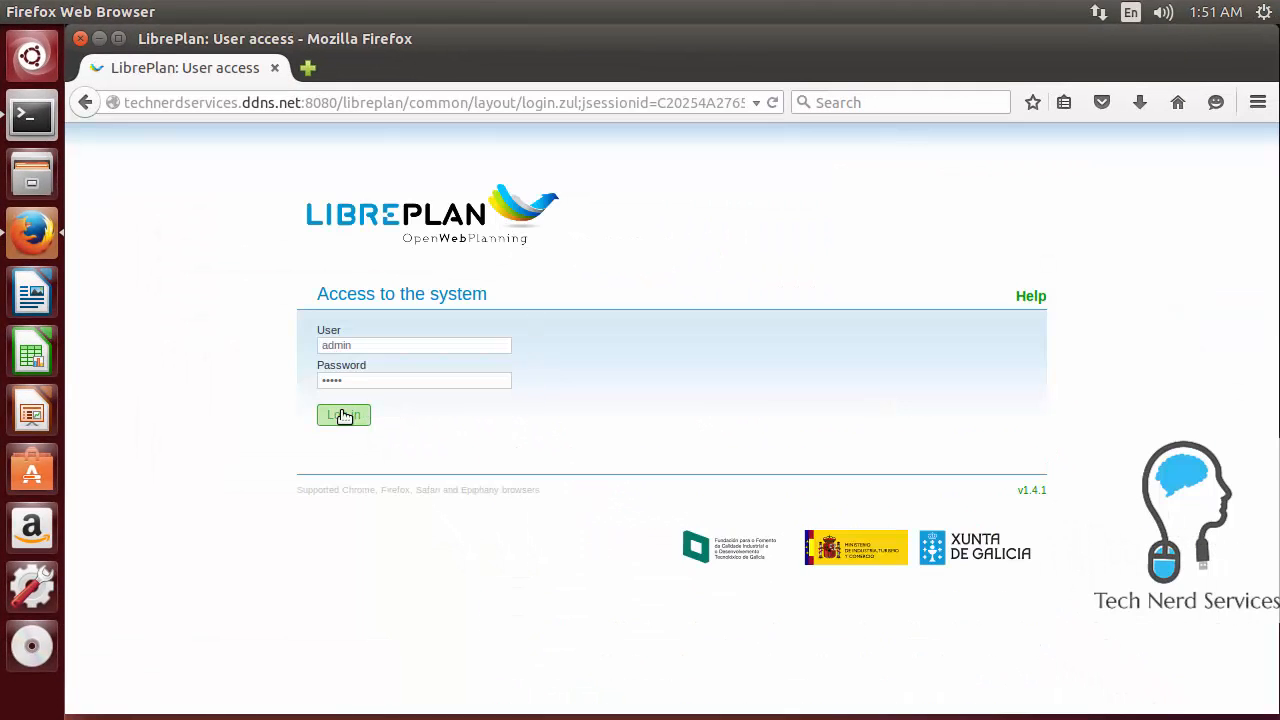
# - Log in as admin, dismiss the remember-password prompt, and follow the Change the password link
pyautogui.click(343, 415)
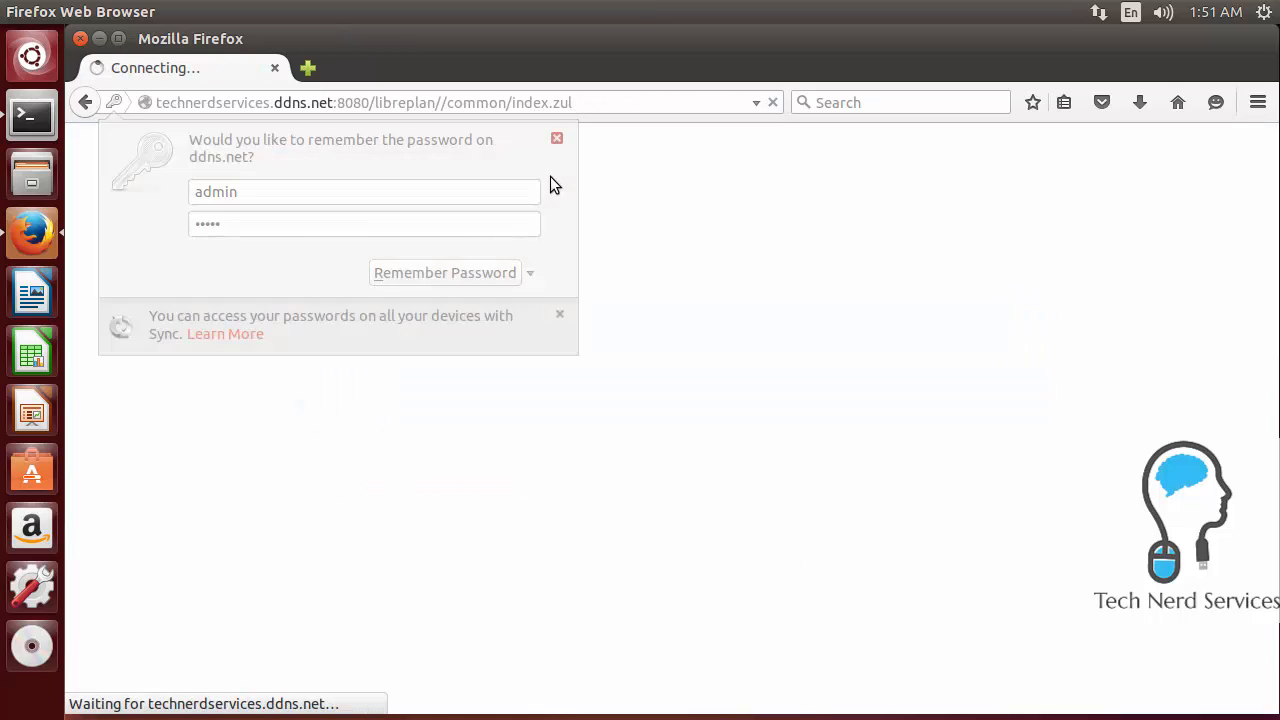
pyautogui.click(557, 138)
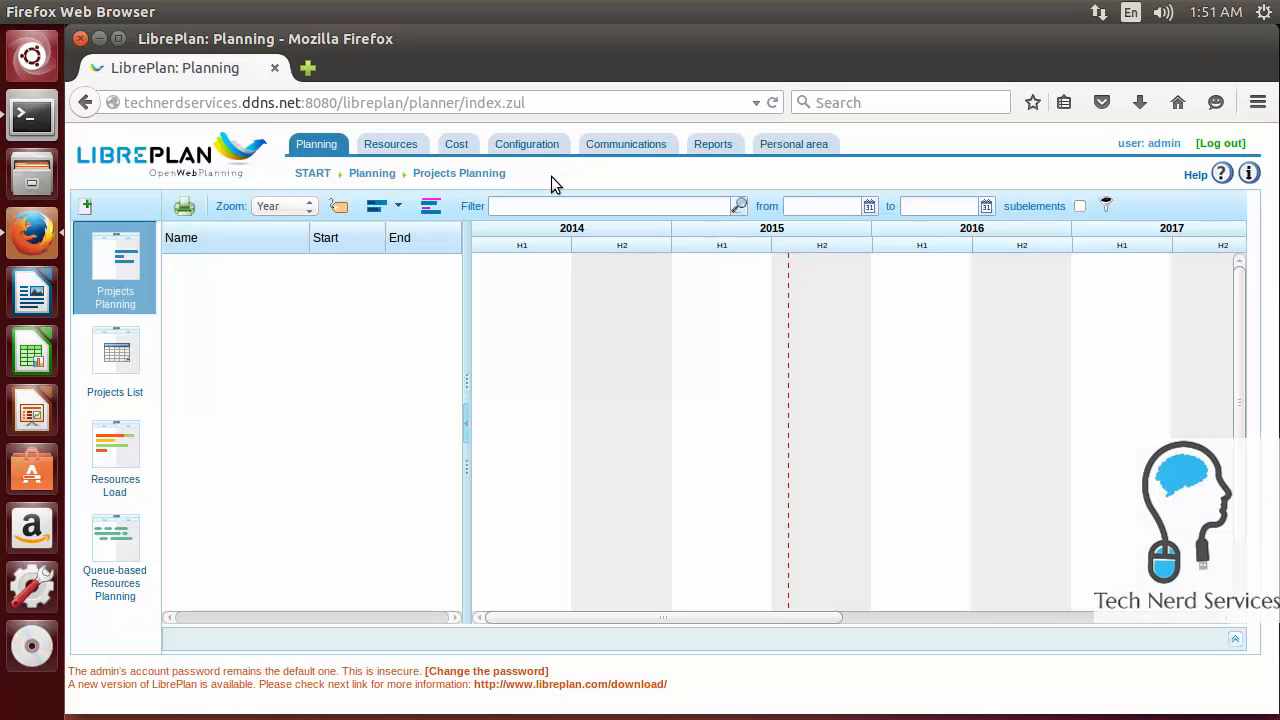
pyautogui.moveTo(407, 625)
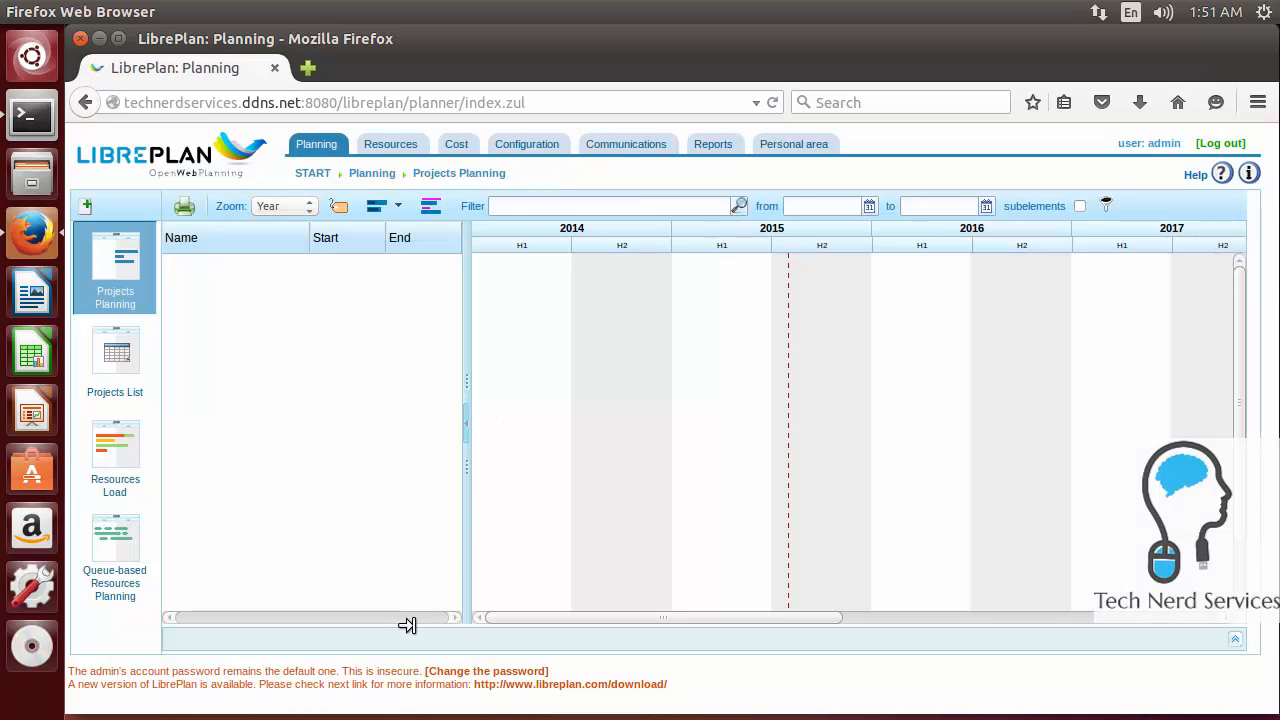
pyautogui.moveTo(487, 671)
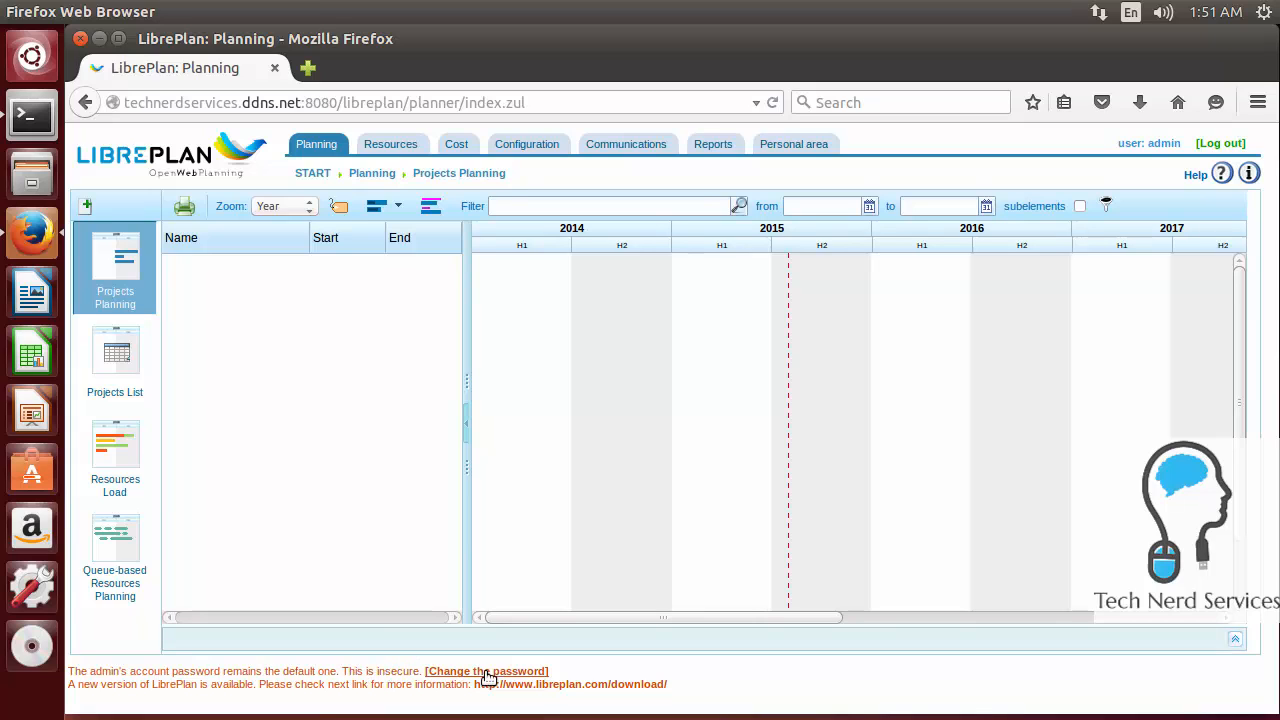
pyautogui.click(487, 671)
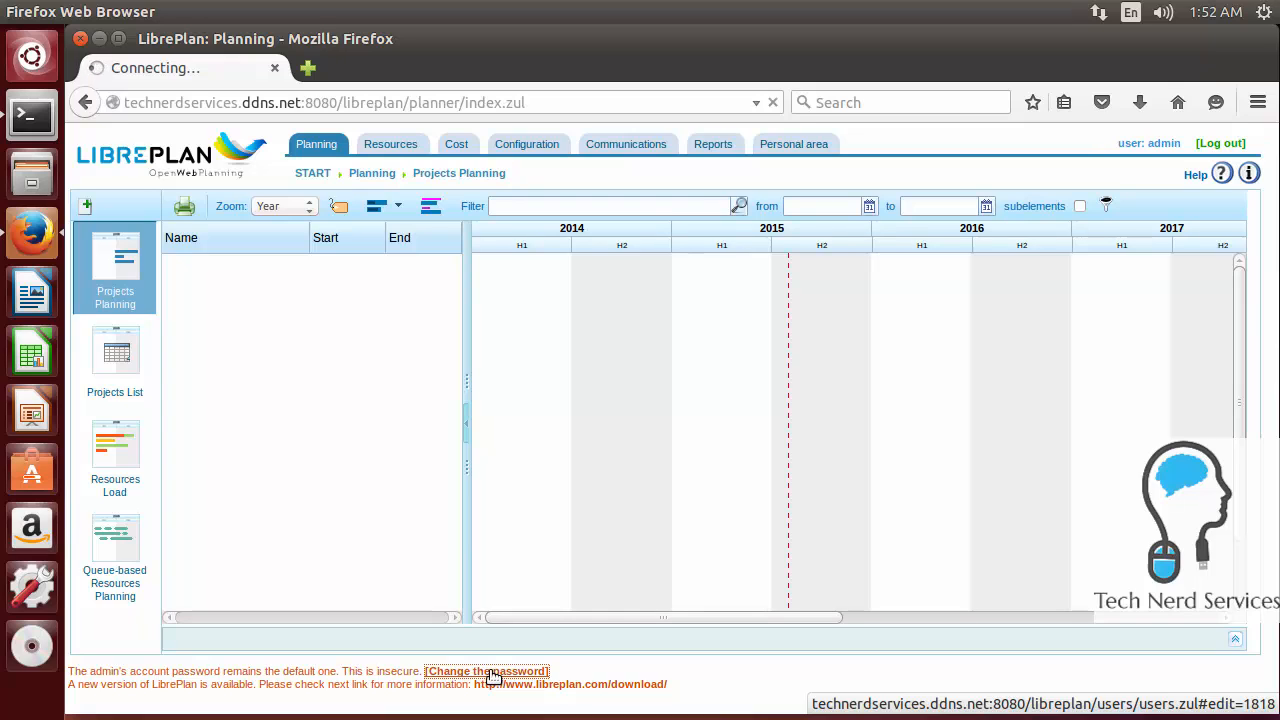
pyautogui.click(487, 671)
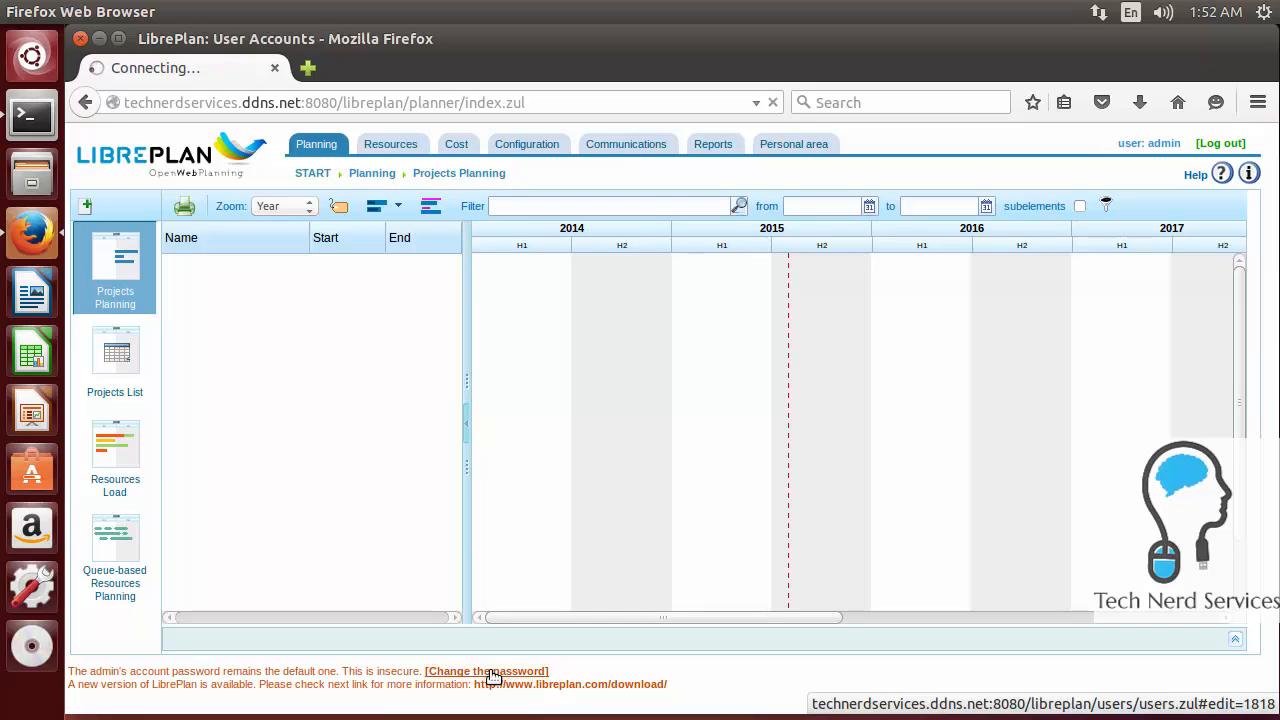
# - Enter the new admin password in both password fields and save the account
pyautogui.click(486, 671)
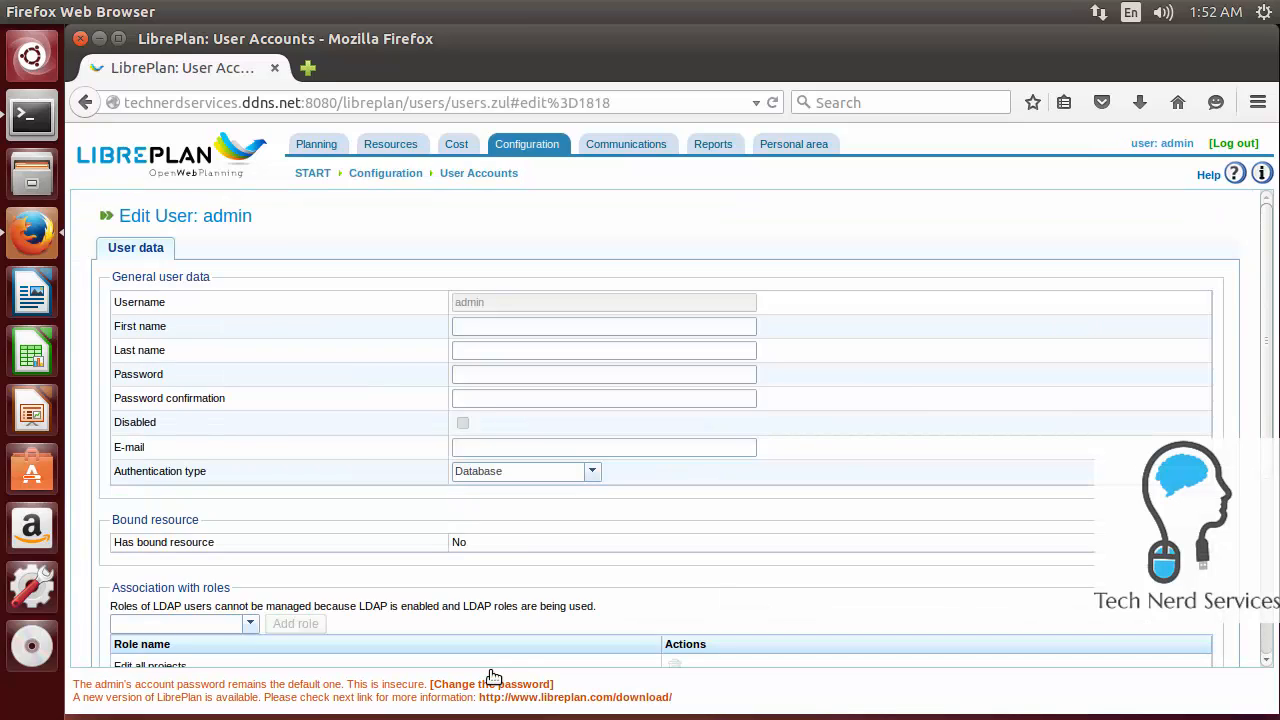
pyautogui.moveTo(535, 408)
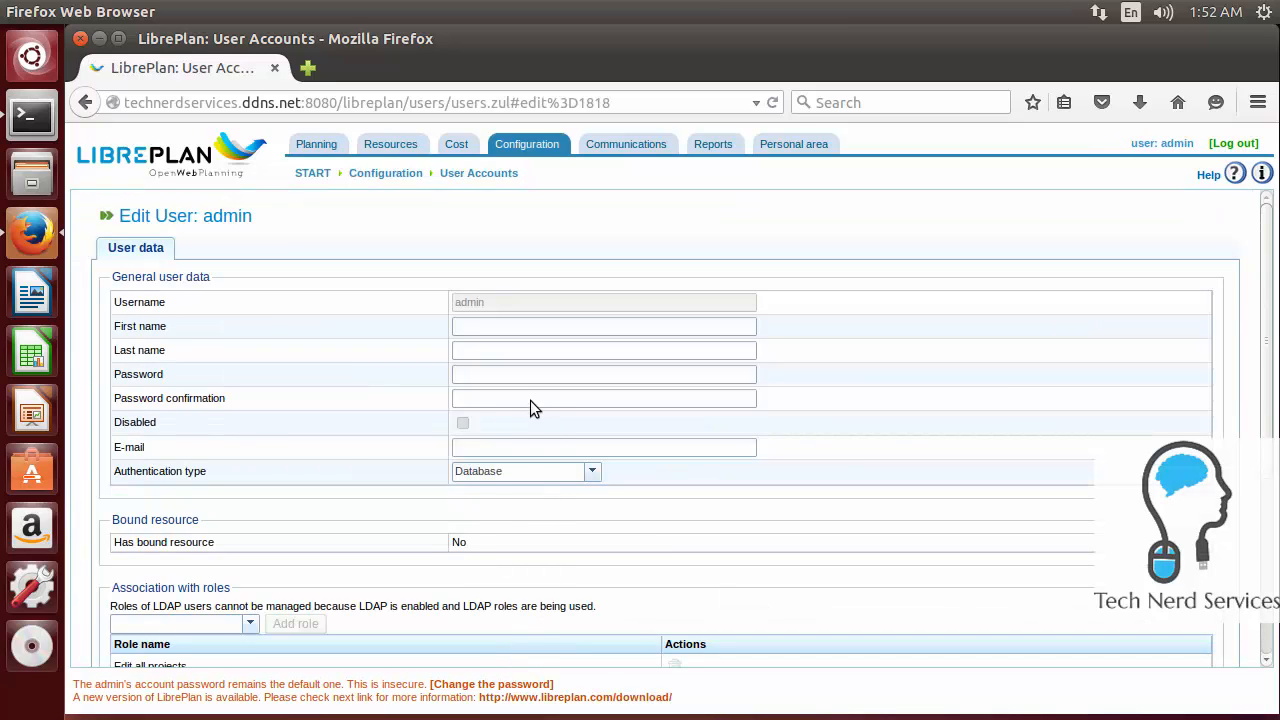
pyautogui.click(604, 374)
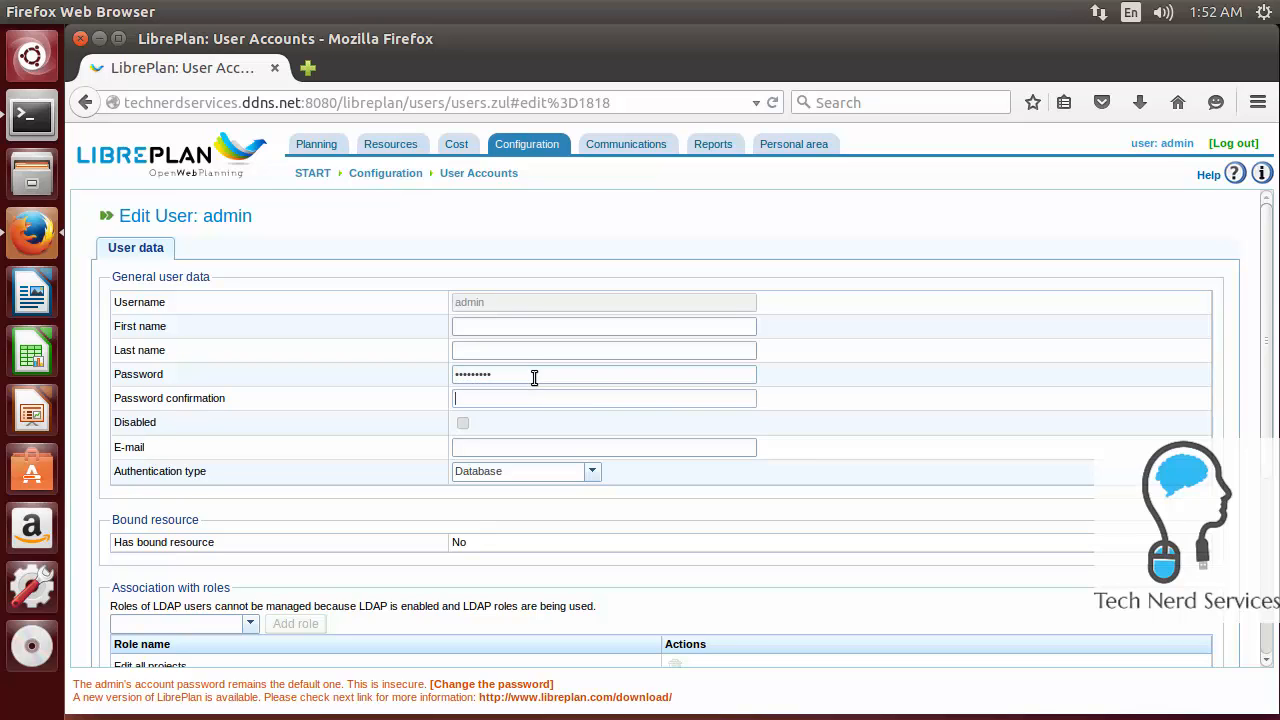
pyautogui.write('••••••••')
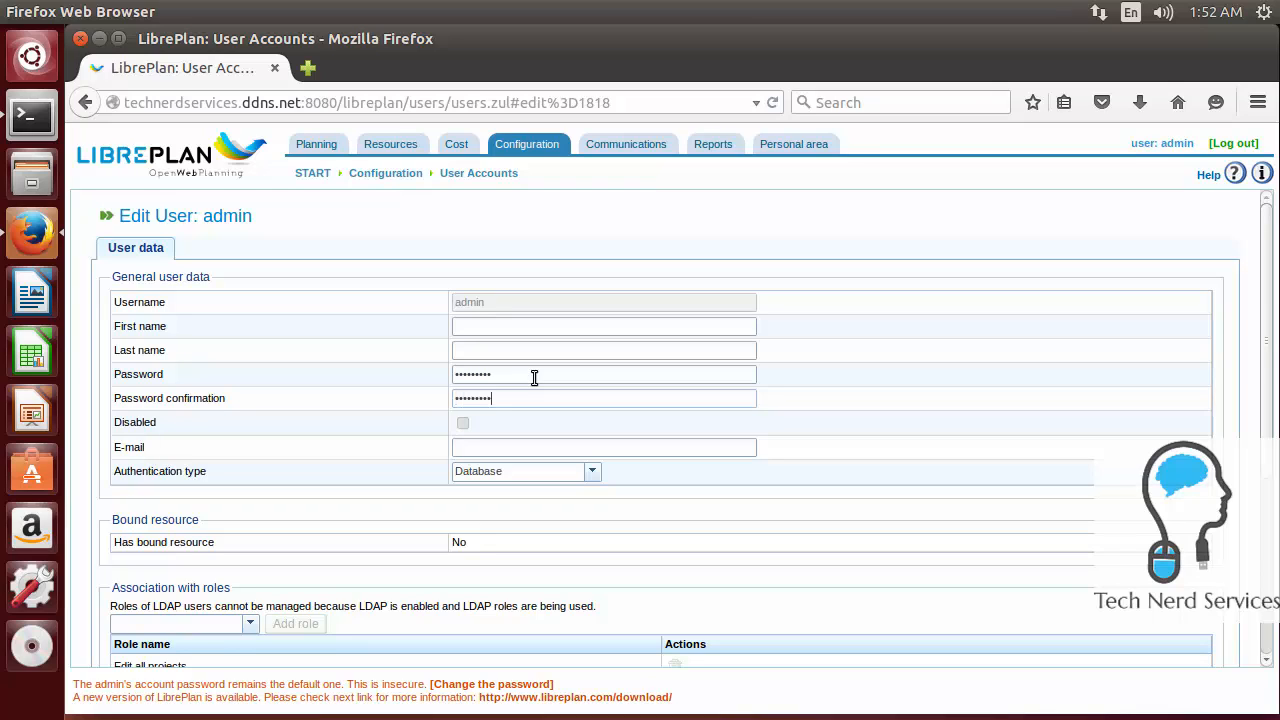
pyautogui.moveTo(555, 427)
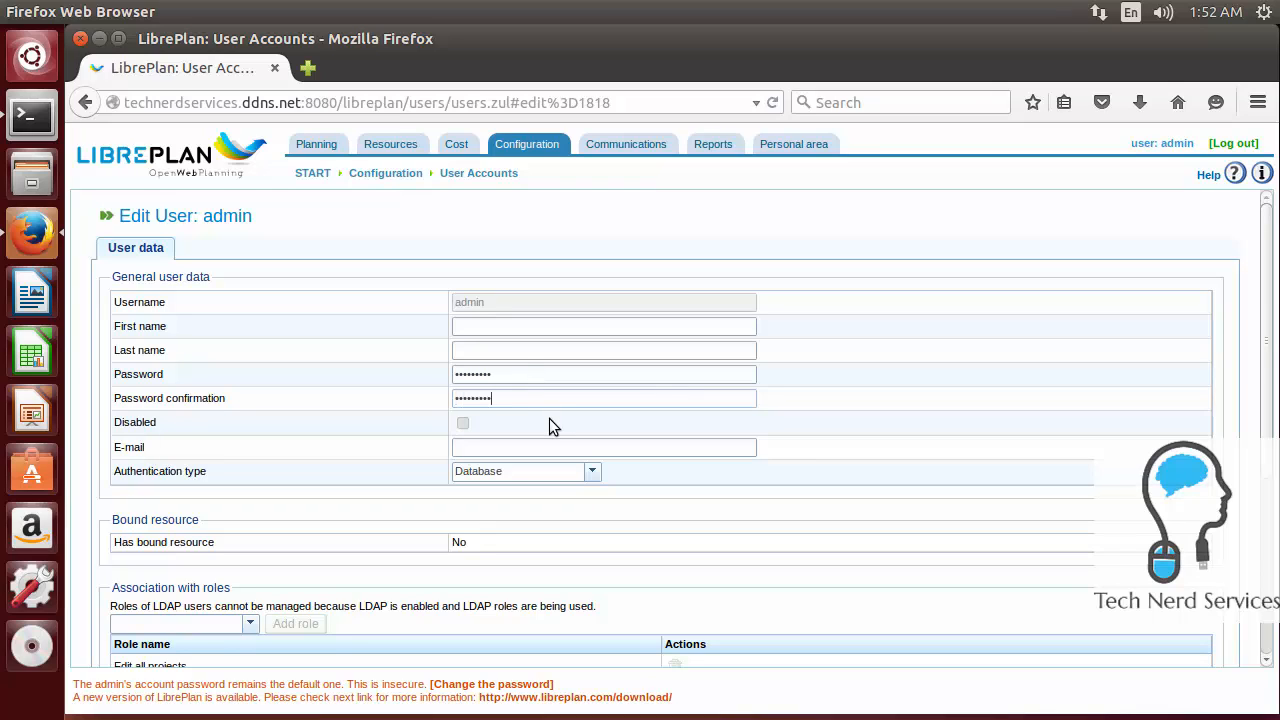
pyautogui.scroll(-3)
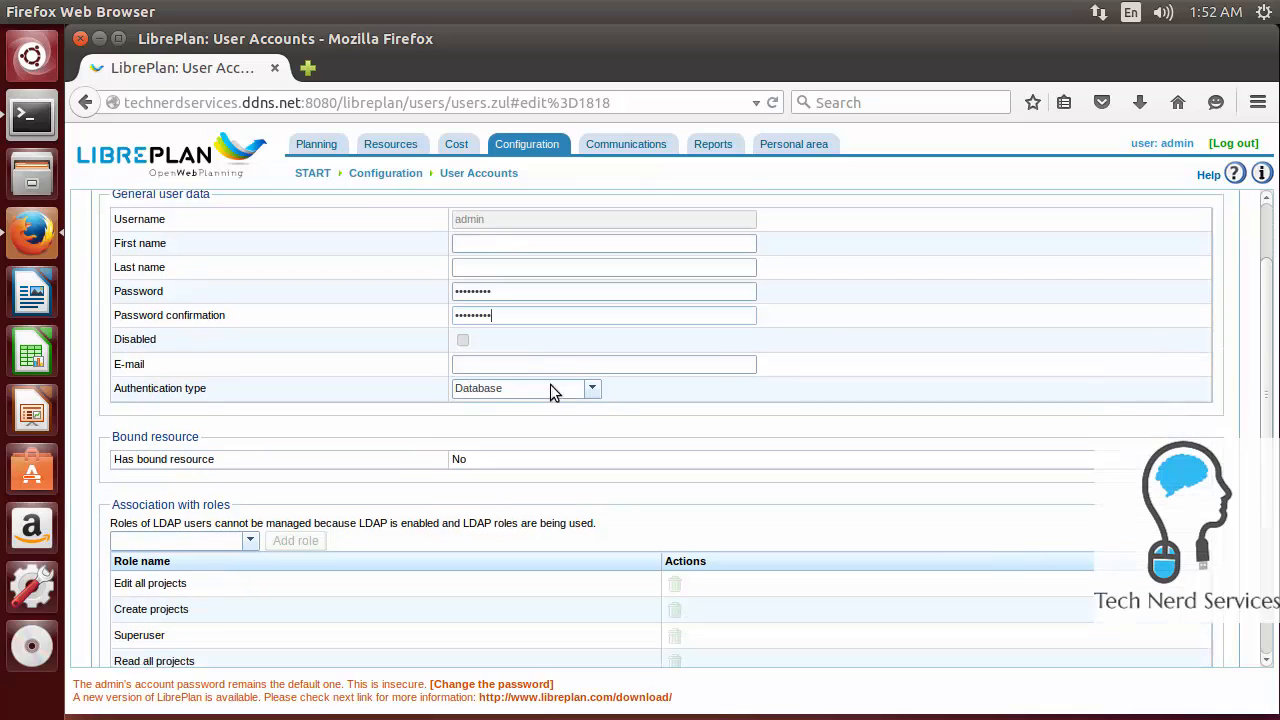
pyautogui.scroll(-3)
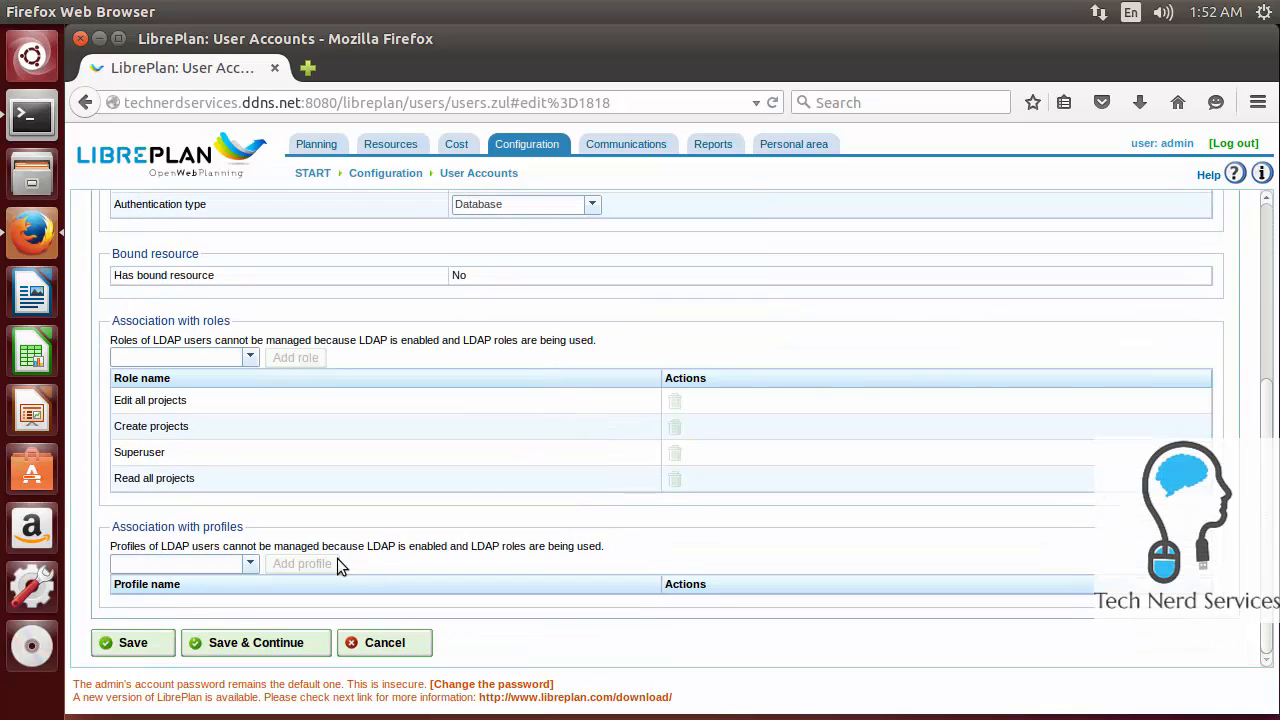
pyautogui.click(132, 642)
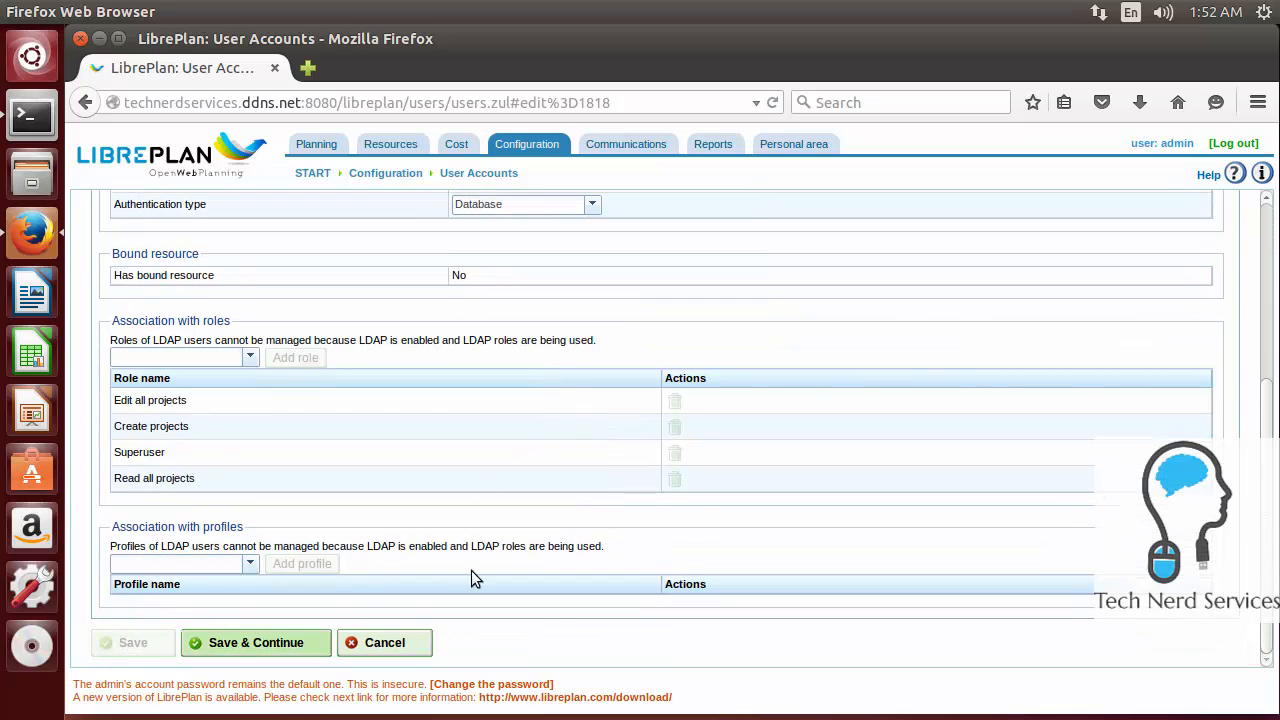
pyautogui.click(256, 642)
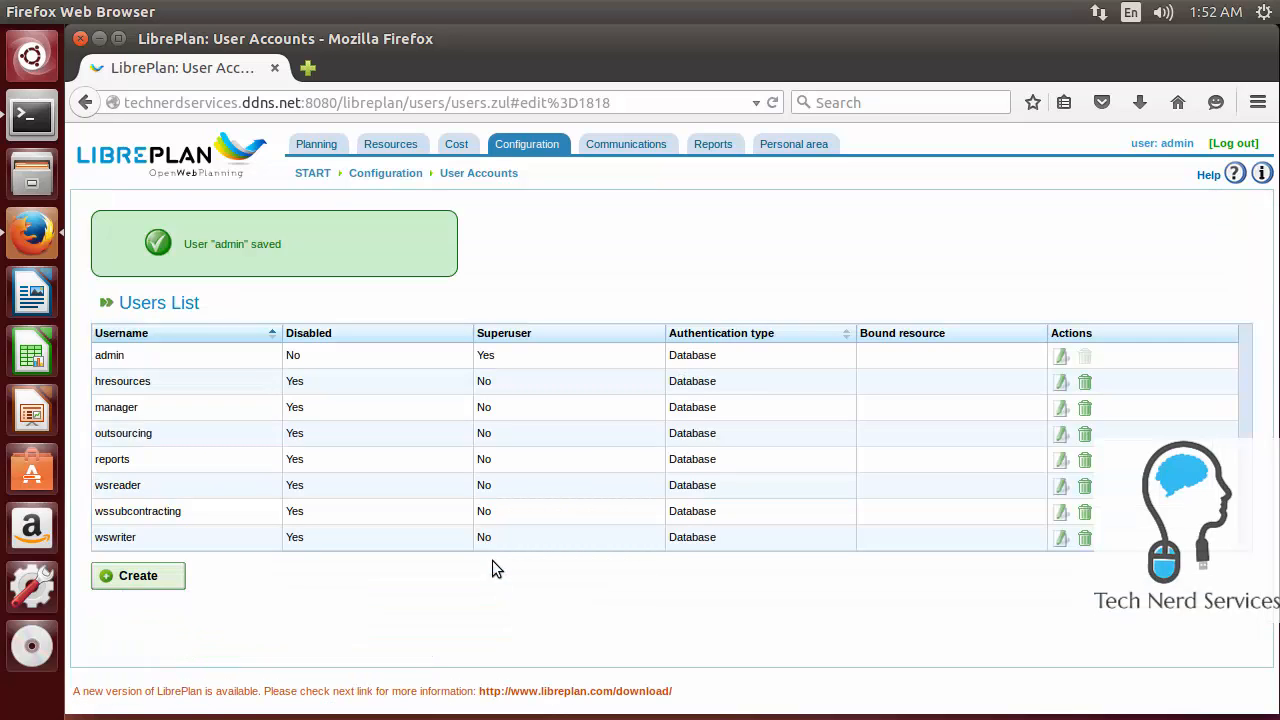
pyautogui.moveTo(150, 710)
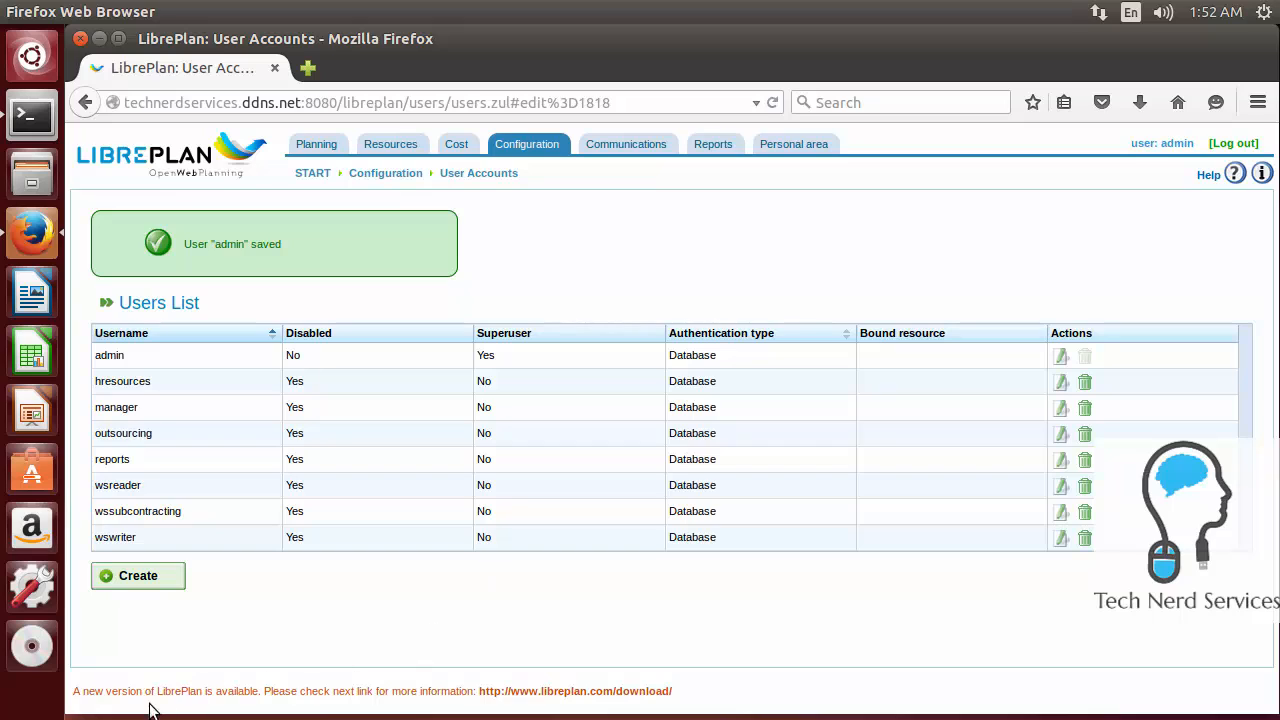
pyautogui.moveTo(425, 713)
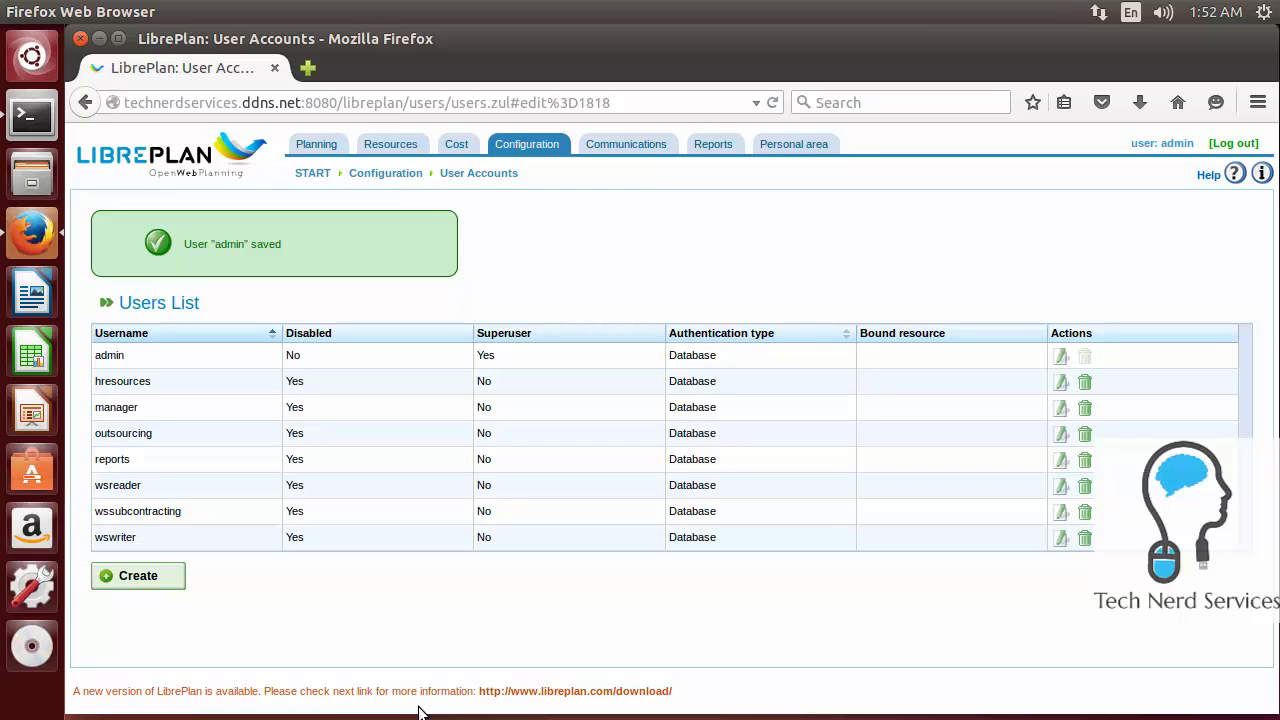
pyautogui.moveTo(178, 181)
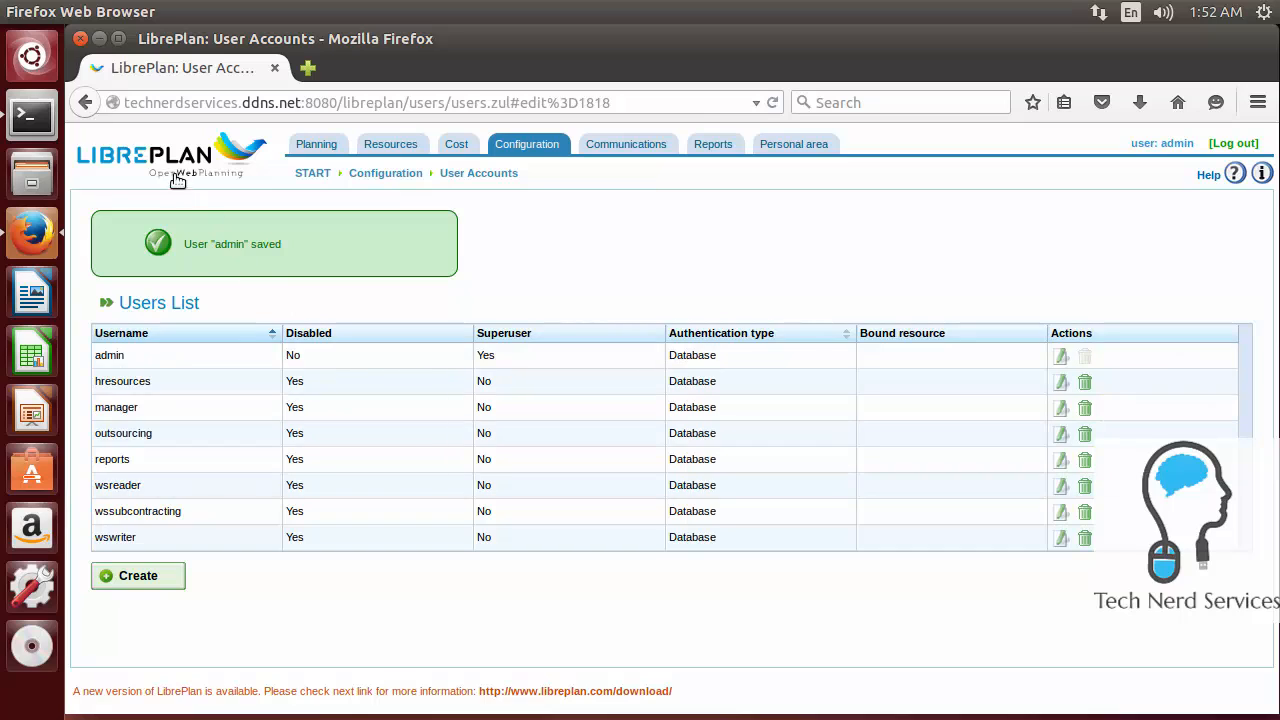
# - Click the LibrePlan logo to return to Projects Planning
pyautogui.click(160, 155)
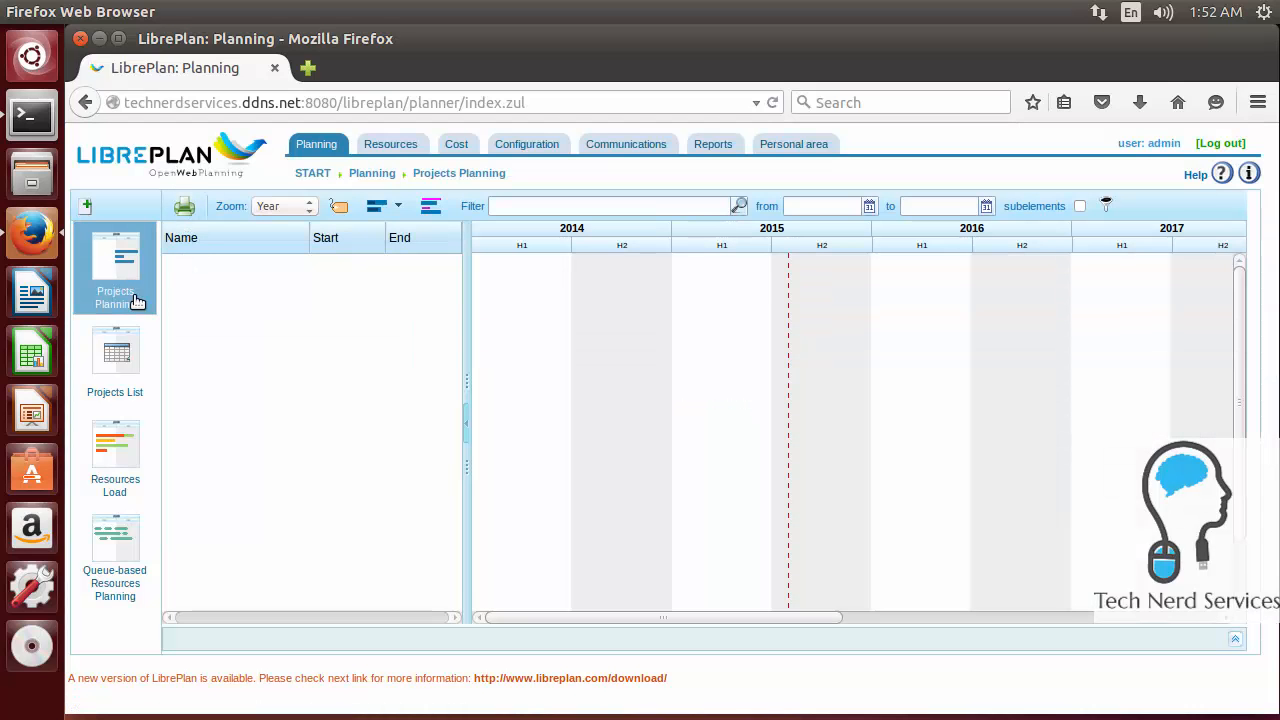
pyautogui.moveTo(114, 561)
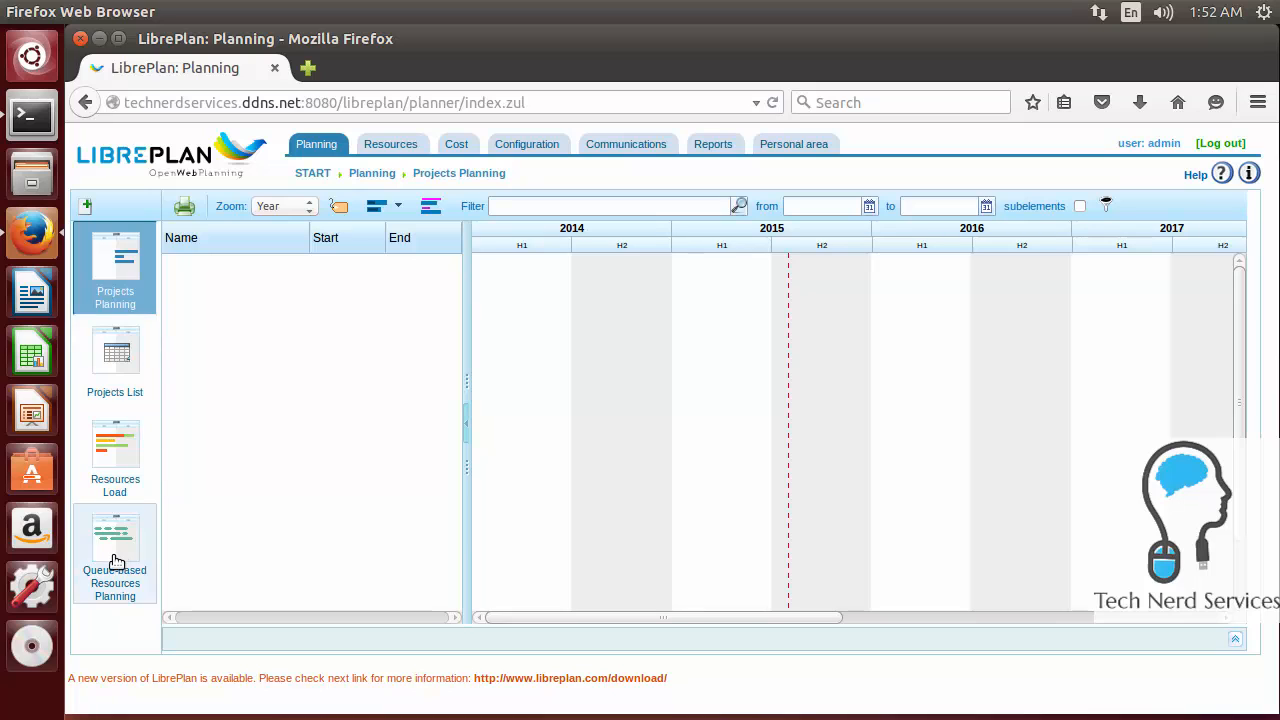
pyautogui.click(390, 143)
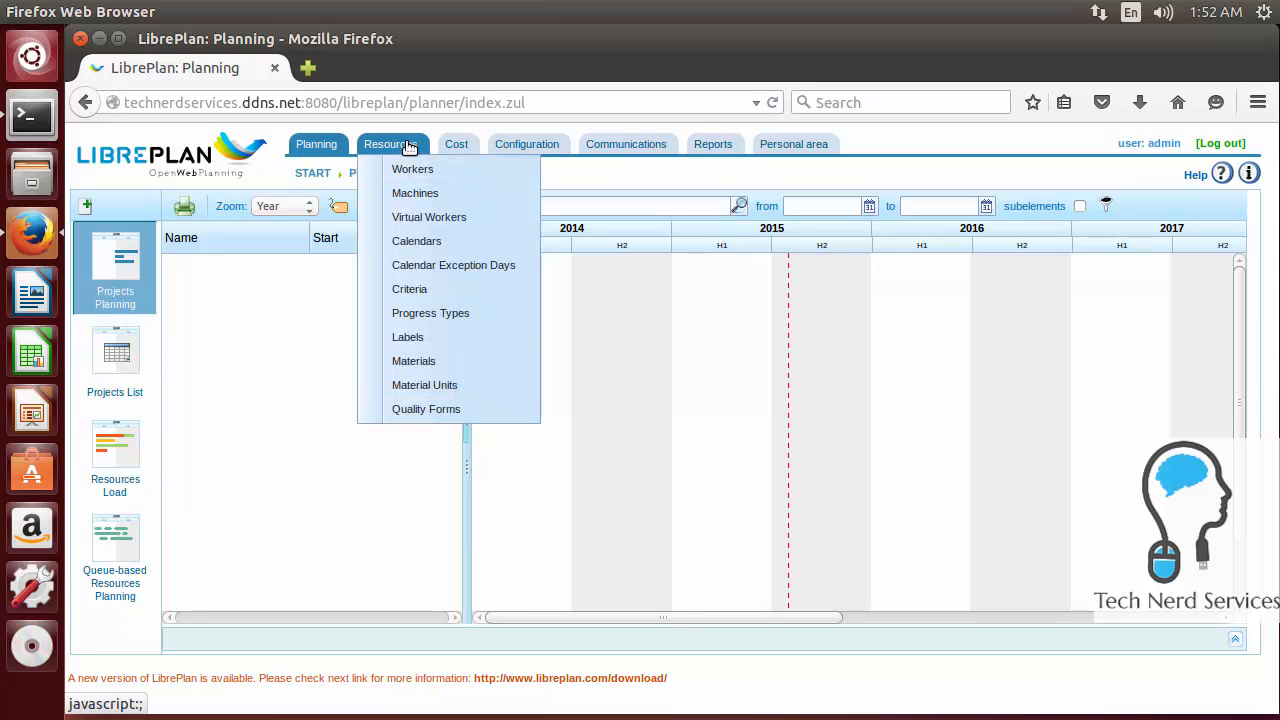
pyautogui.click(456, 143)
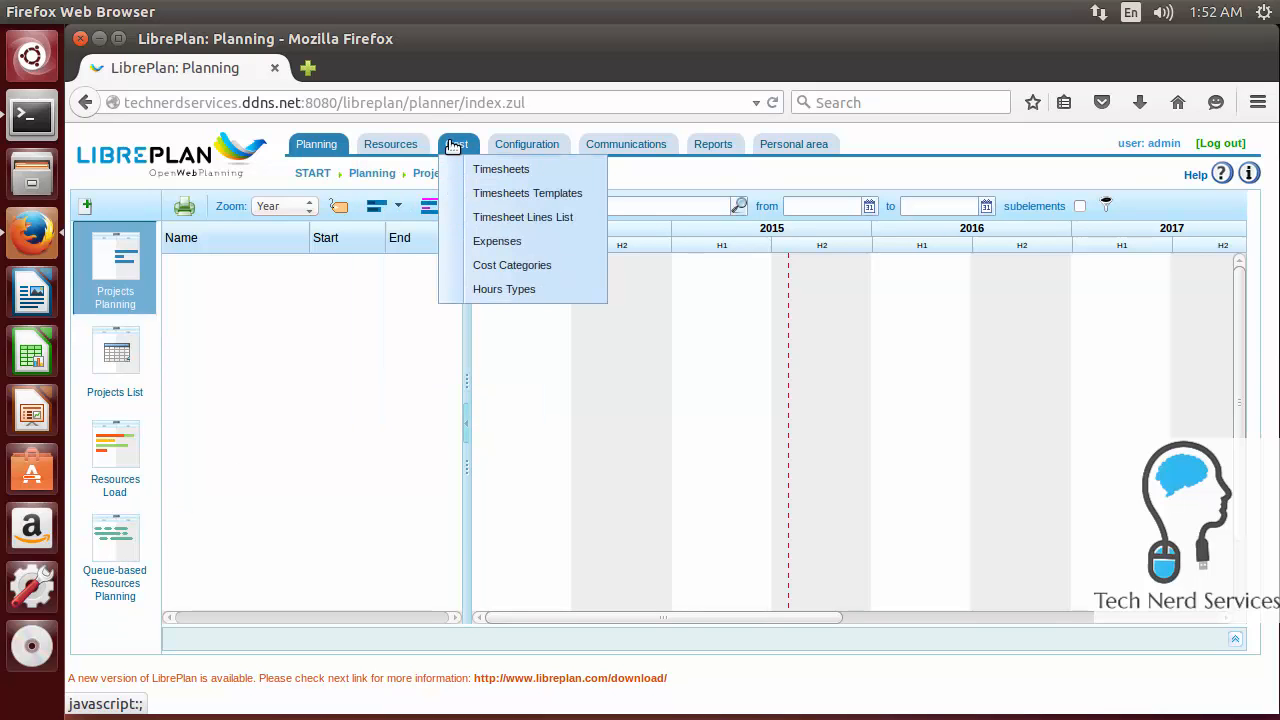
pyautogui.click(527, 143)
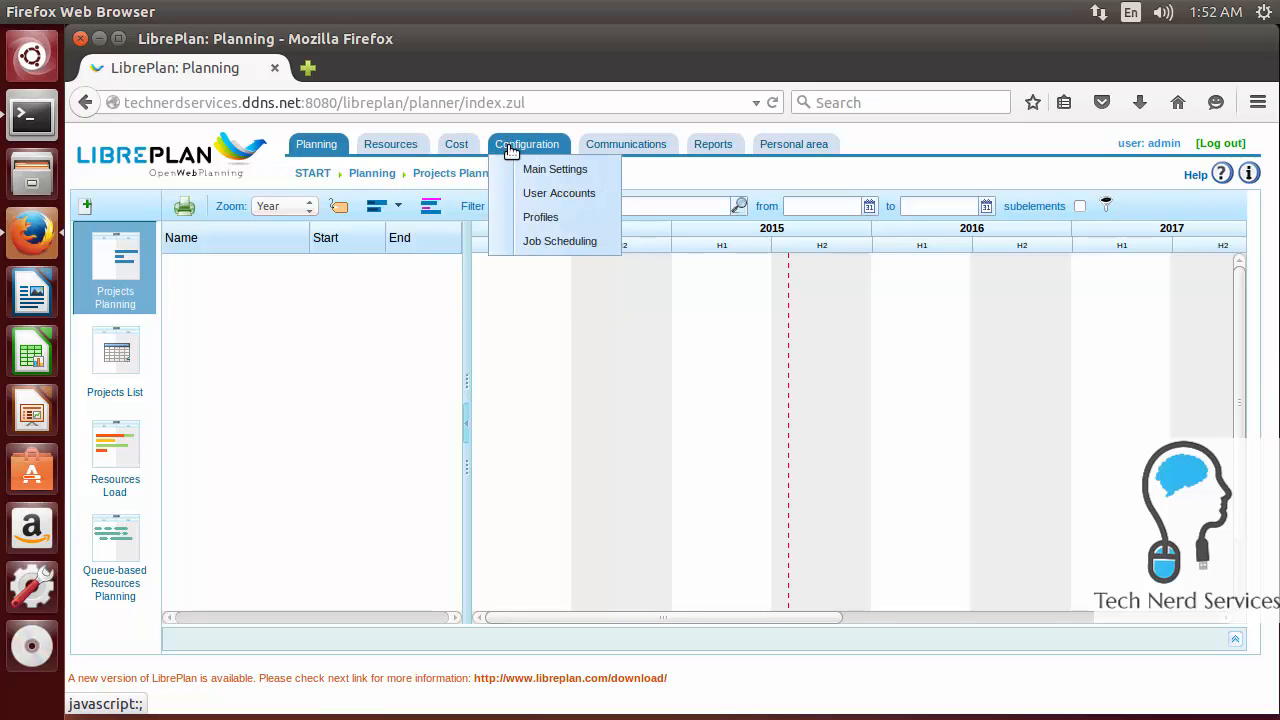
pyautogui.click(626, 144)
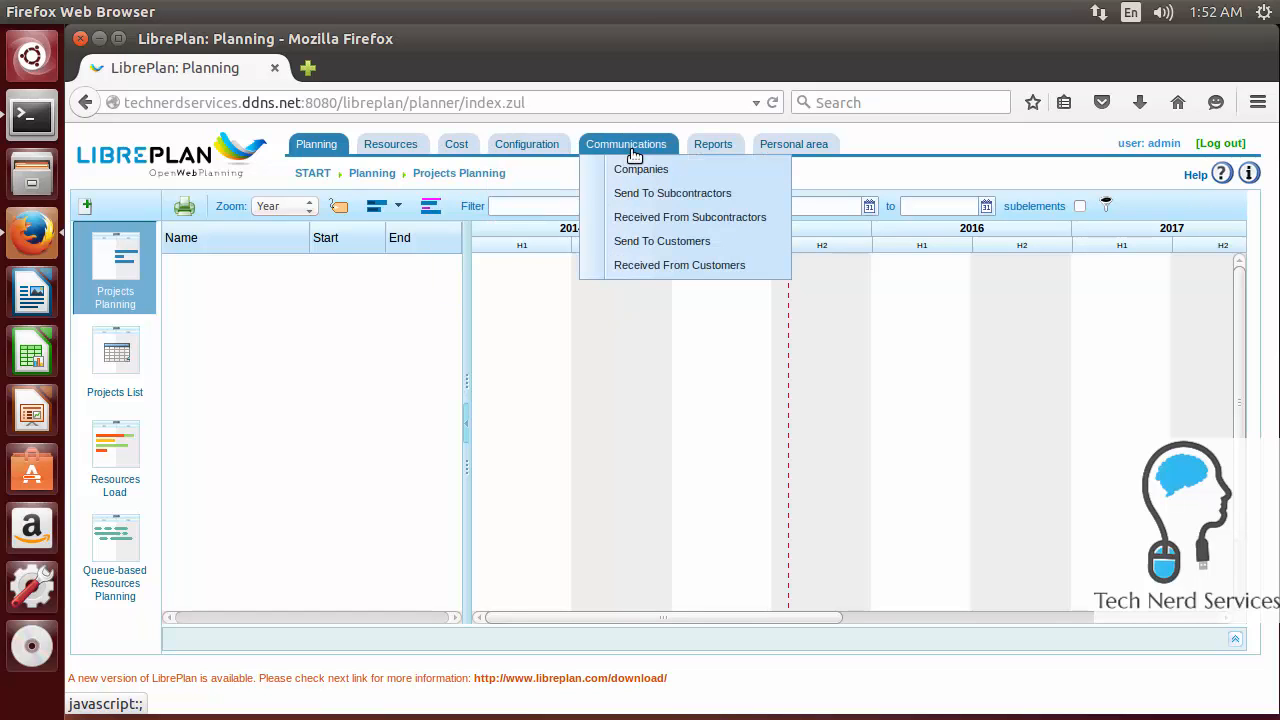
pyautogui.click(713, 144)
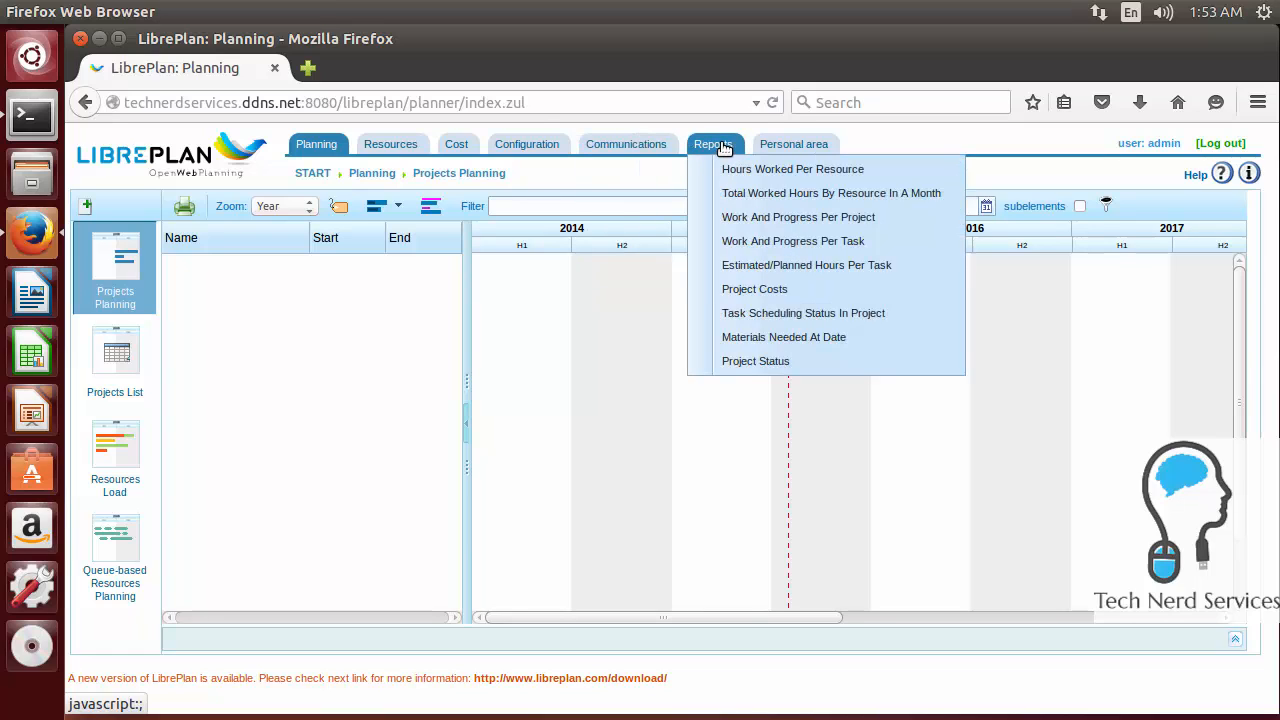
pyautogui.click(794, 144)
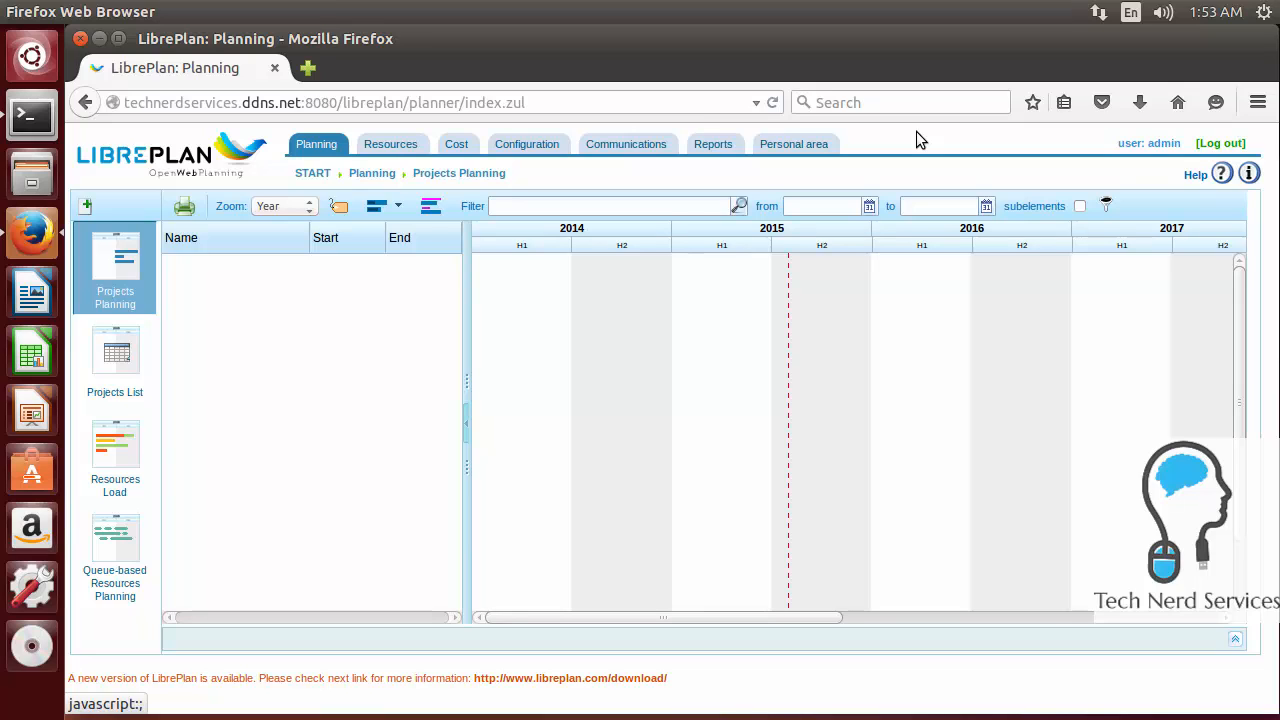
pyautogui.moveTo(866, 153)
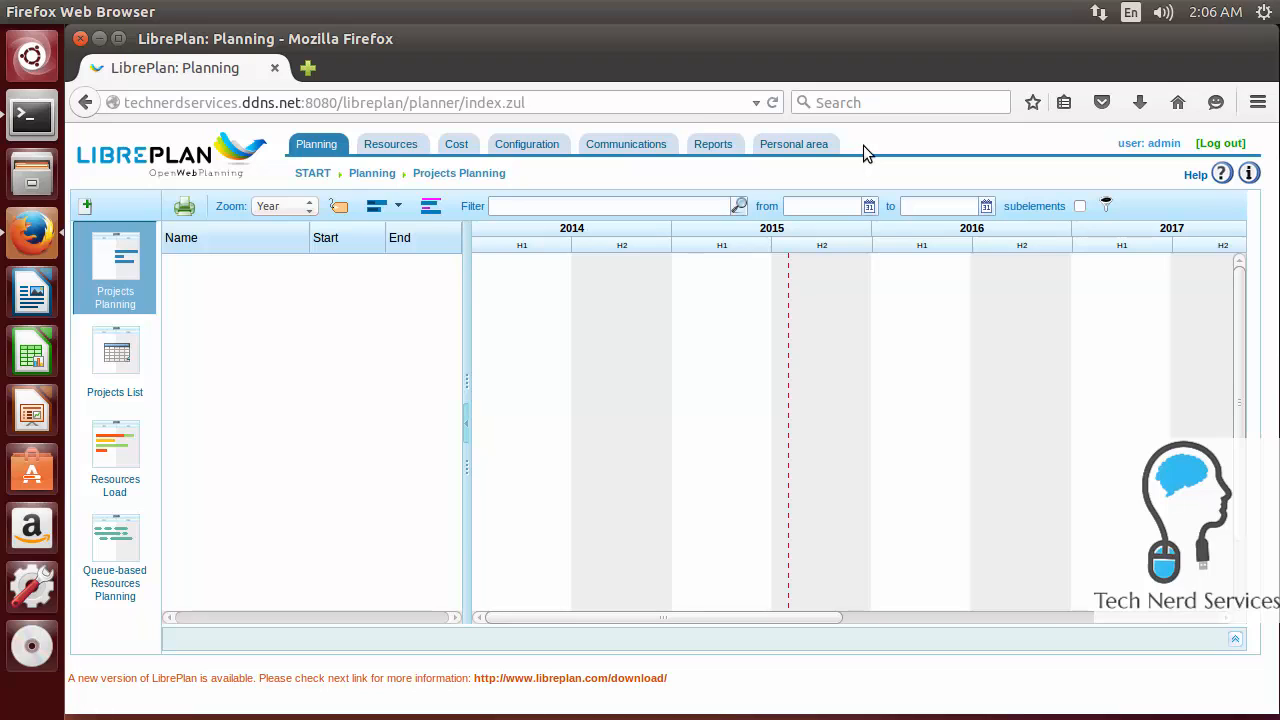
pyautogui.moveTo(313, 127)
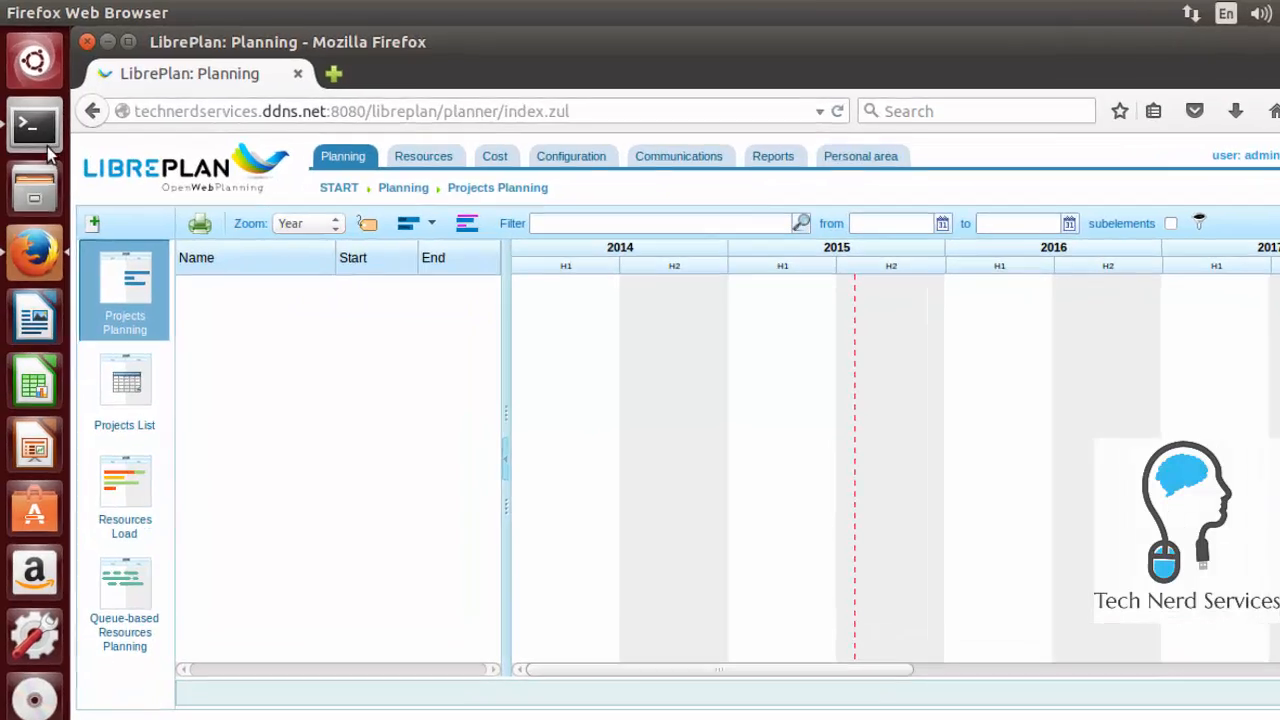
# - Run 'sudo nano /etc/tomcat6/server.xml' in the terminal
pyautogui.click(33, 124)
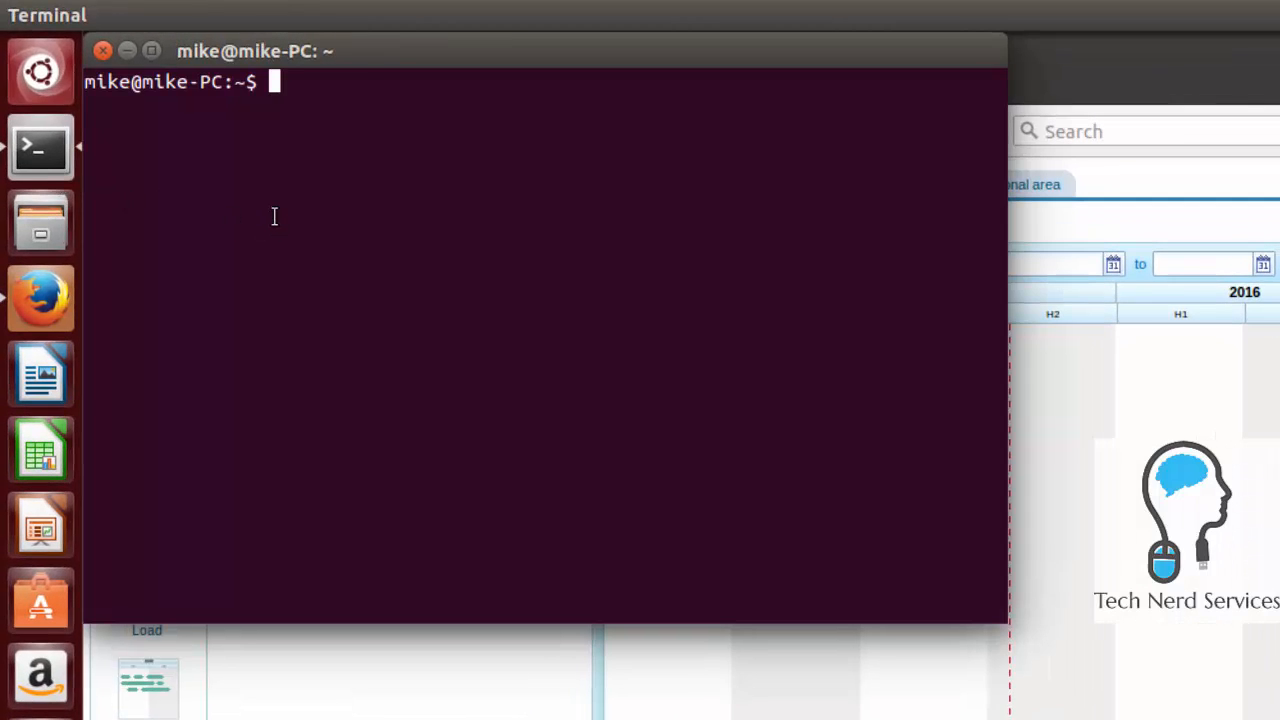
pyautogui.write('sudo')
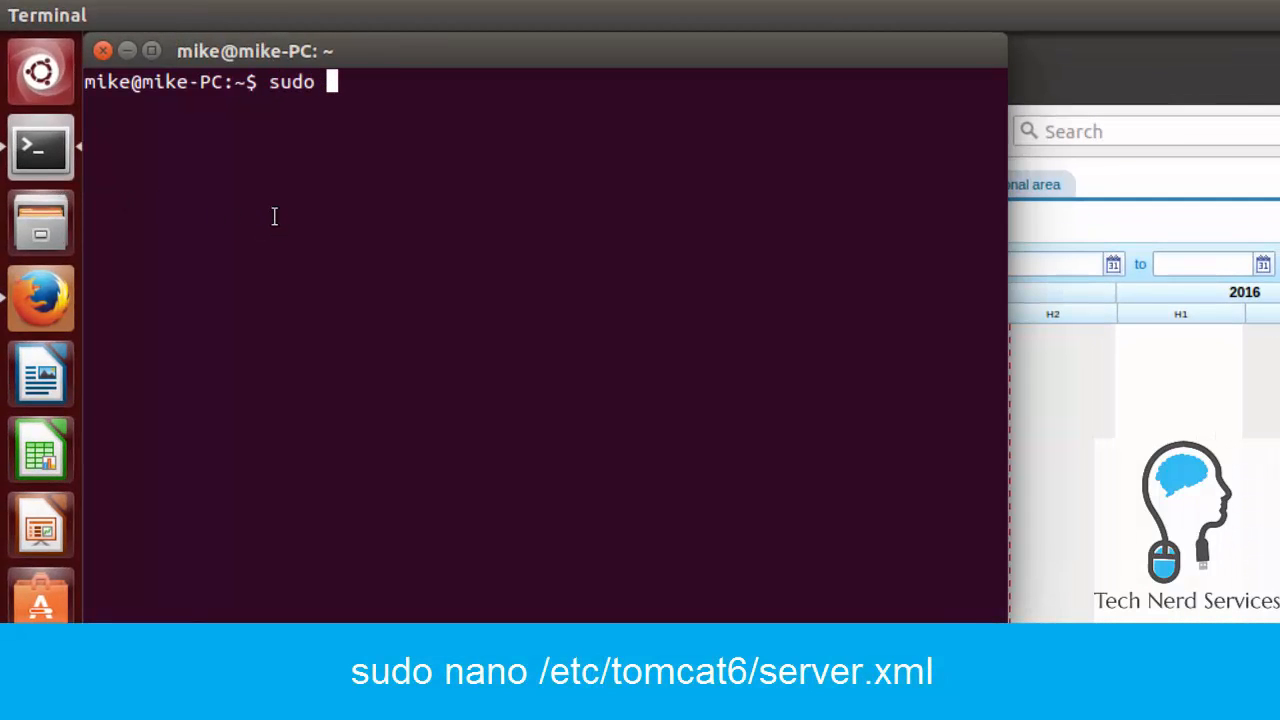
pyautogui.write('nano')
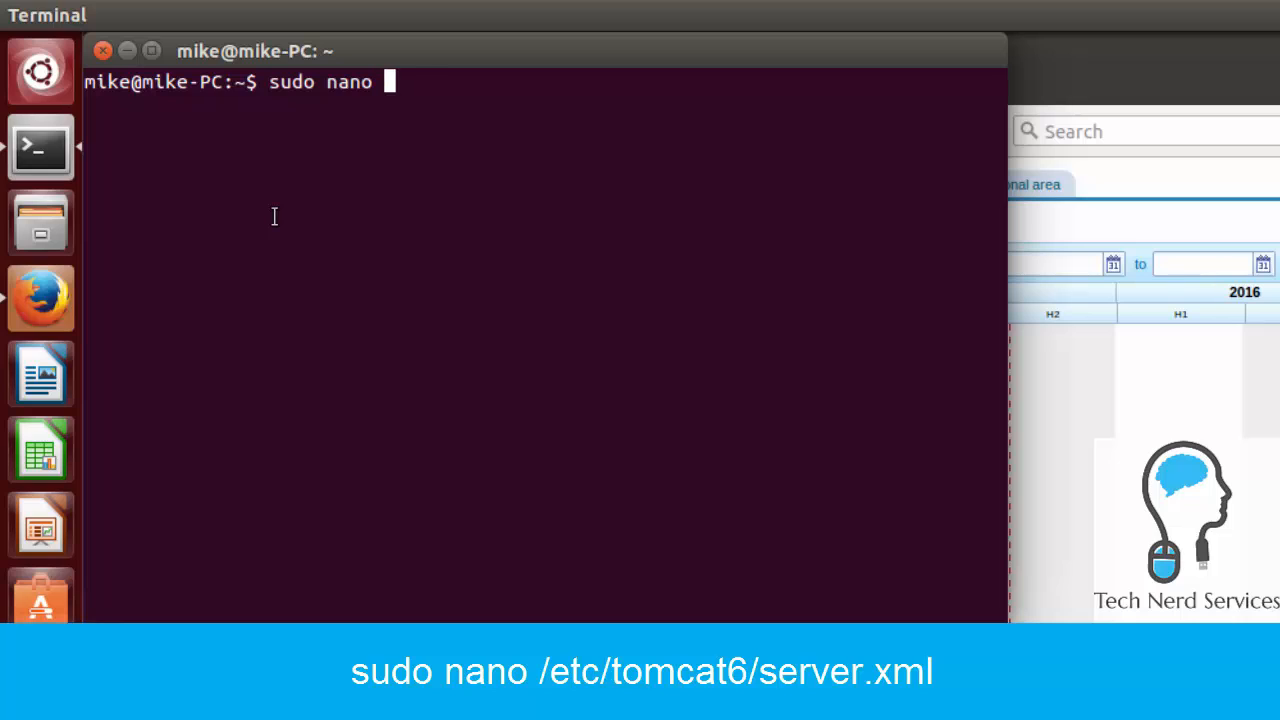
pyautogui.write('/etc/tom')
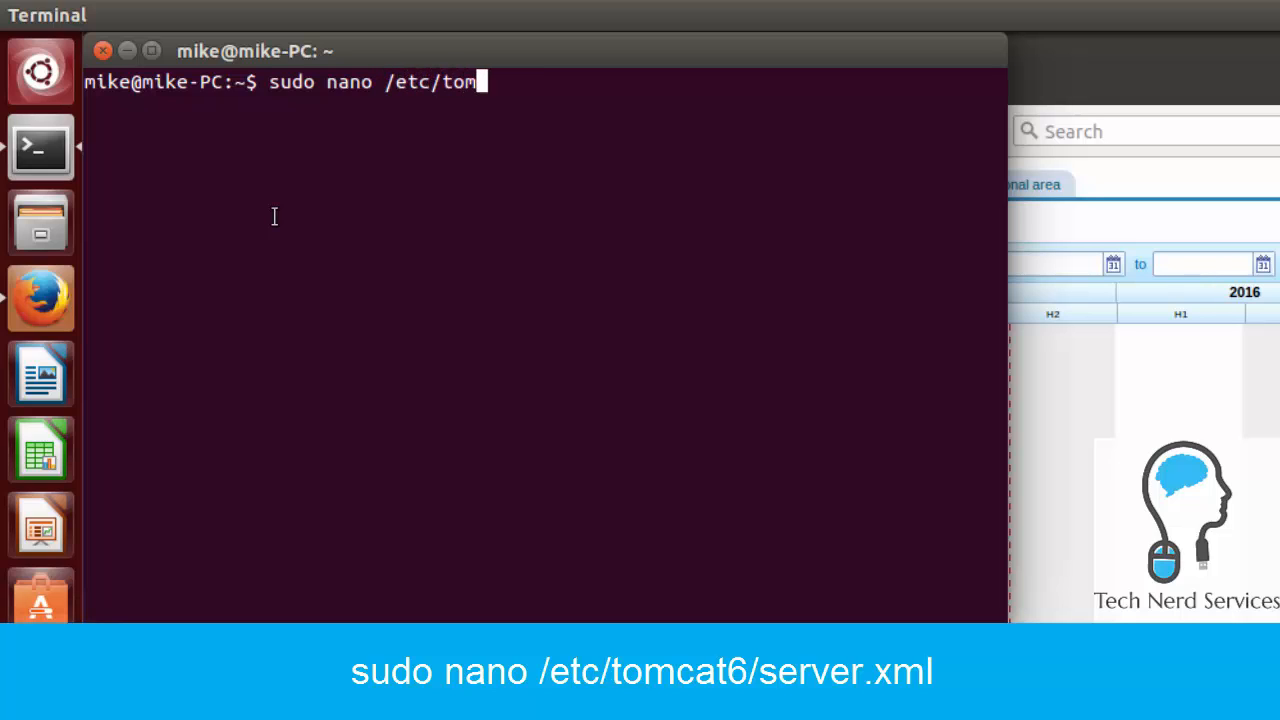
pyautogui.write('cat6/s')
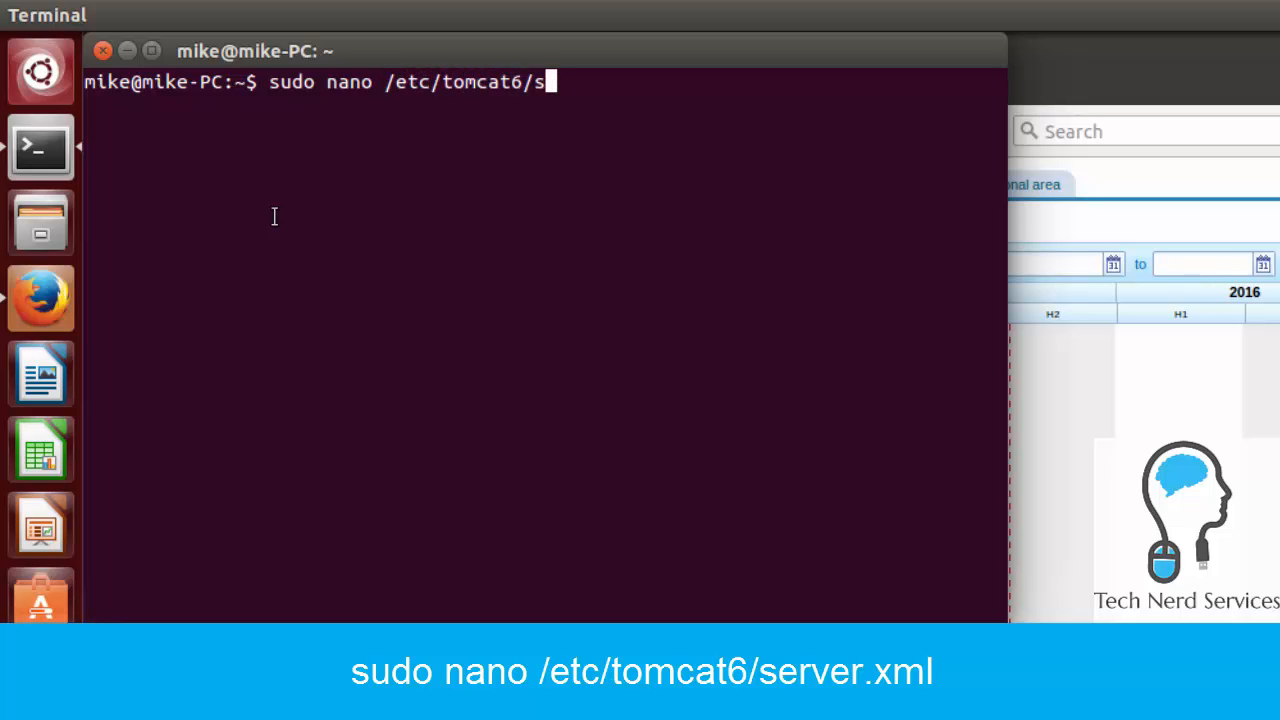
pyautogui.write('erver.xml')
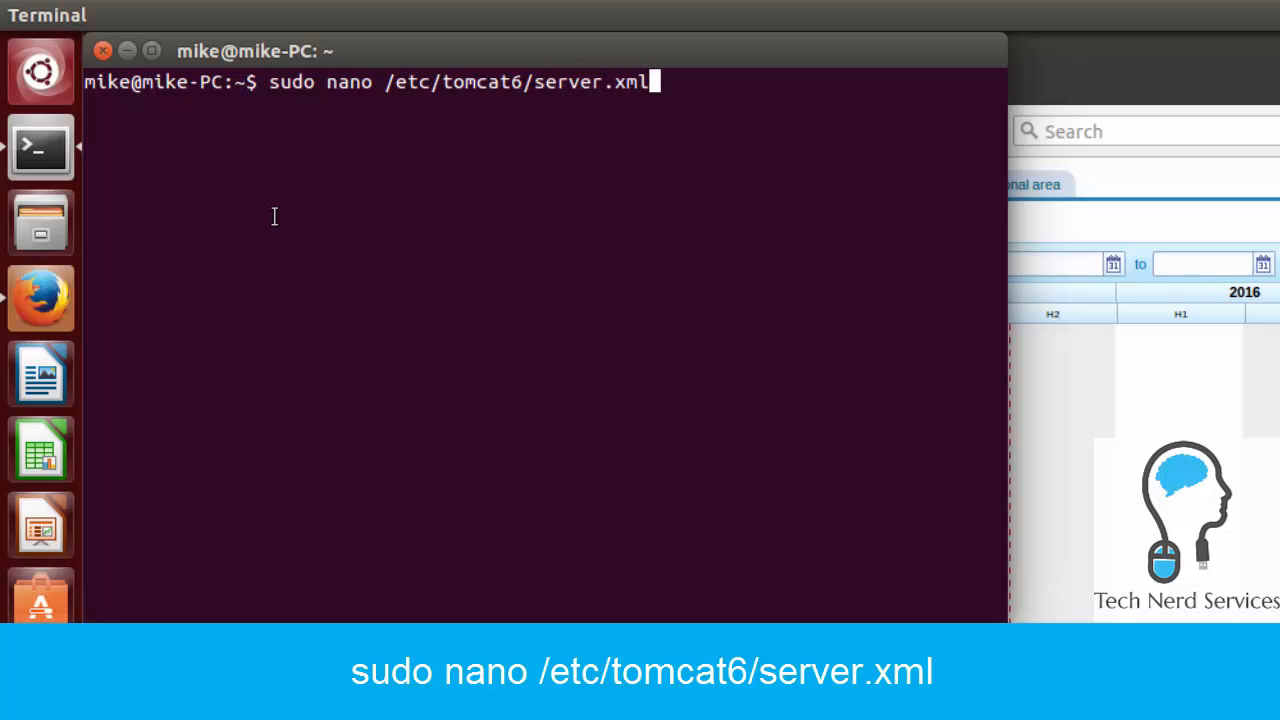
pyautogui.press('Return')
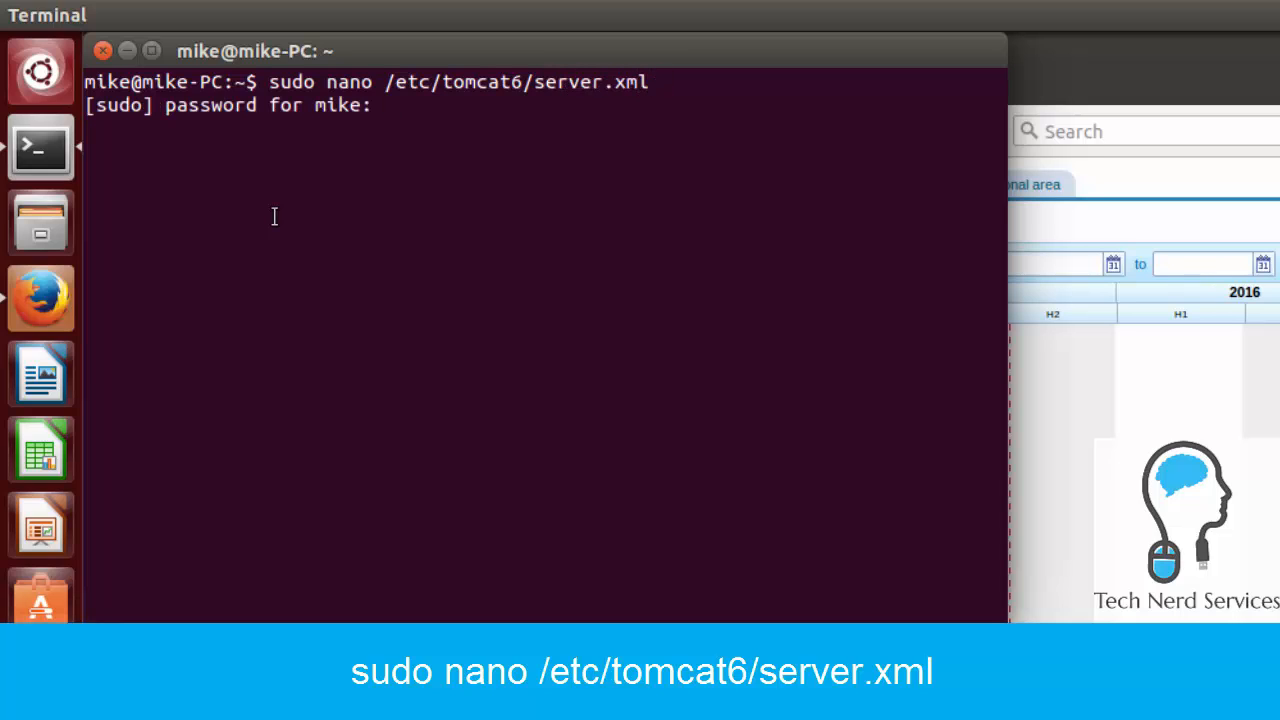
# - Submit the sudo password and scroll server.xml down to the HTTP/1.1 Connector
pyautogui.press('Return')
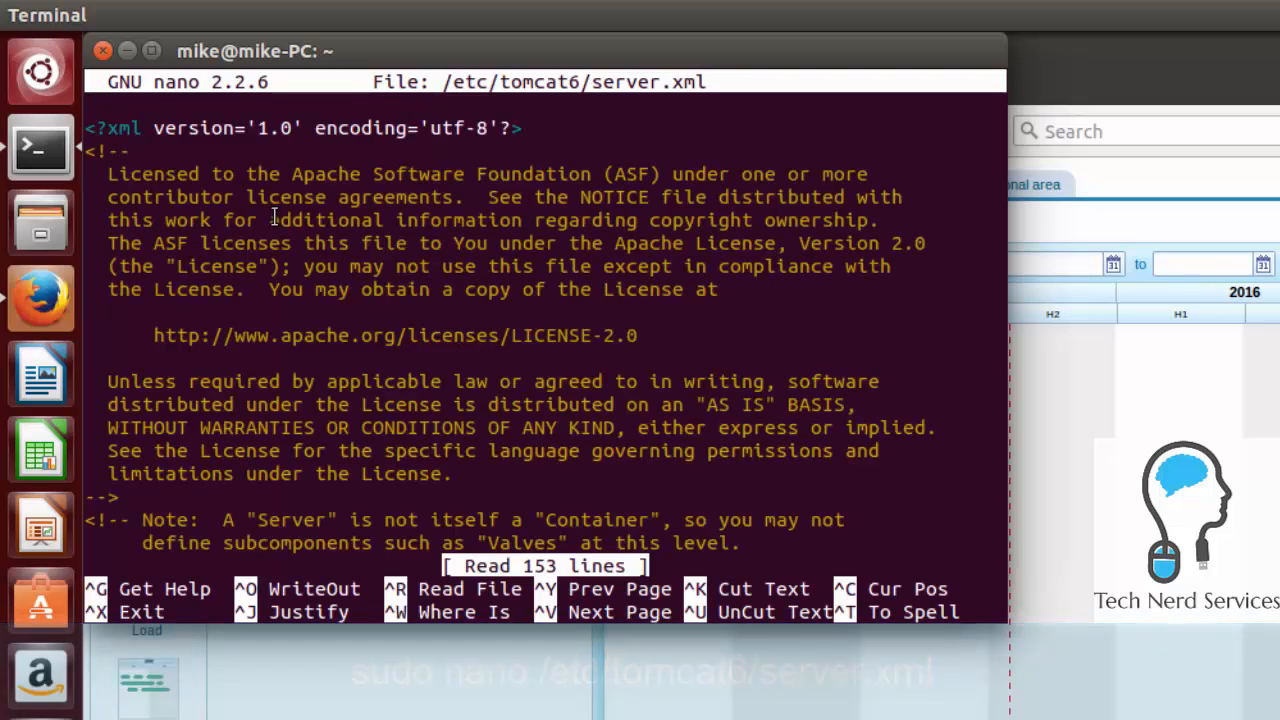
pyautogui.scroll(-3)
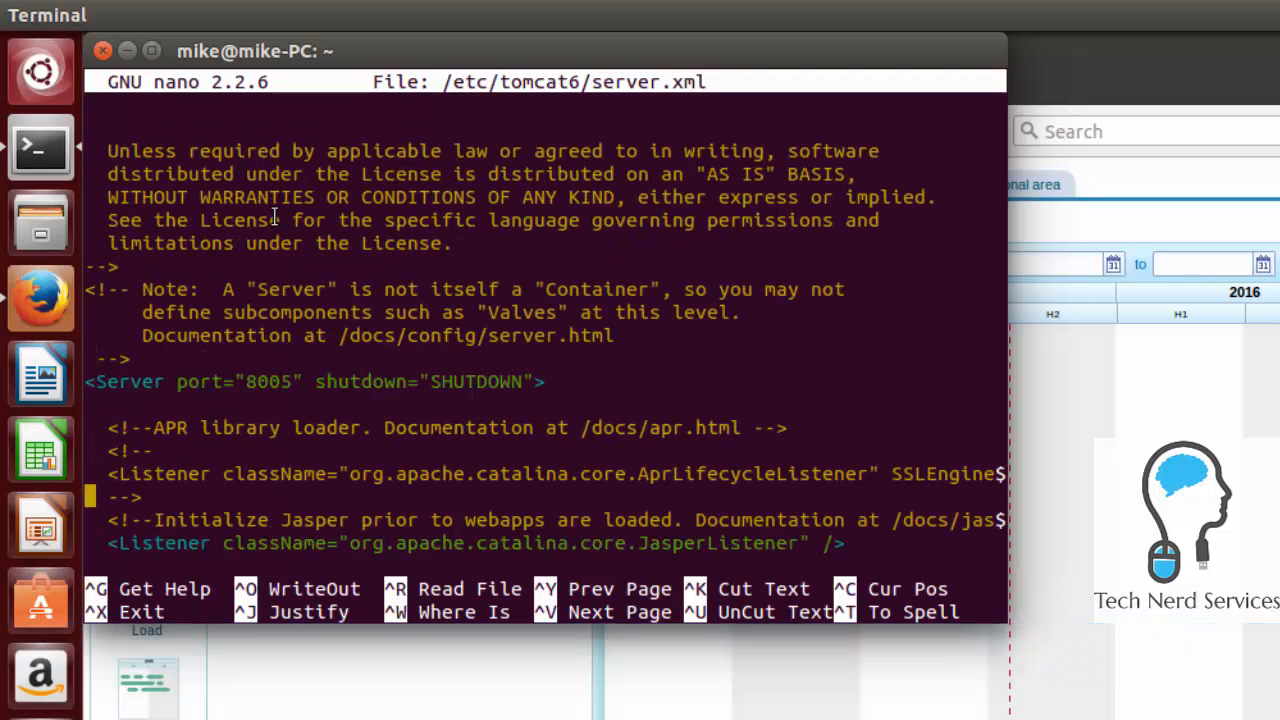
pyautogui.scroll(-3)
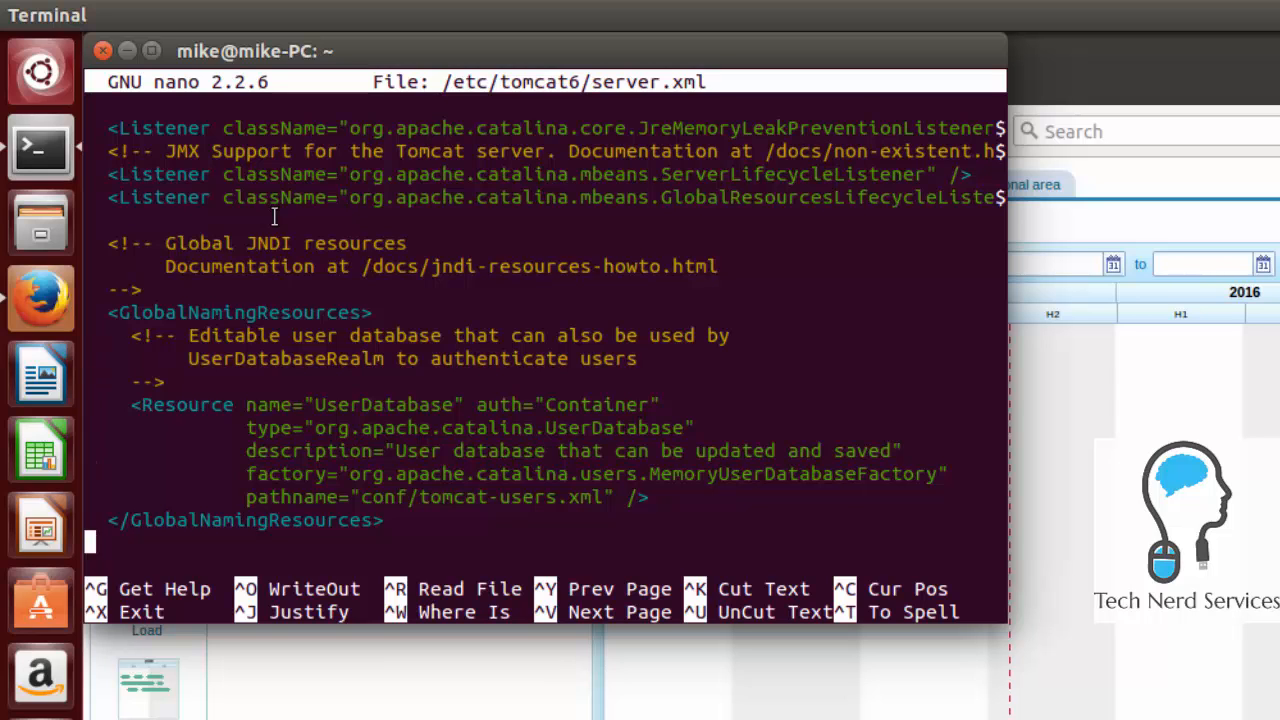
pyautogui.scroll(-3)
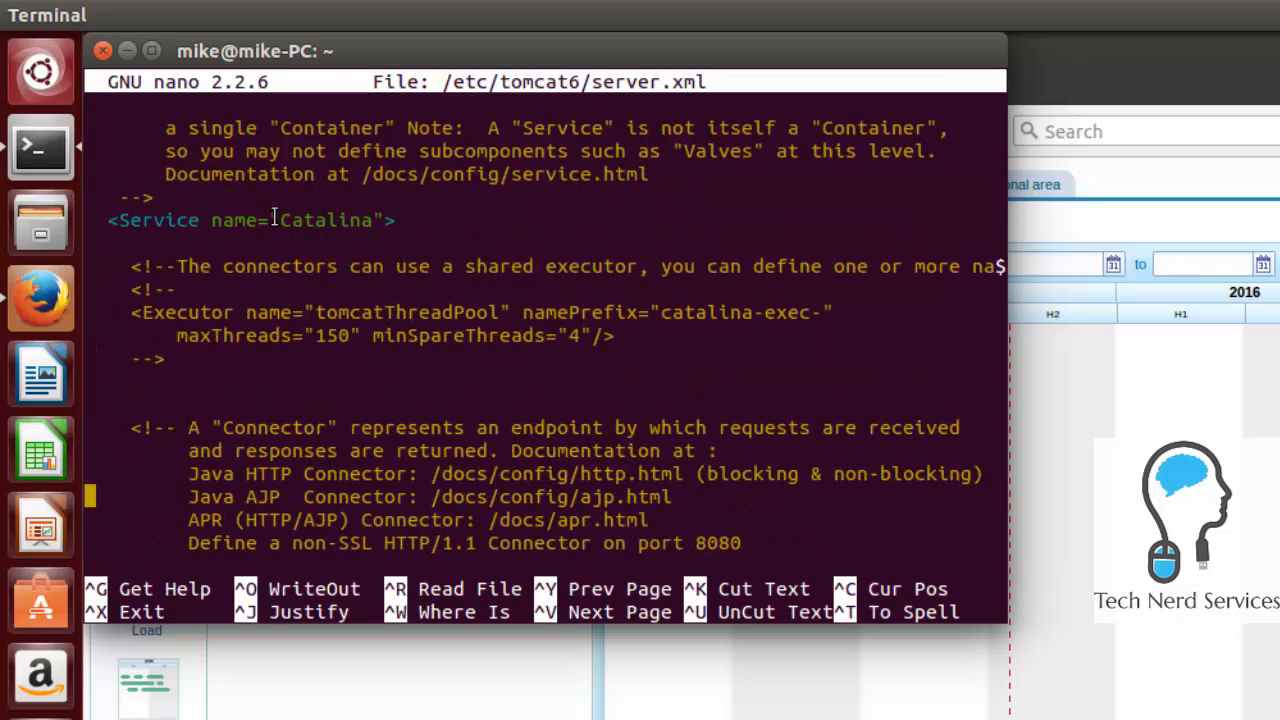
pyautogui.scroll(-3)
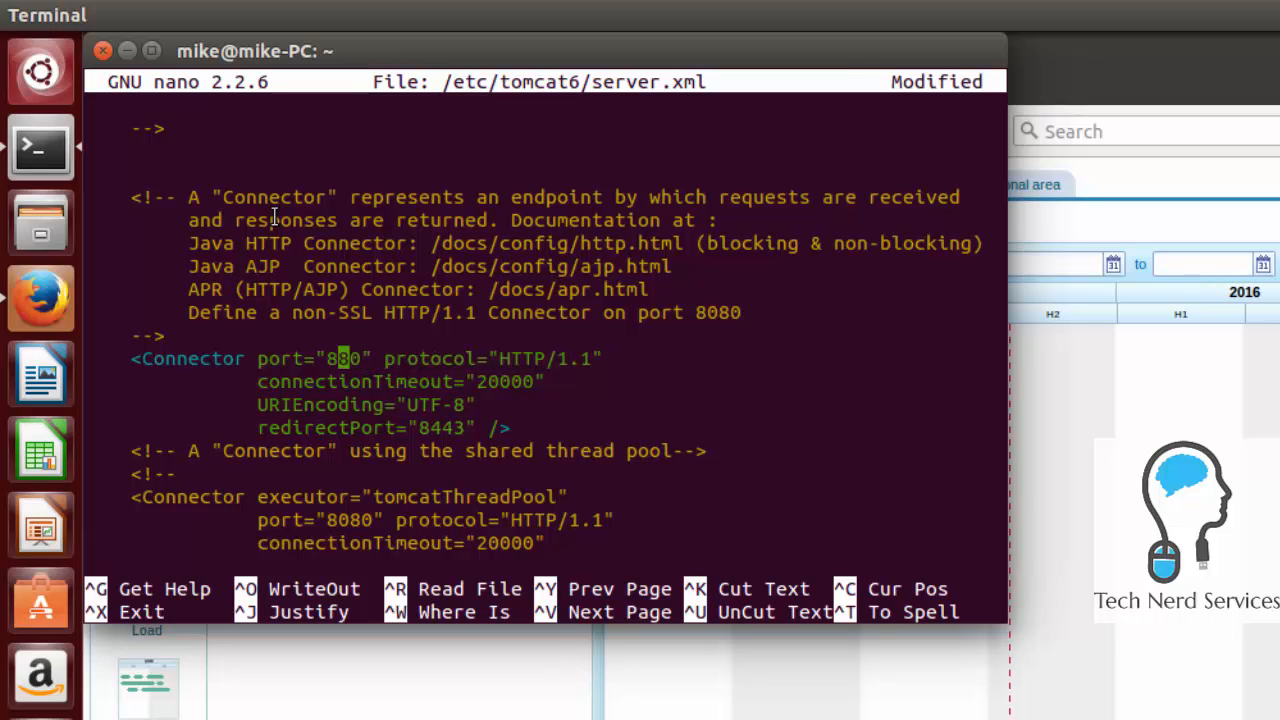
# - Change the connector port from 8080 to 80, save, and exit nano
pyautogui.press('BackSpace')
pyautogui.write('11')
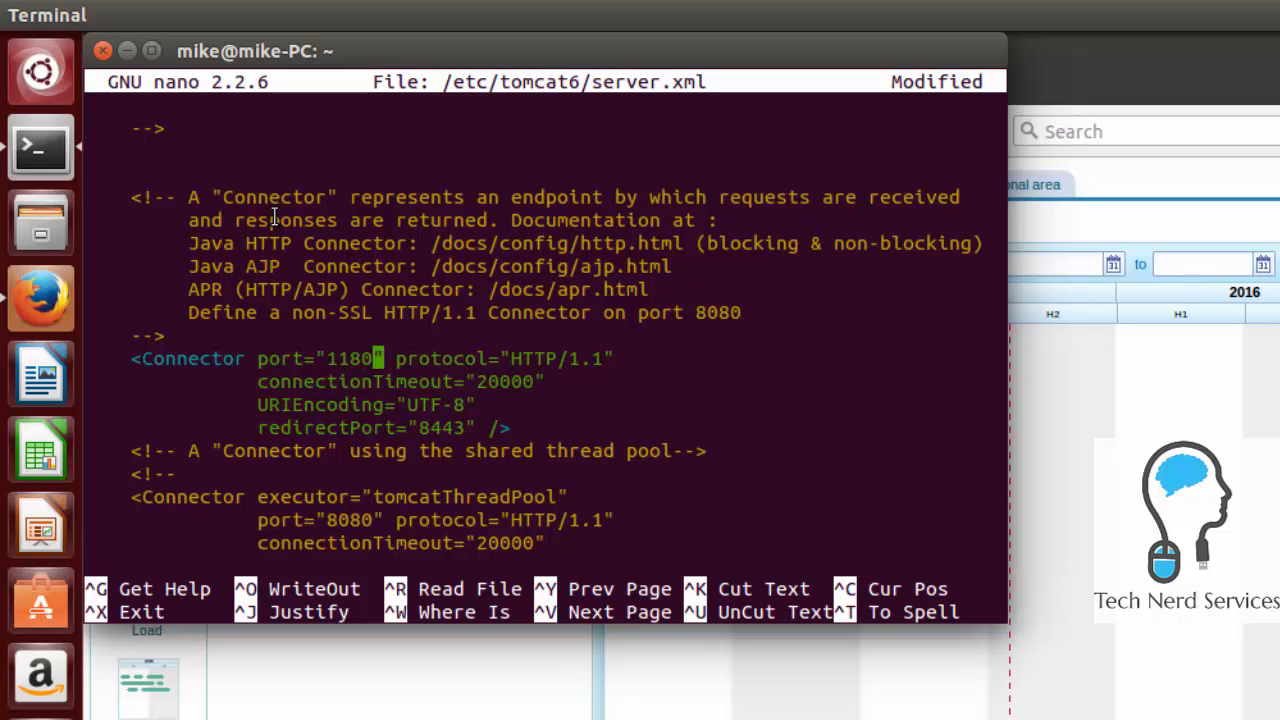
pyautogui.press('Right')
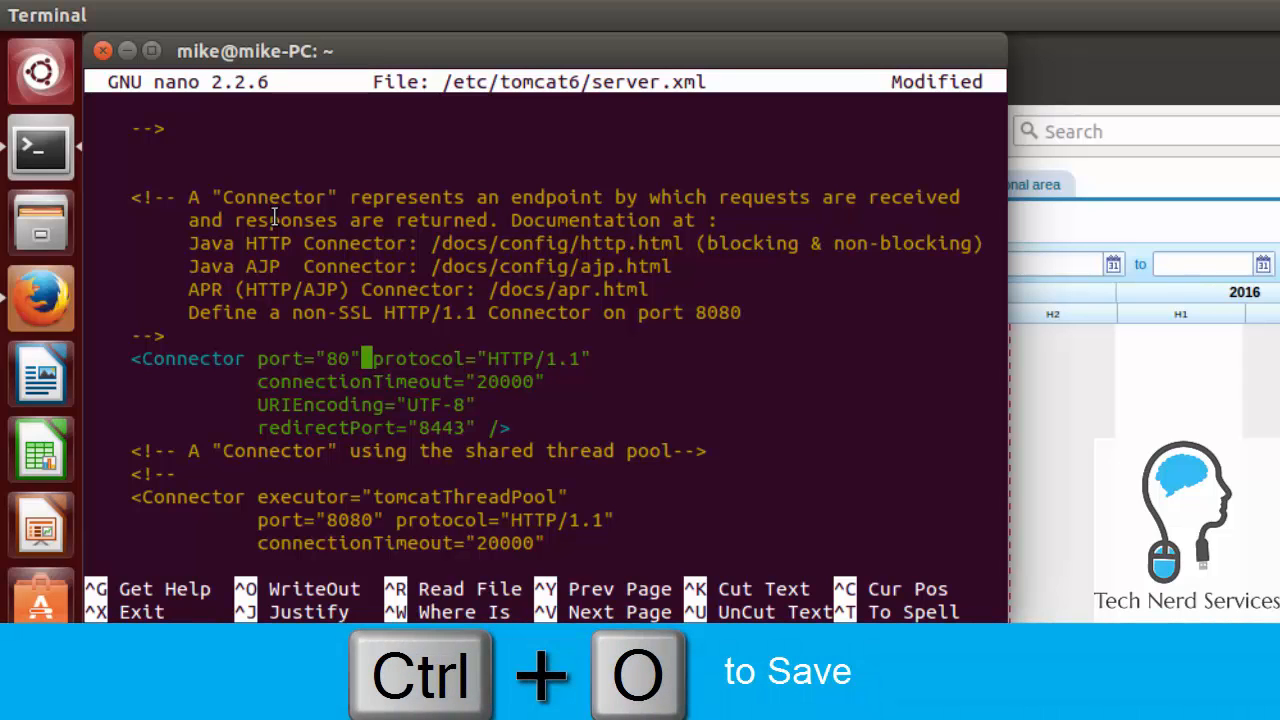
pyautogui.press('ctrl+o')
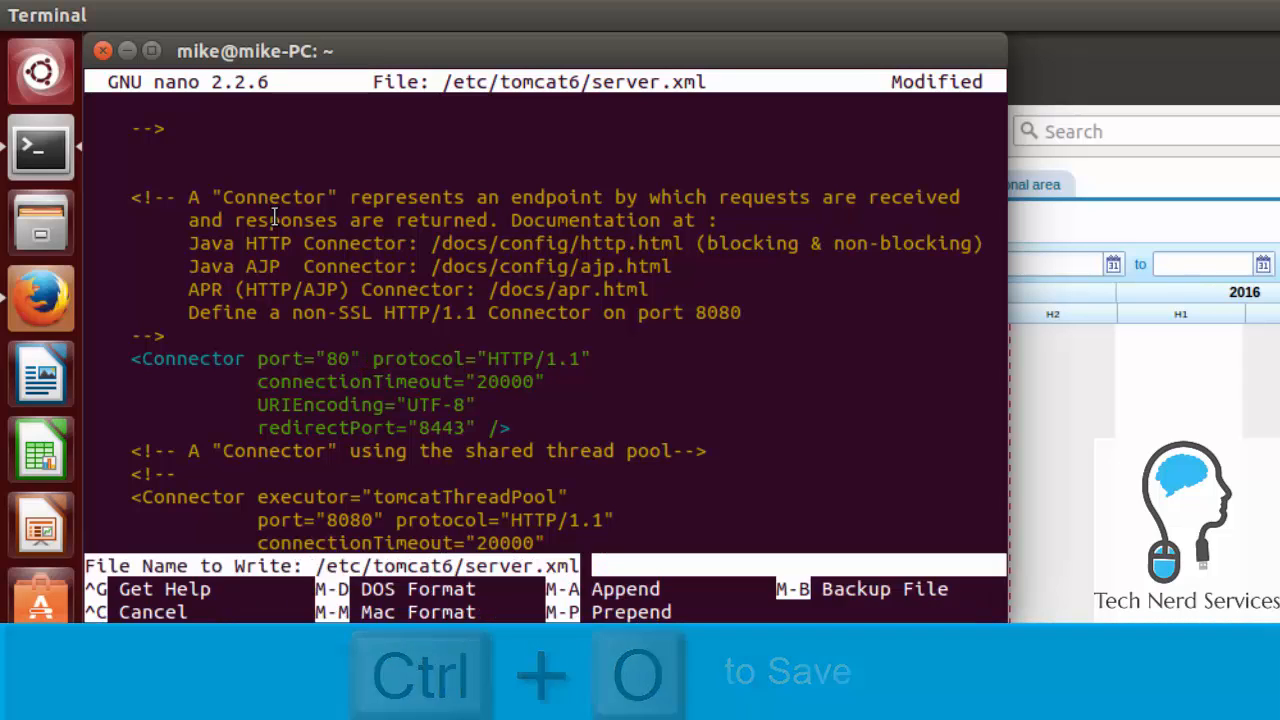
pyautogui.press('ctrl+x')
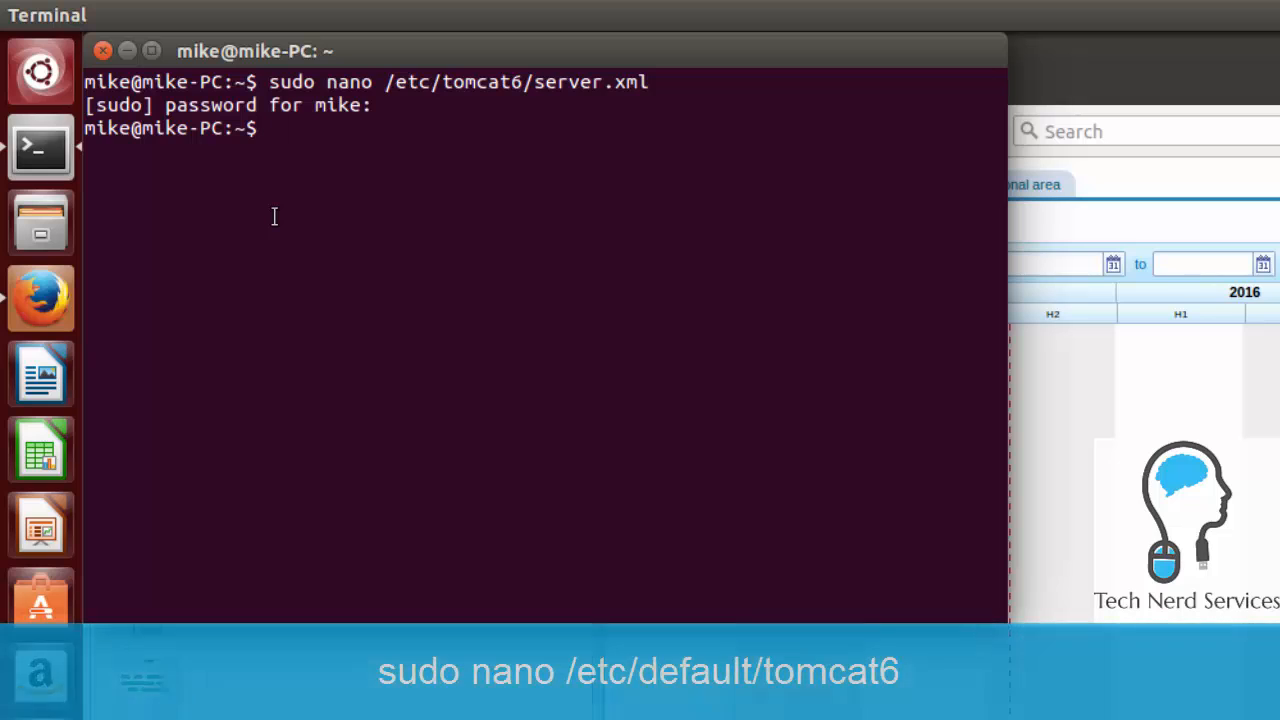
# - Open /etc/default/tomcat6 in nano with sudo
pyautogui.write('sudo nano /etc/')
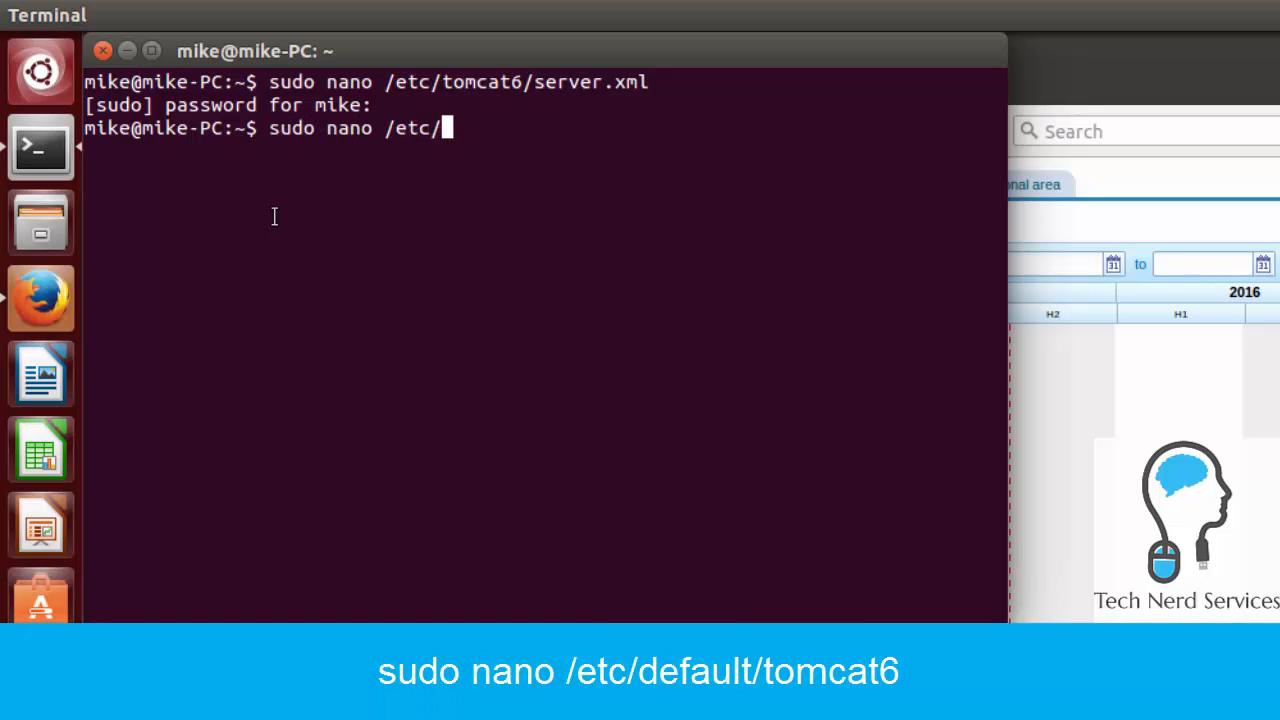
pyautogui.write('default/')
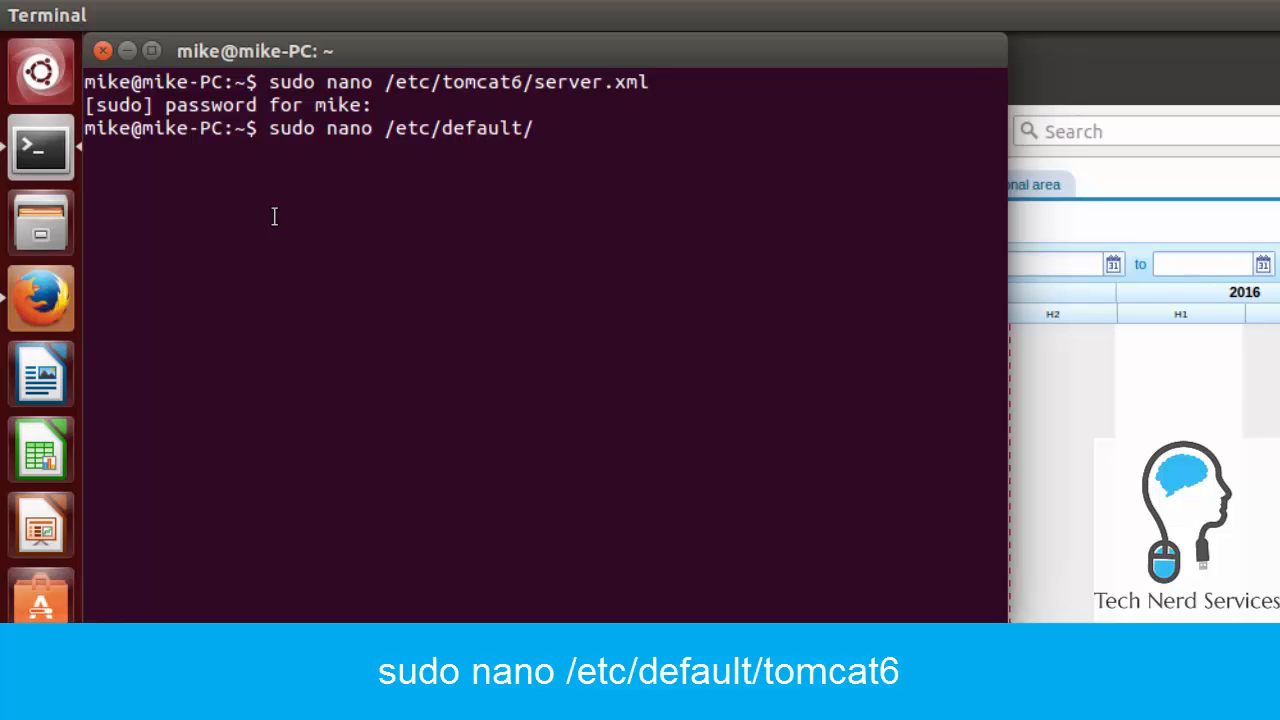
pyautogui.write('tomcat')
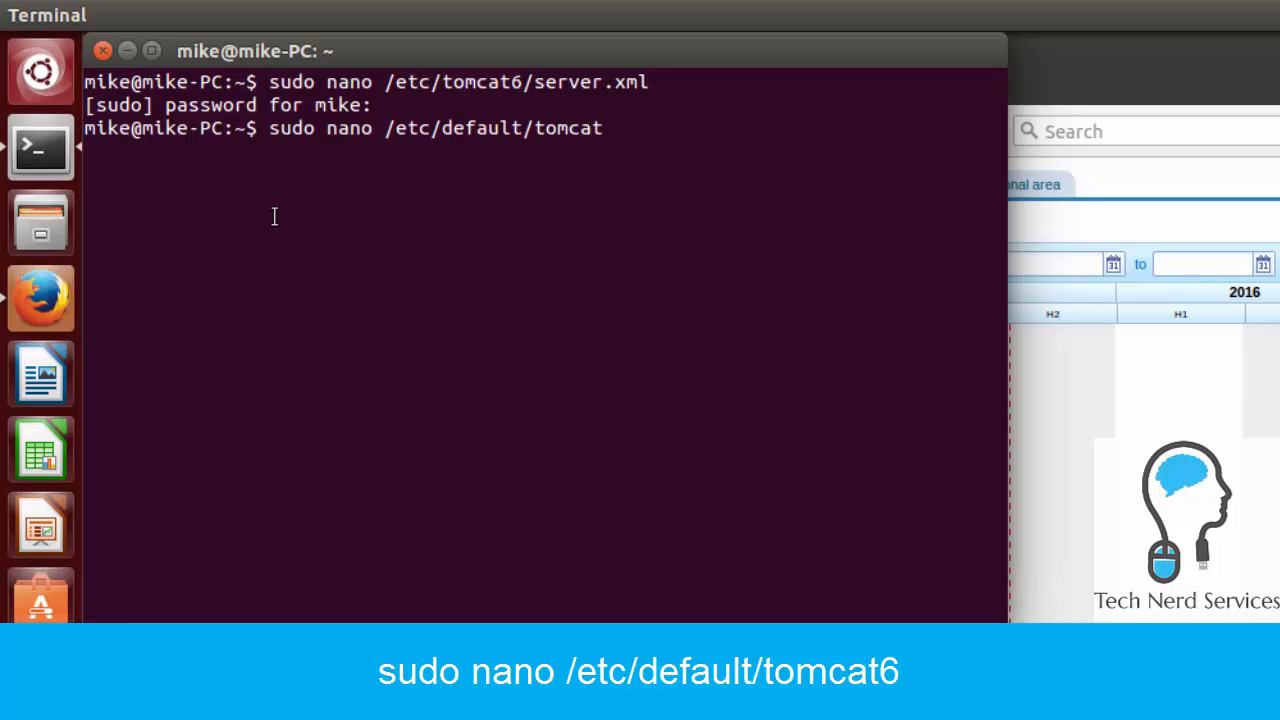
pyautogui.press('Return')
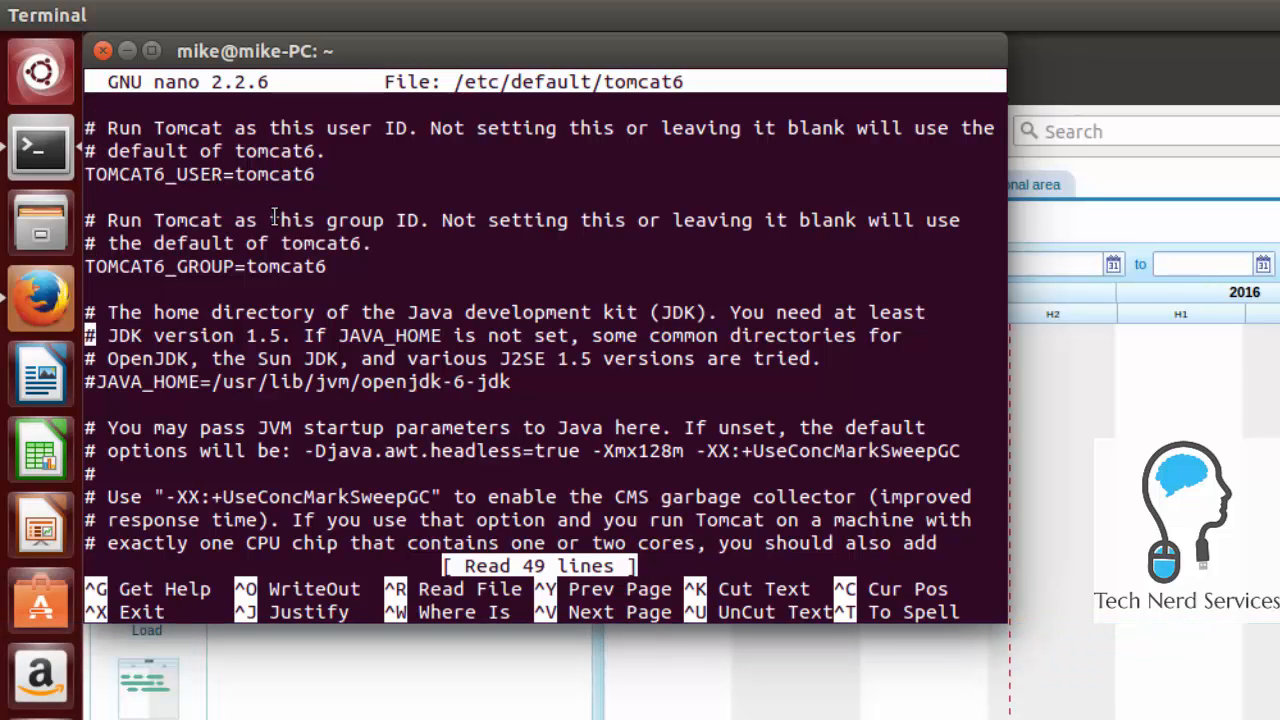
# - Change AUTHBIND=no to yes, save the file, and exit nano
pyautogui.scroll(-3)
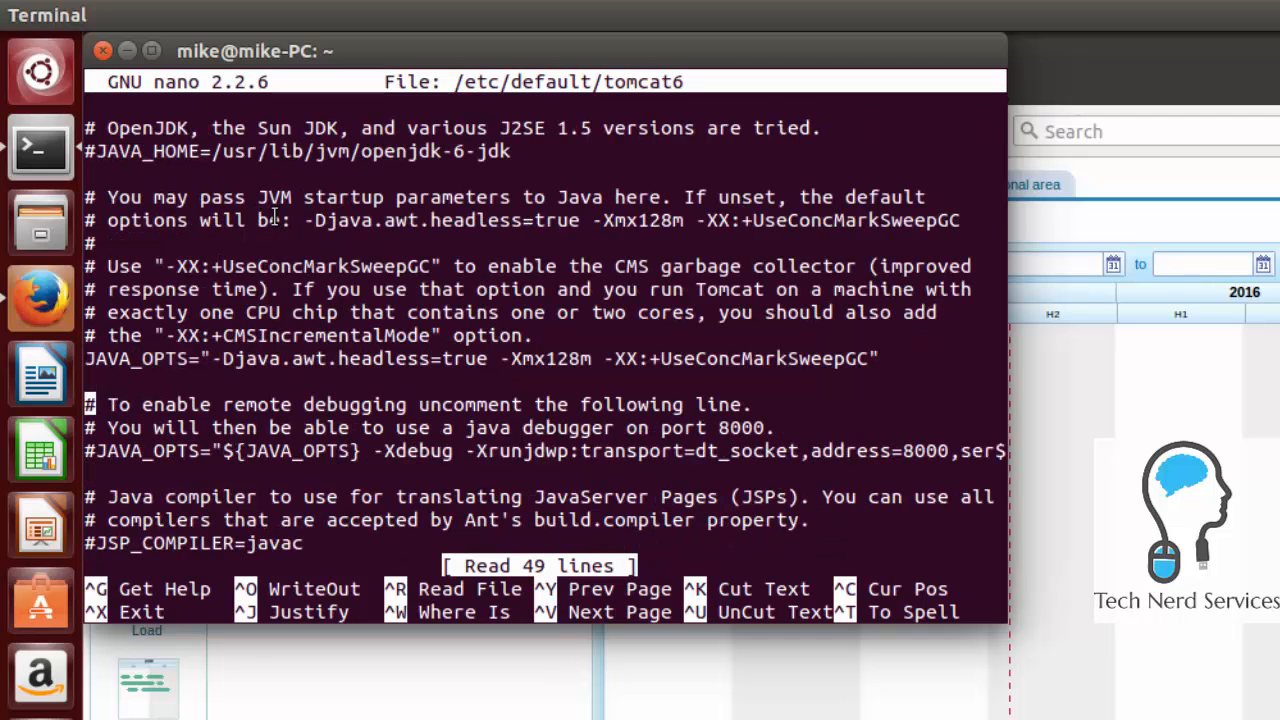
pyautogui.scroll(-3)
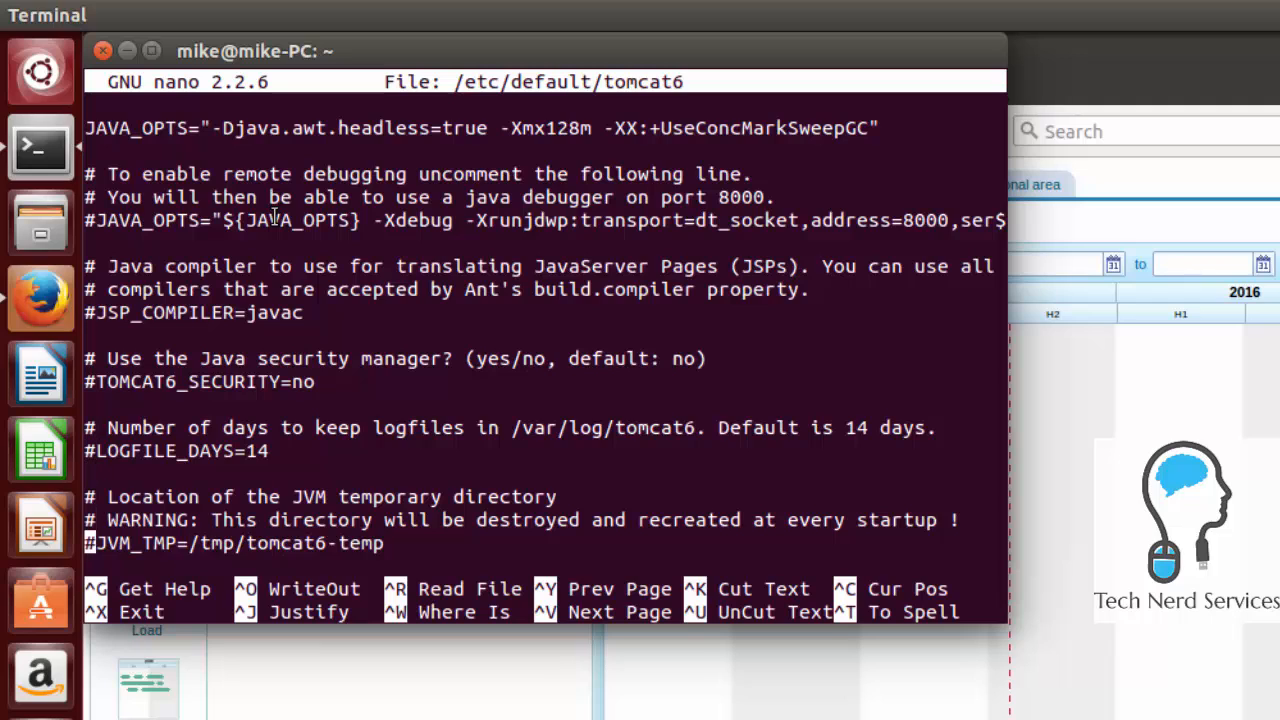
pyautogui.scroll(-3)
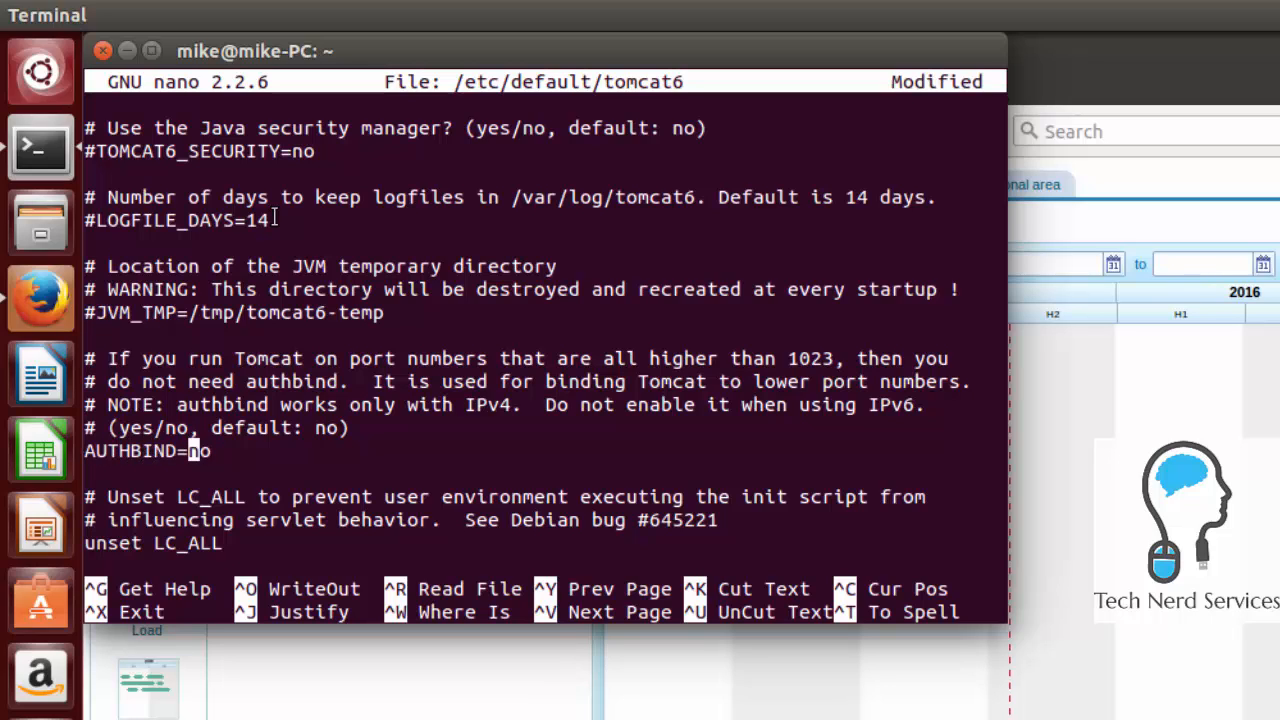
pyautogui.write('yes')
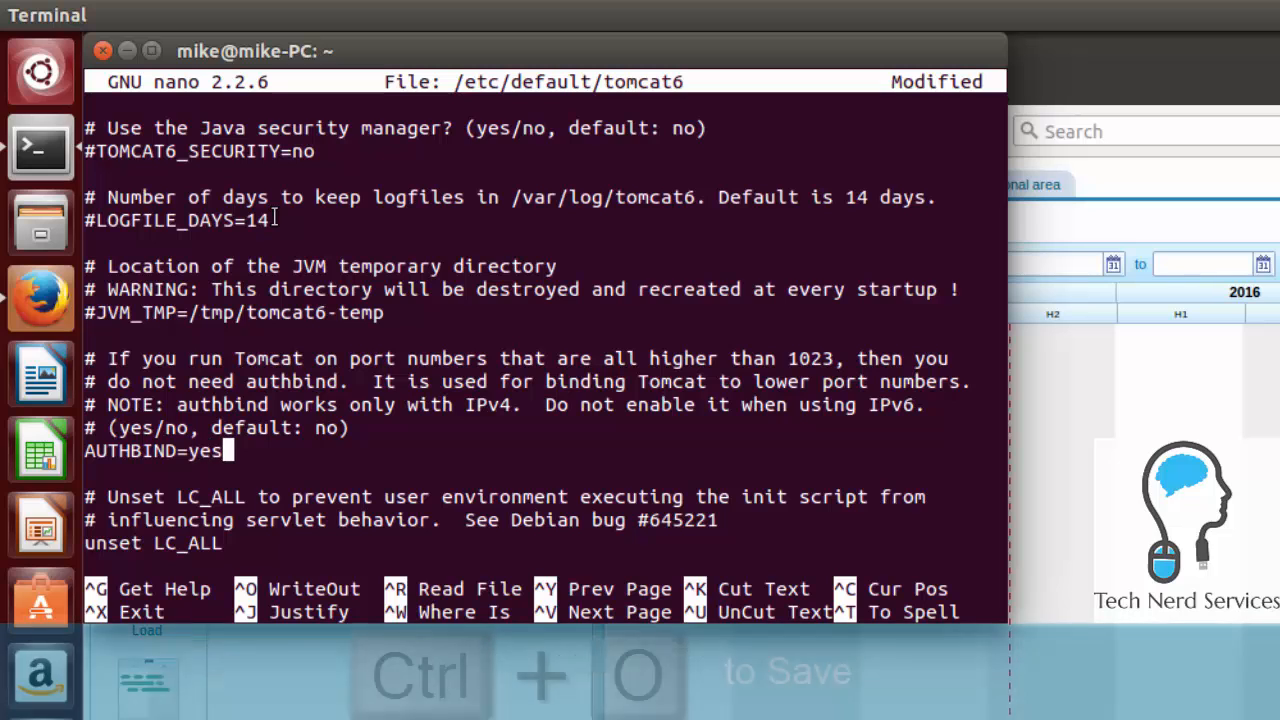
pyautogui.press('ctrl+o')
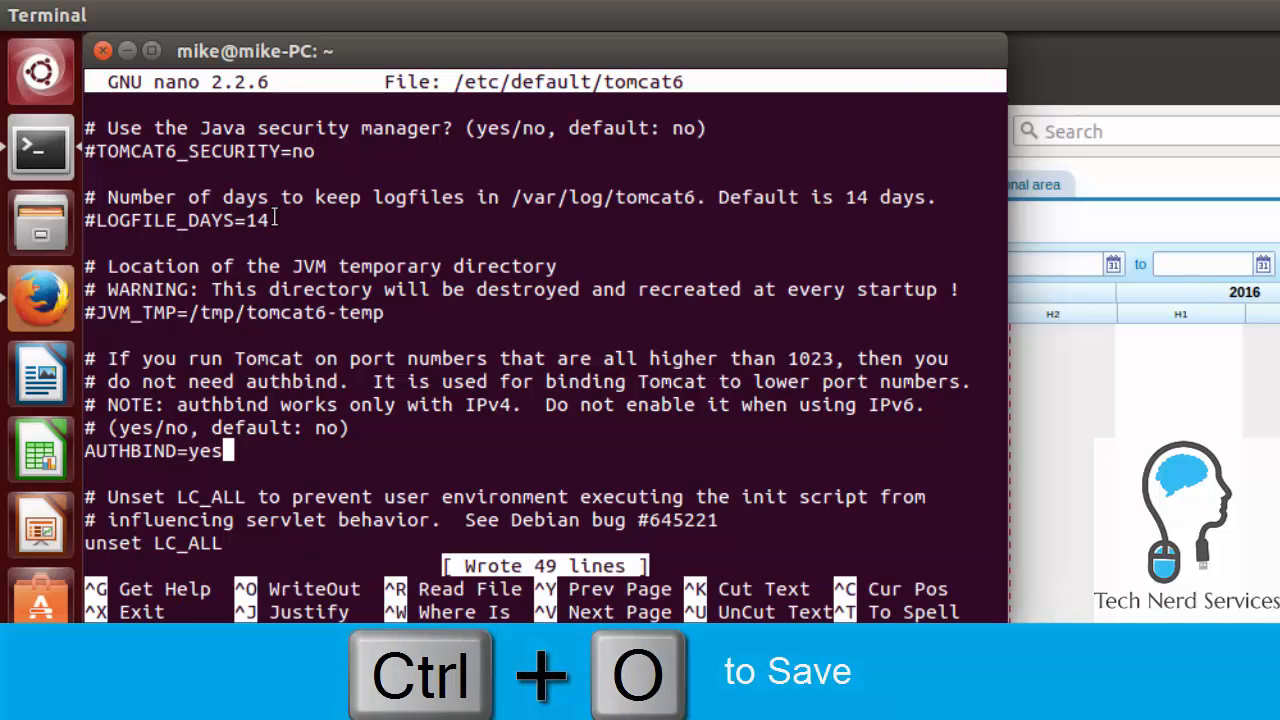
pyautogui.press('ctrl+x')
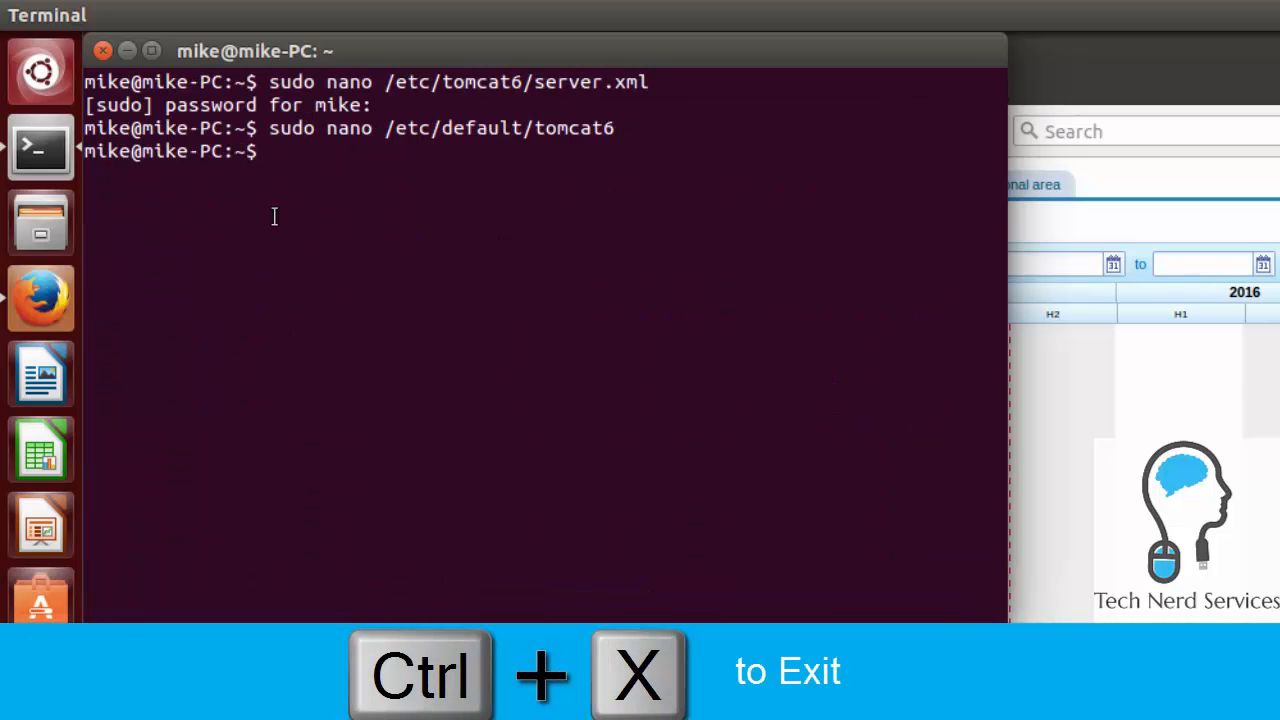
# - Run 'sudo service tomcat6 restart' in the terminal
pyautogui.write('sudo ser')
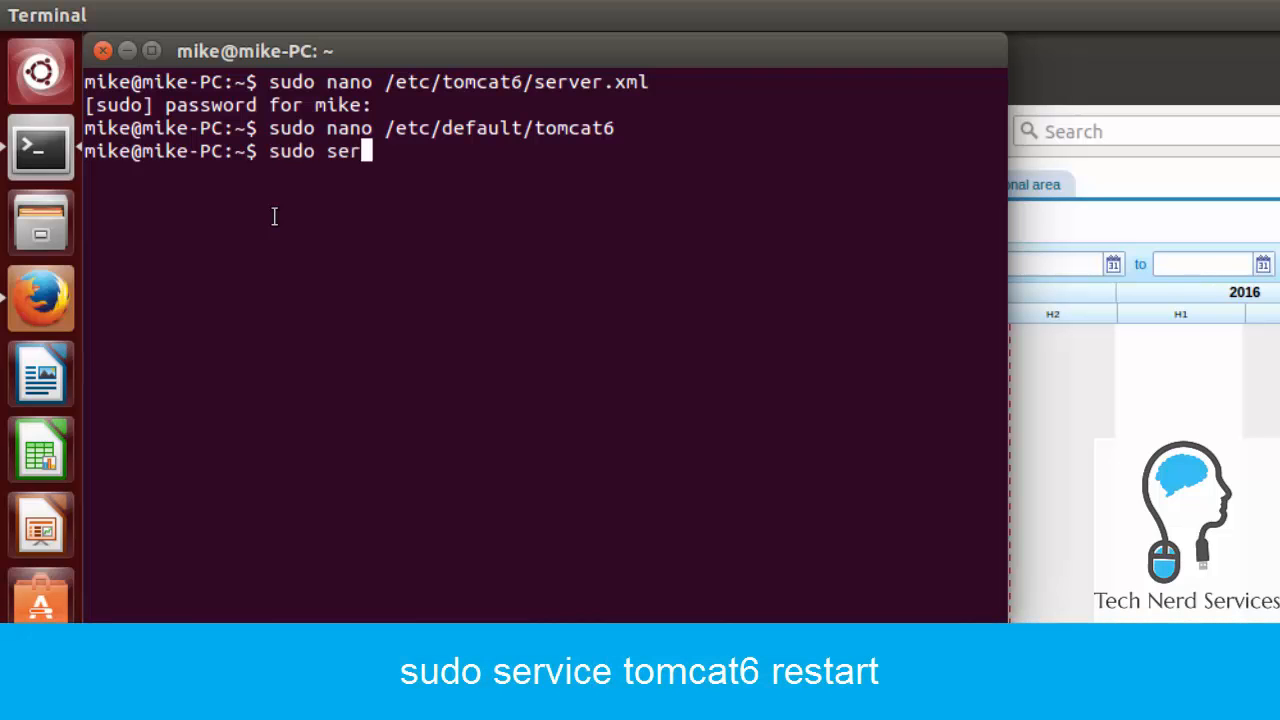
pyautogui.write('vice')
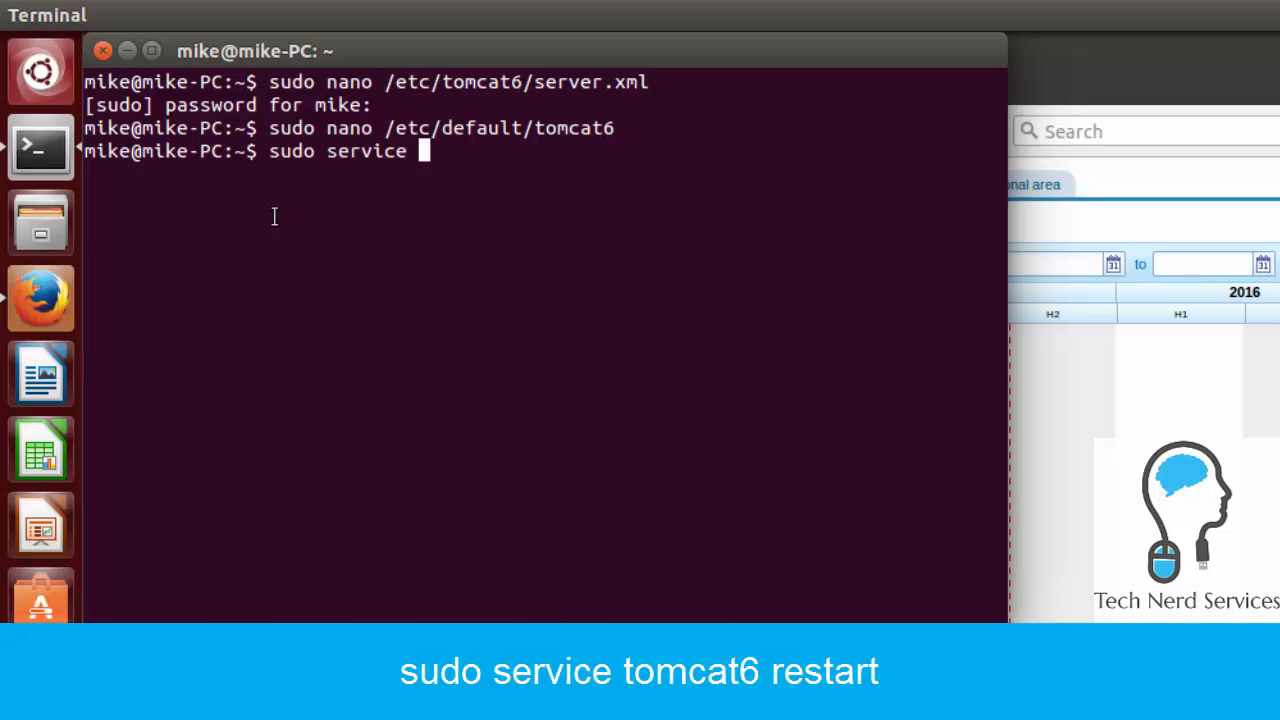
pyautogui.write('tomcat6')
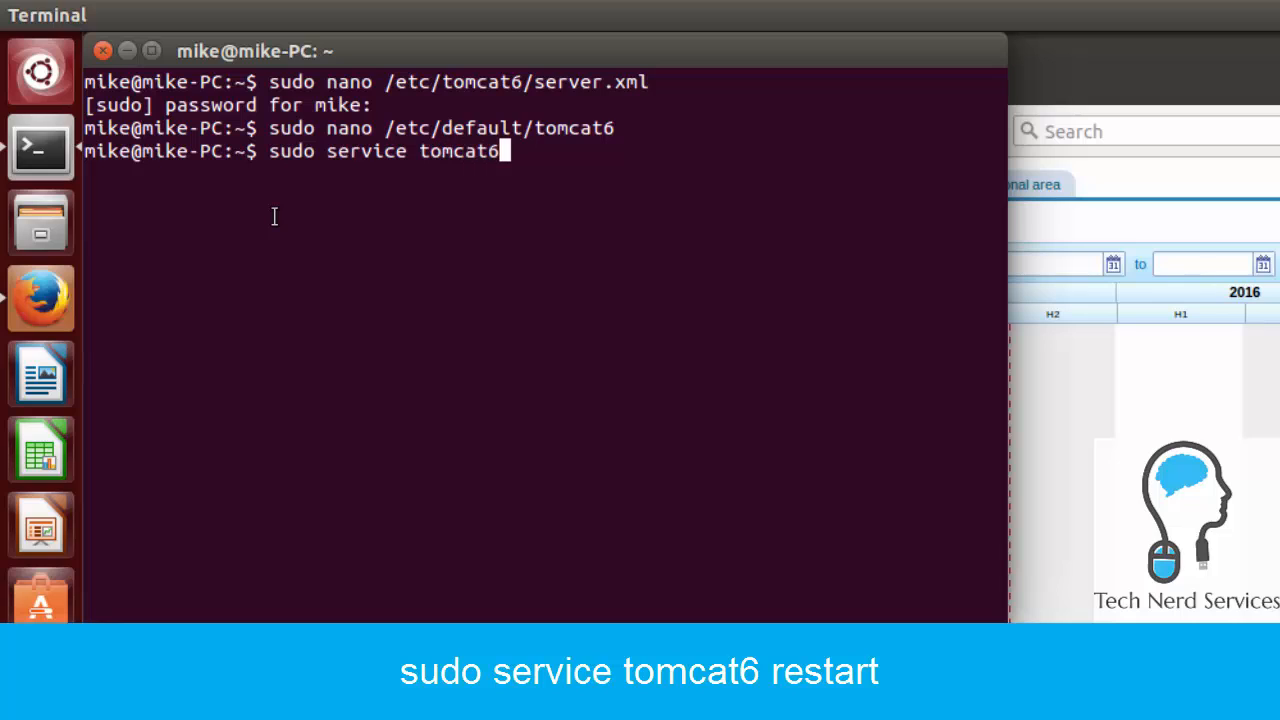
pyautogui.write('restart')
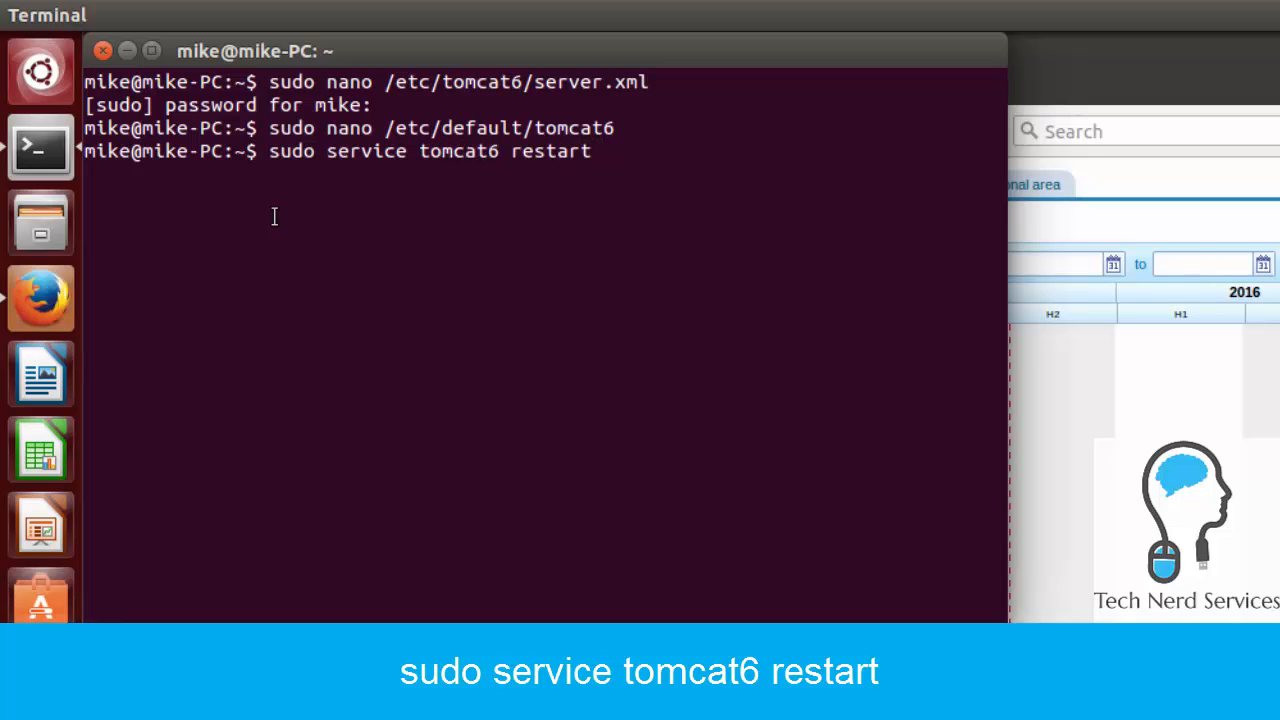
pyautogui.press('Return')
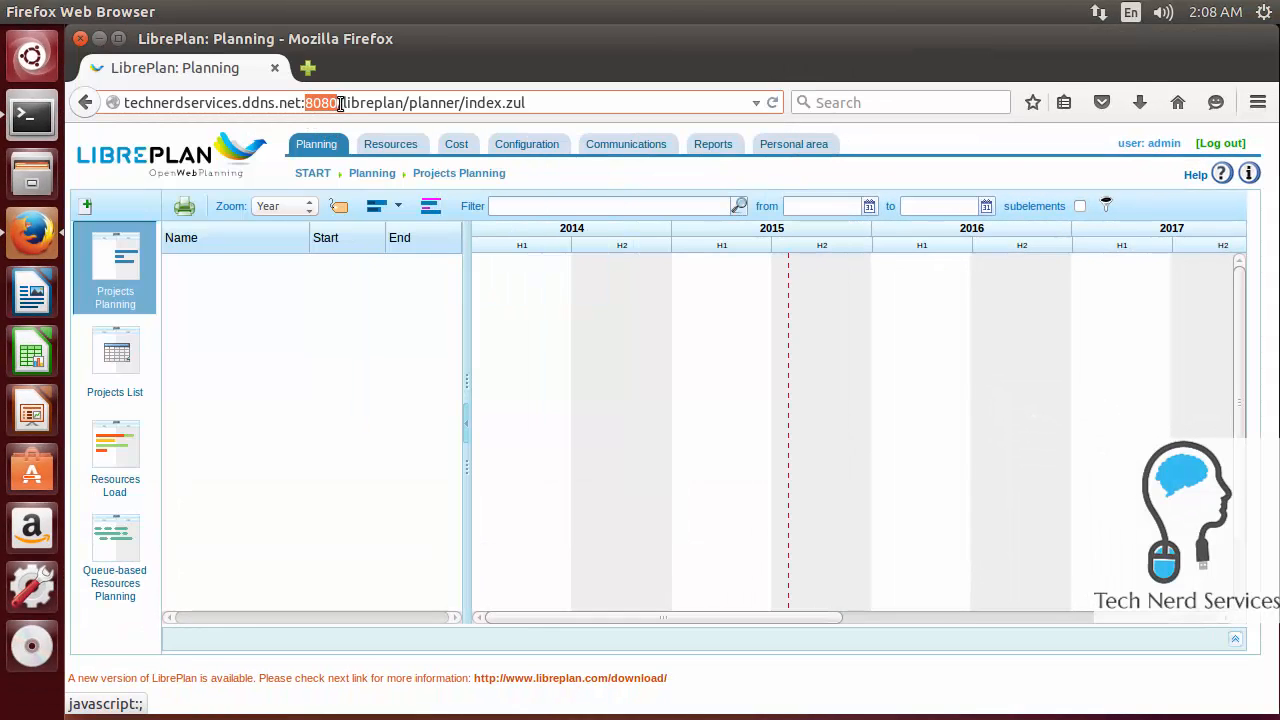
# - Remove ':8080' from the LibrePlan address and load the login page without it
pyautogui.click(457, 143)
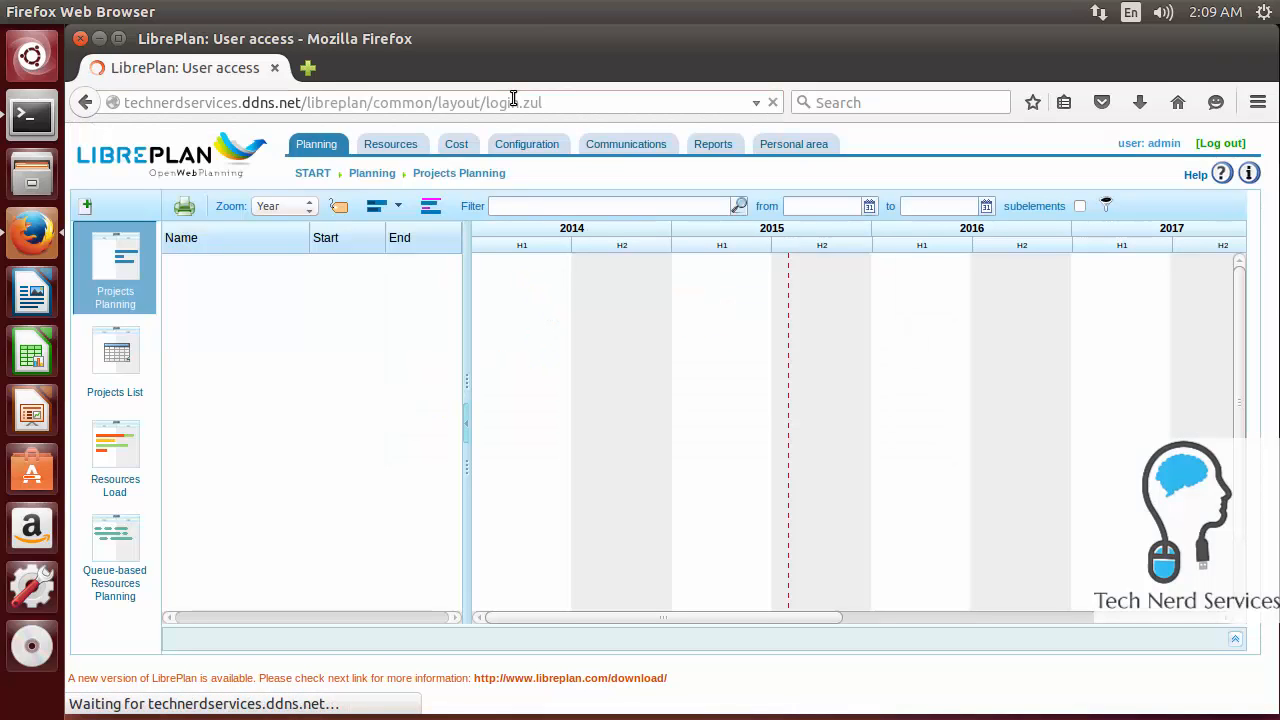
pyautogui.click(1219, 143)
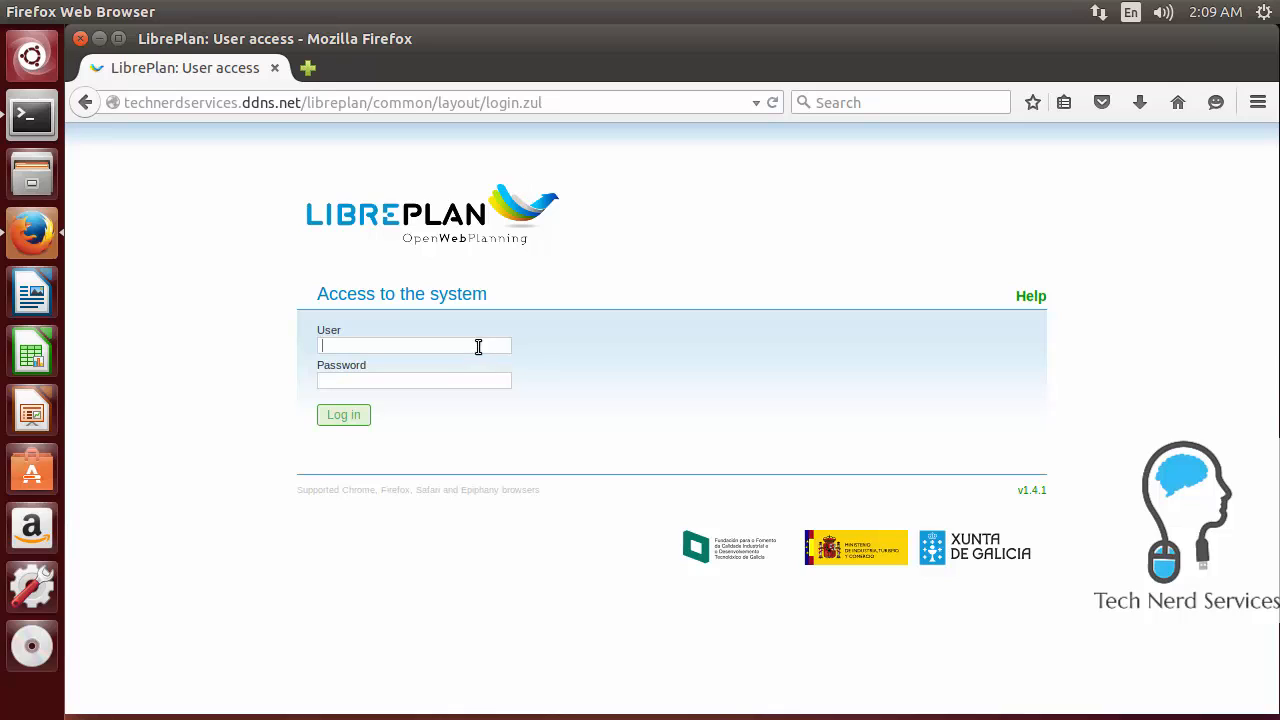
# - Log in as admin, dismiss Firefox's save-password offer, and open a new tab
pyautogui.write('admi')
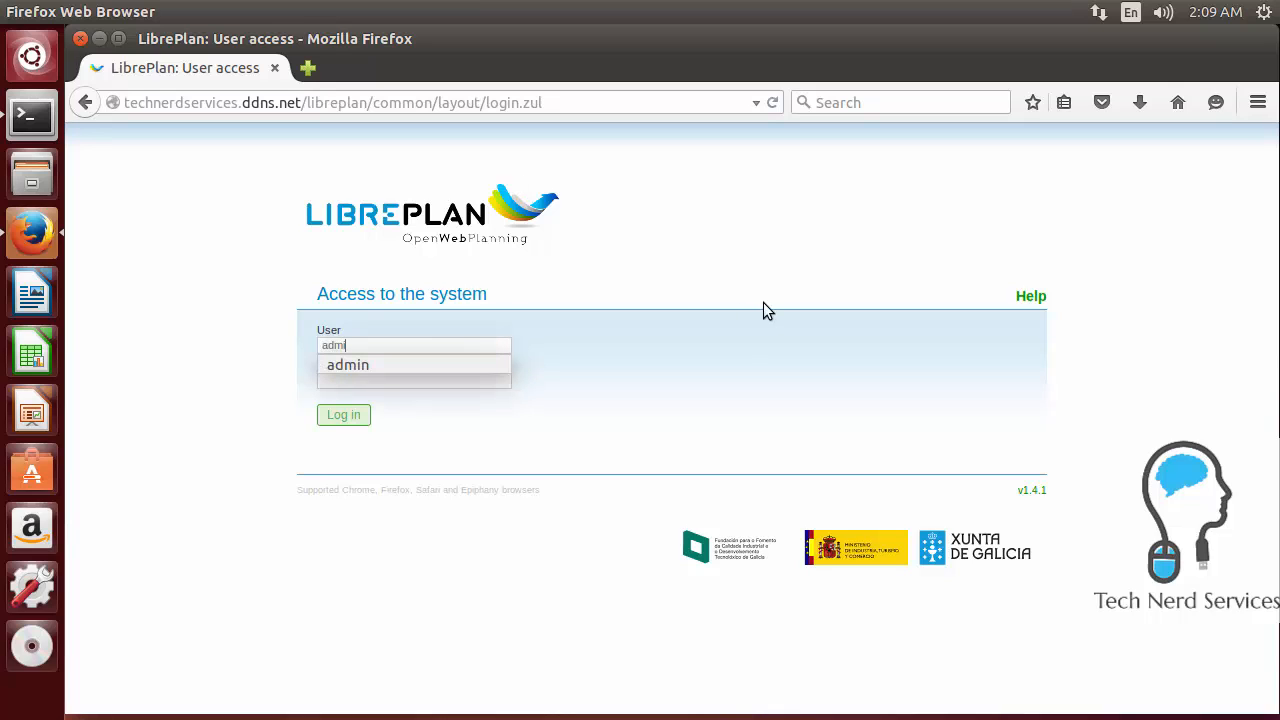
pyautogui.click(343, 414)
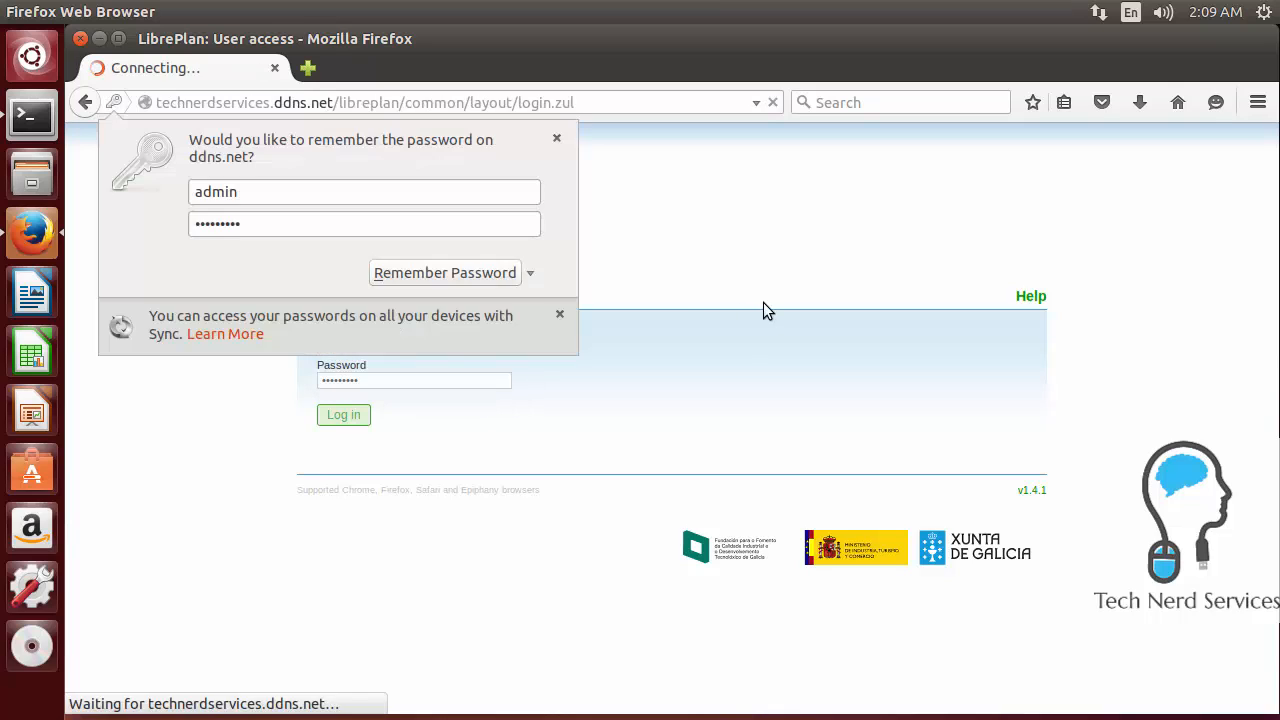
pyautogui.click(343, 414)
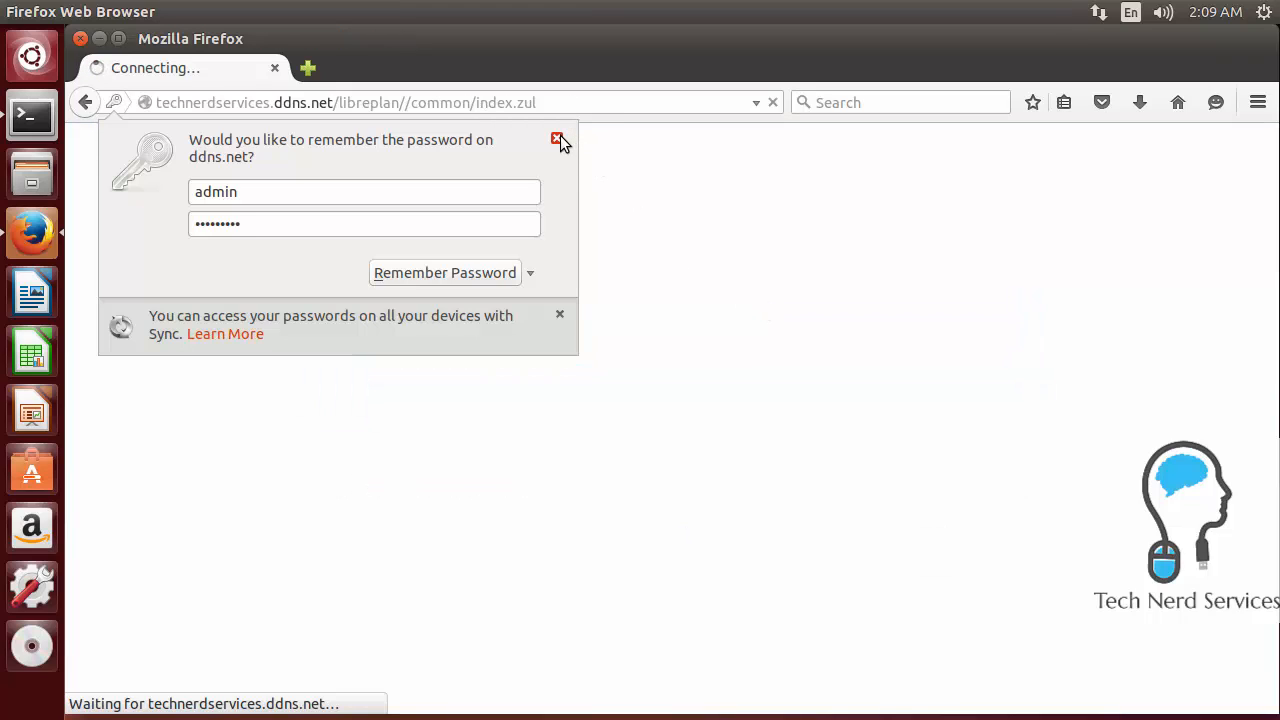
pyautogui.click(558, 139)
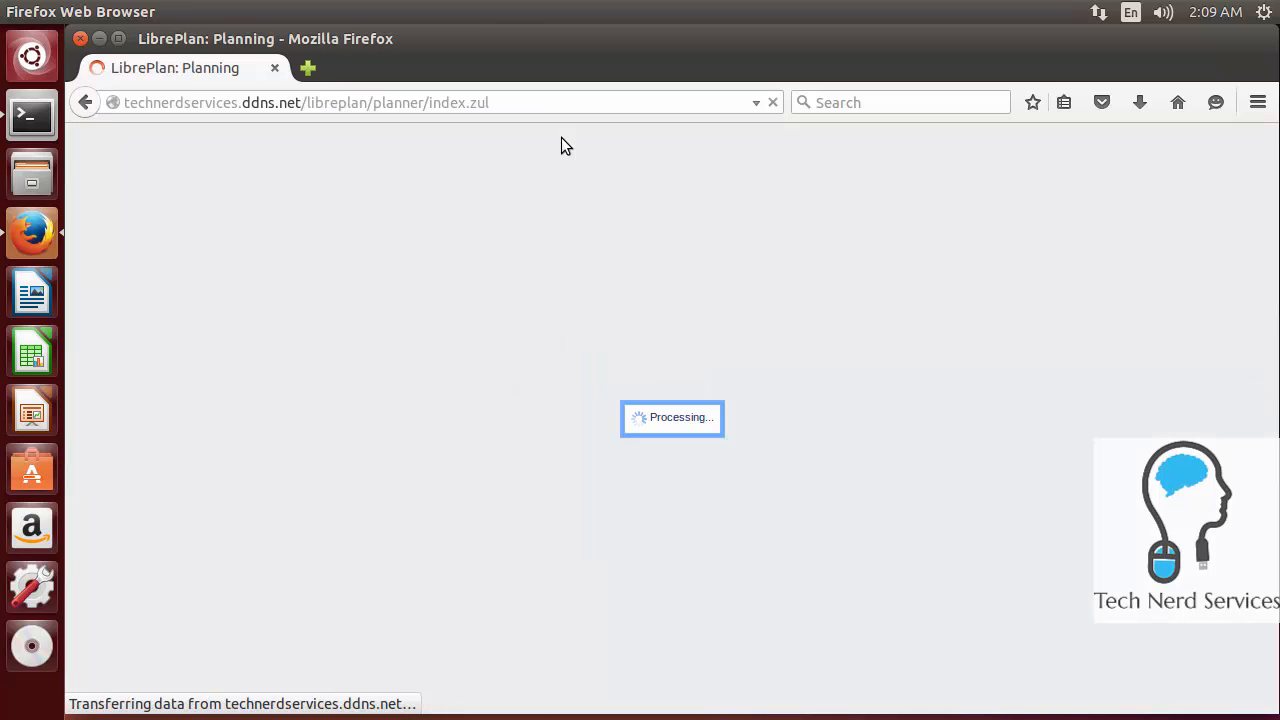
pyautogui.click(527, 143)
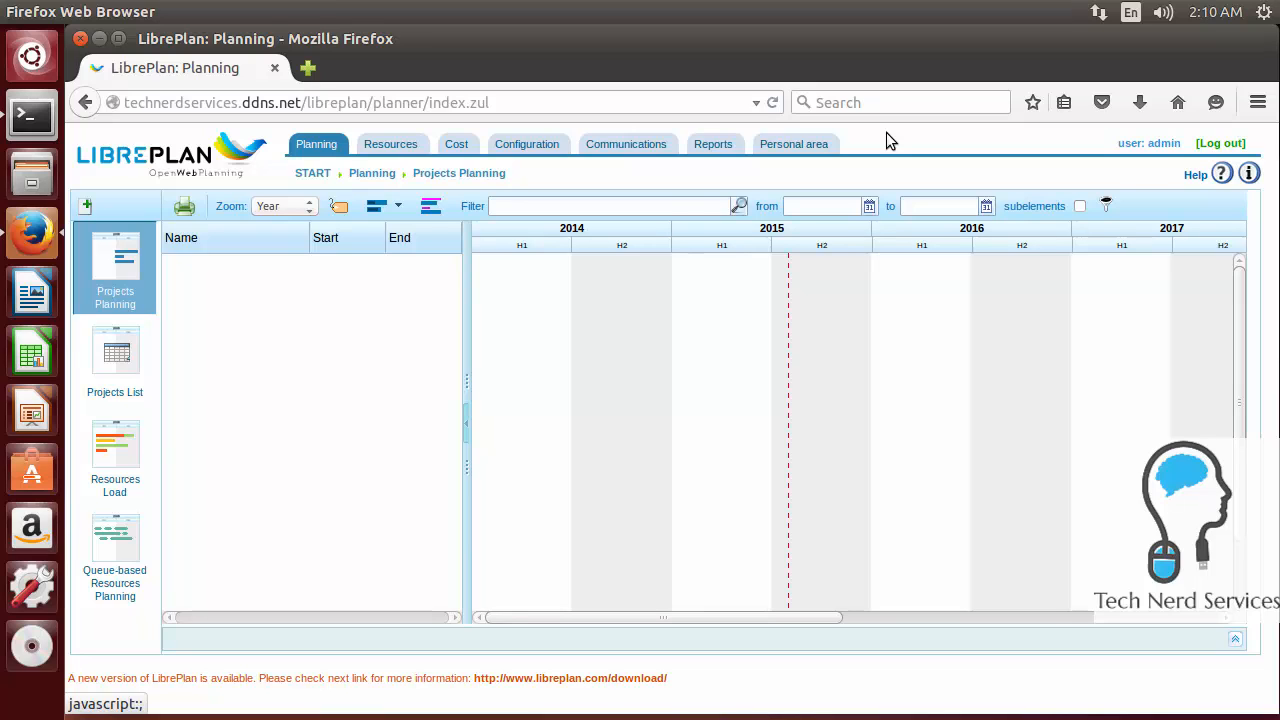
pyautogui.moveTo(870, 148)
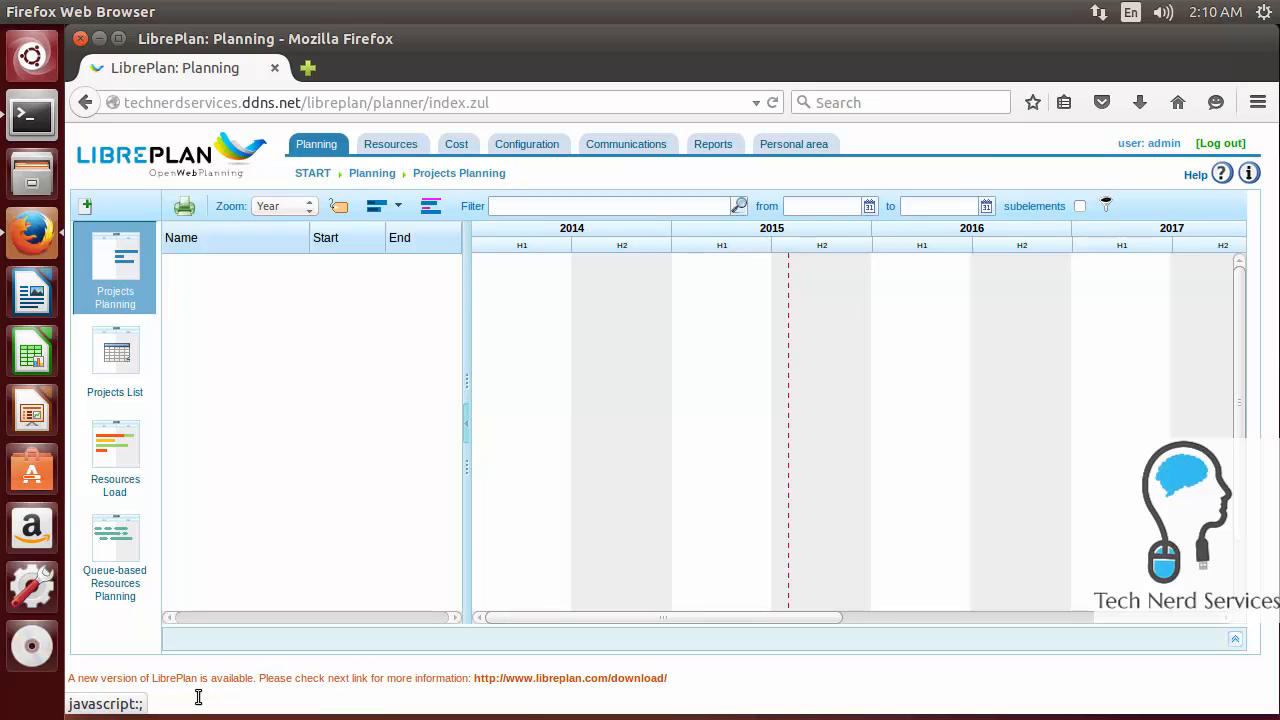
pyautogui.moveTo(368, 95)
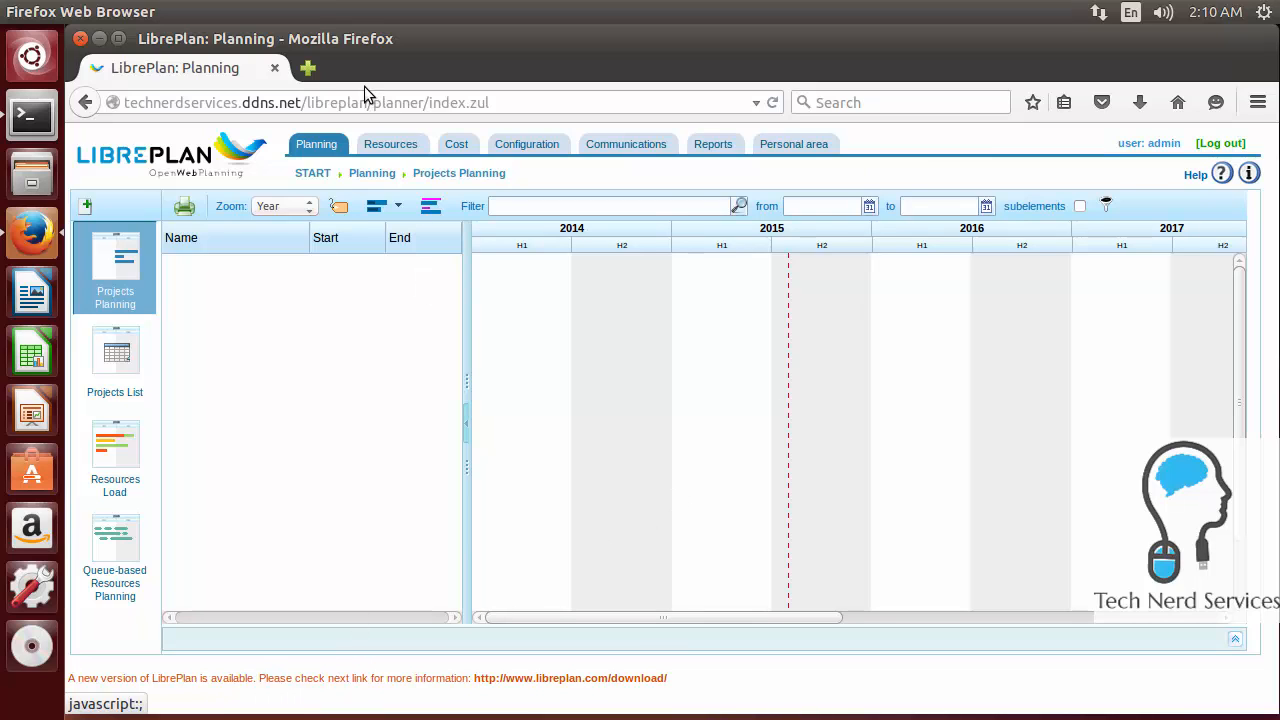
pyautogui.click(307, 68)
pyautogui.write('librep')
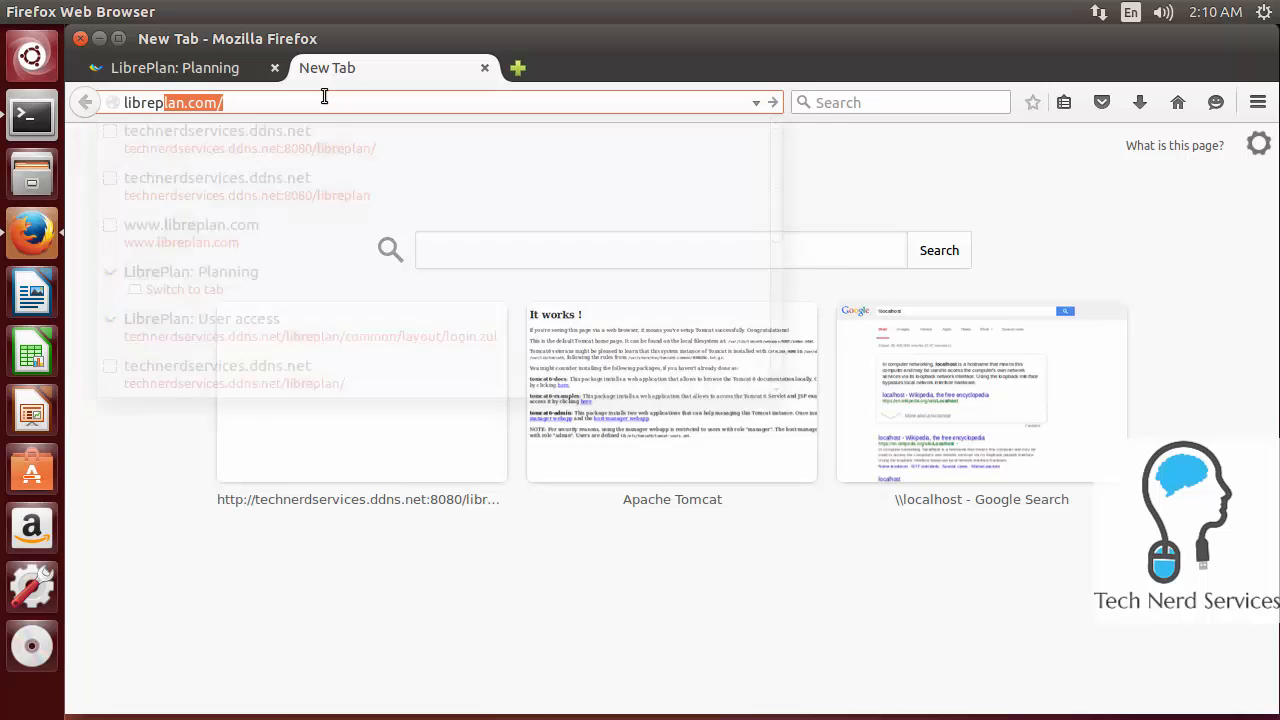
# - Go to libreplan.com, then its download section, and open the INSTALL file instructions
pyautogui.press('Return')
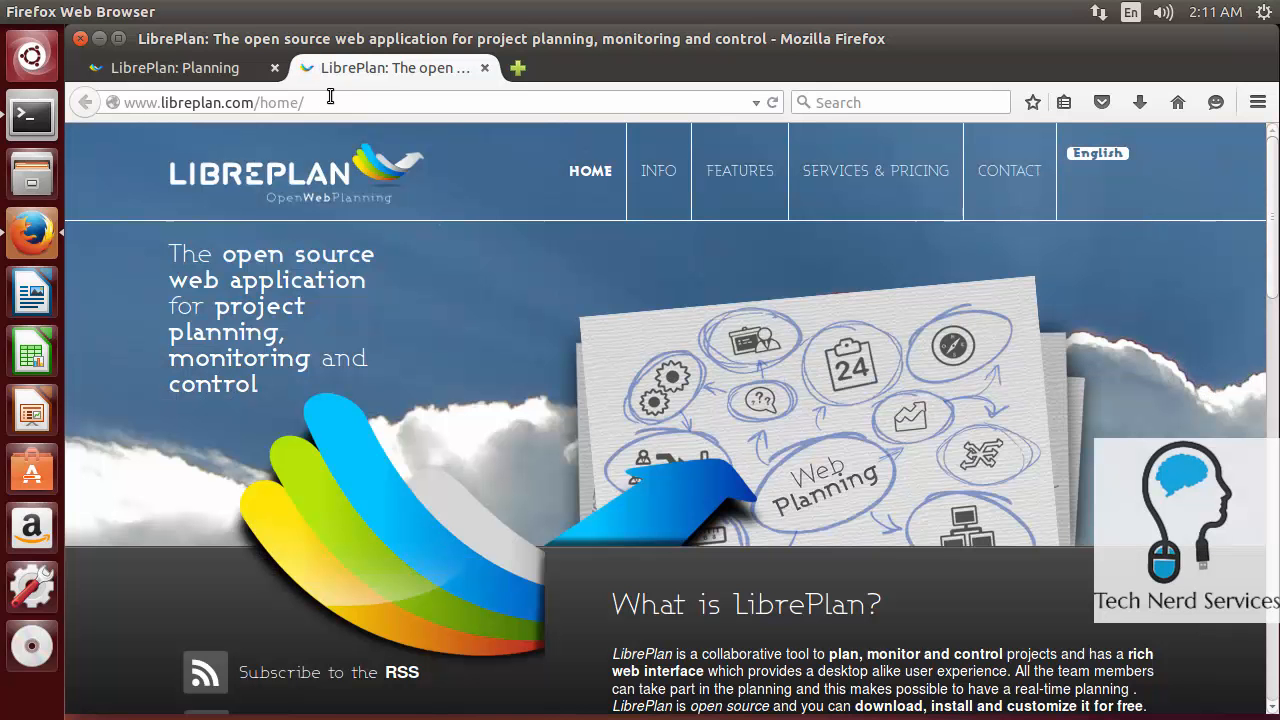
pyautogui.scroll(-3)
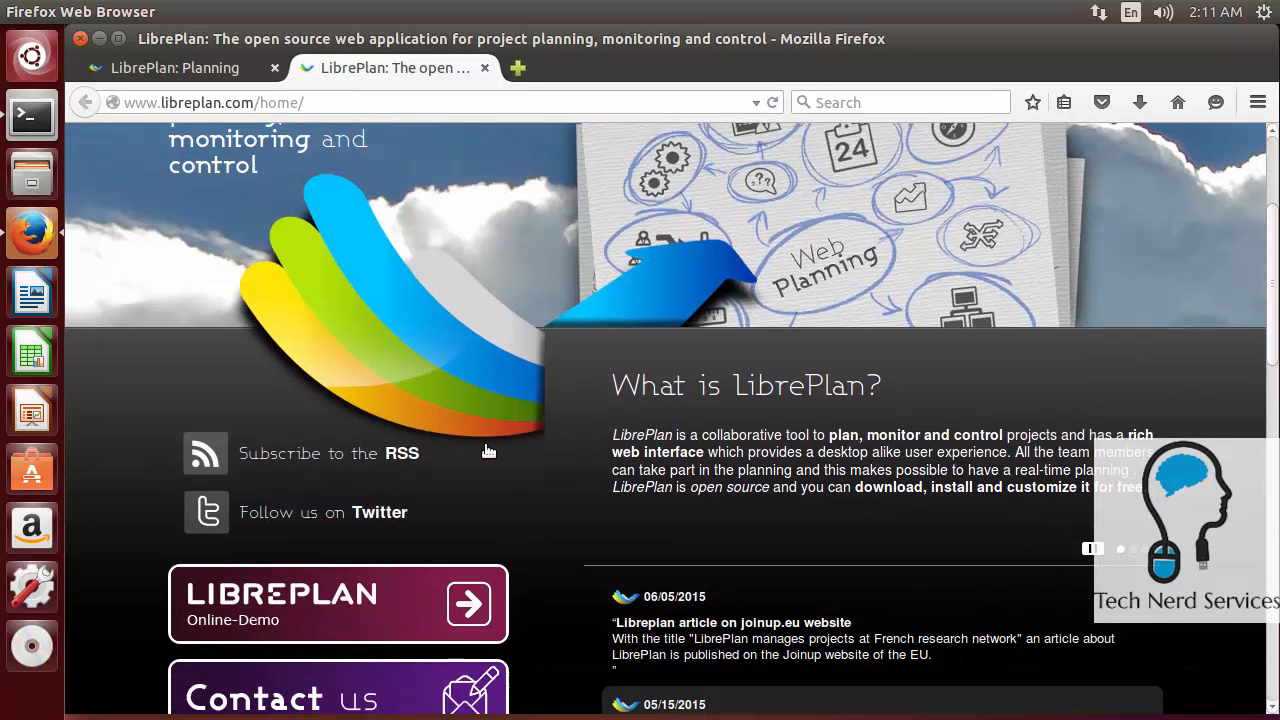
pyautogui.scroll(-3)
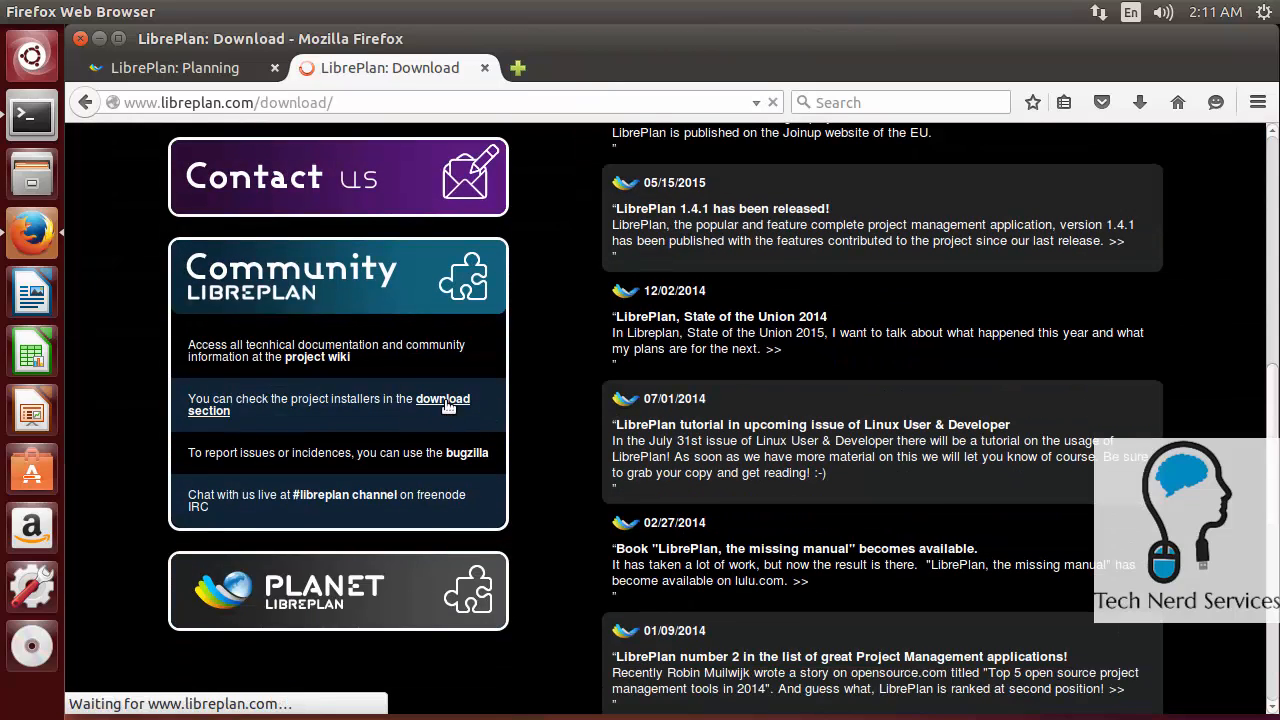
pyautogui.click(442, 404)
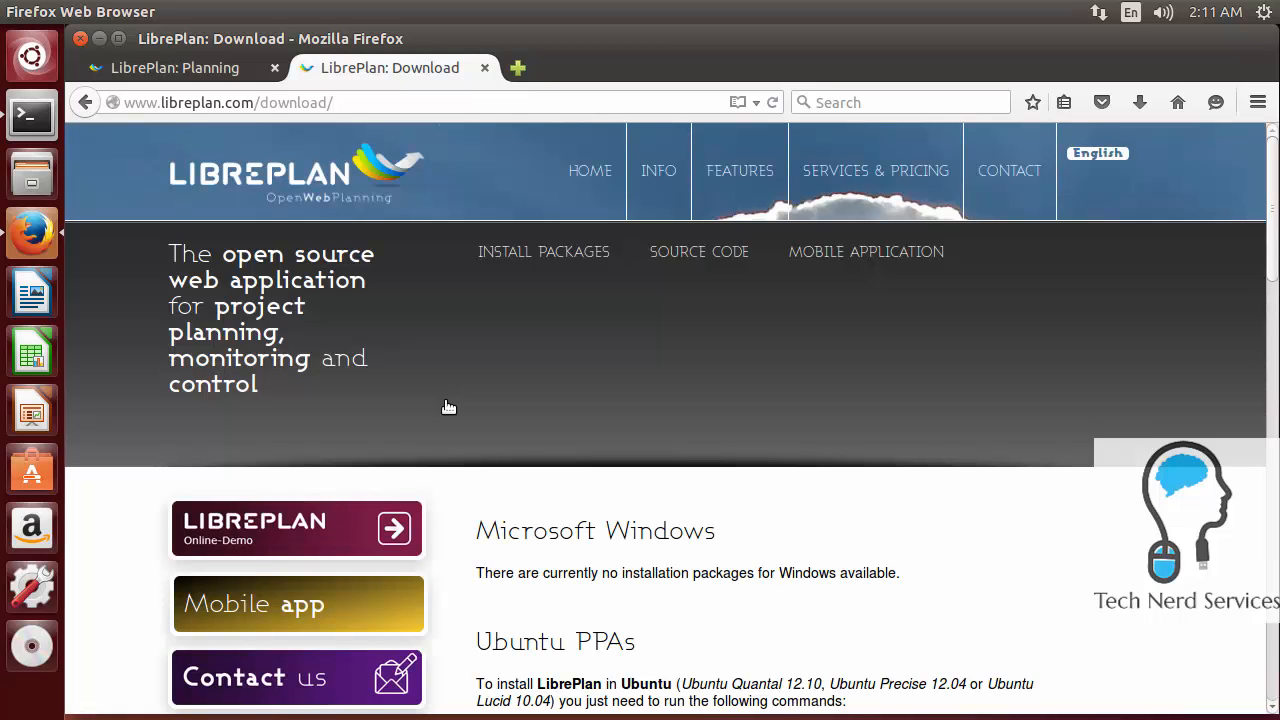
pyautogui.scroll(-3)
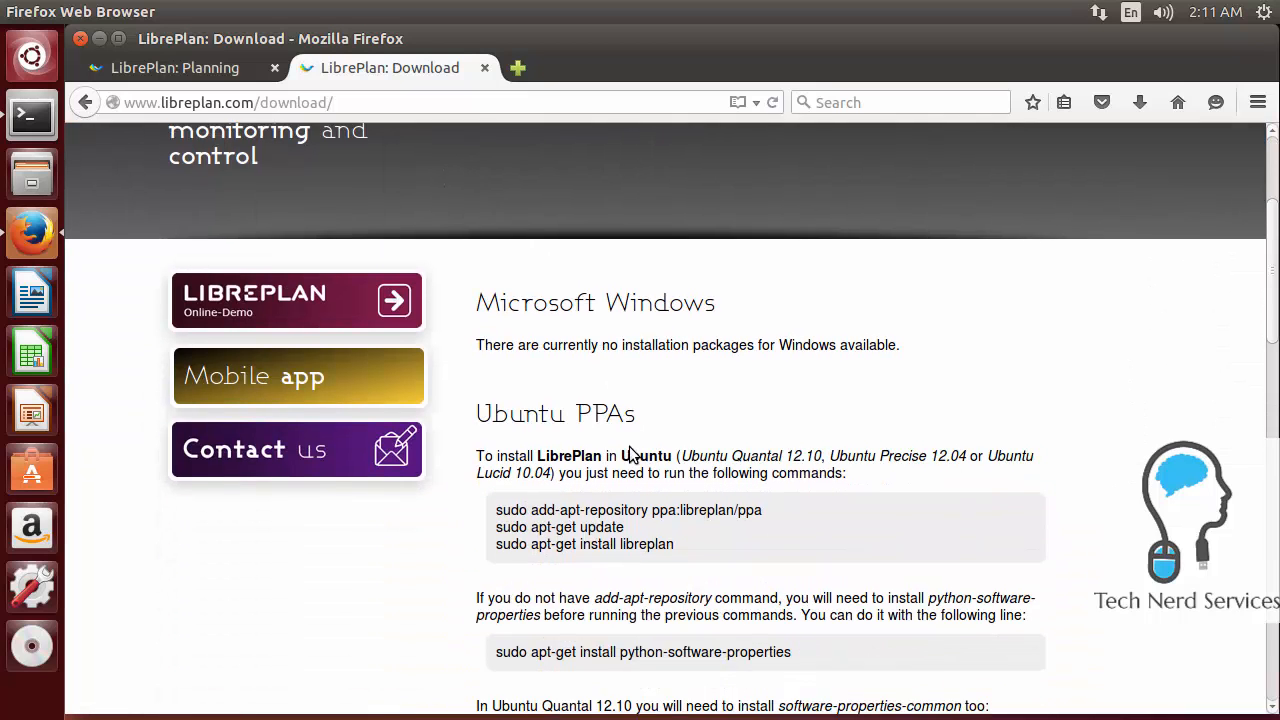
pyautogui.scroll(-3)
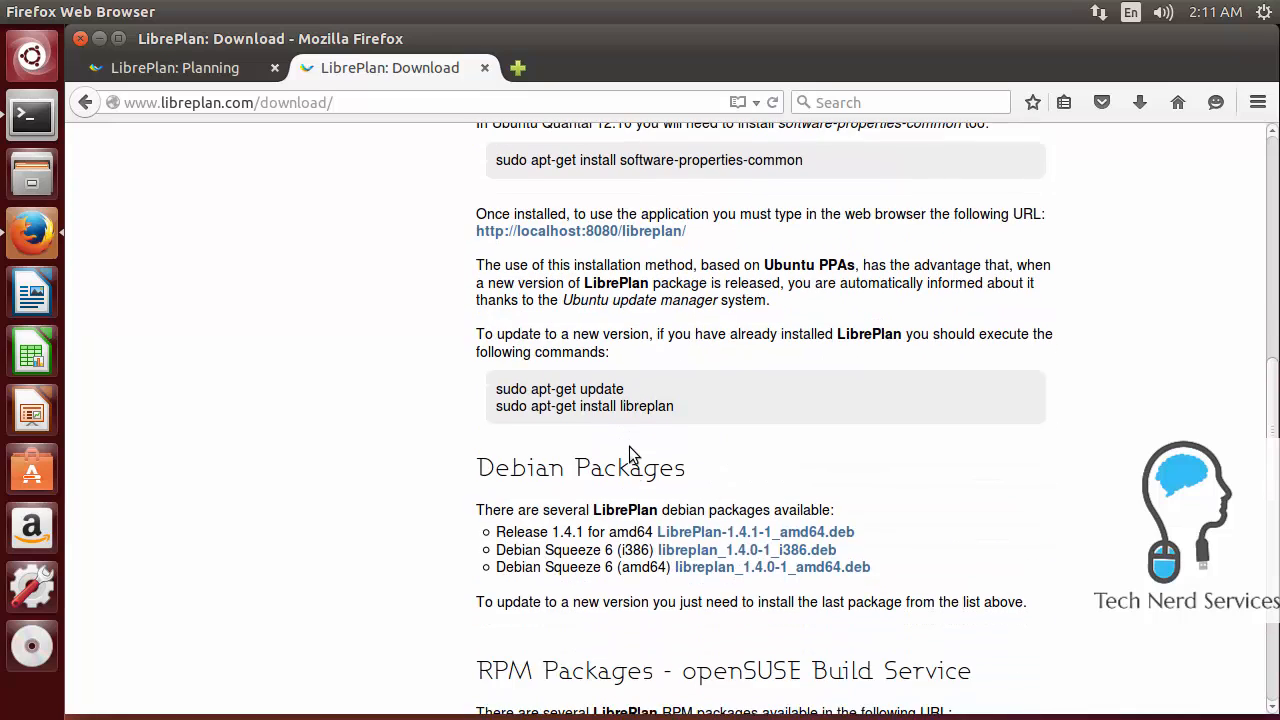
pyautogui.scroll(-3)
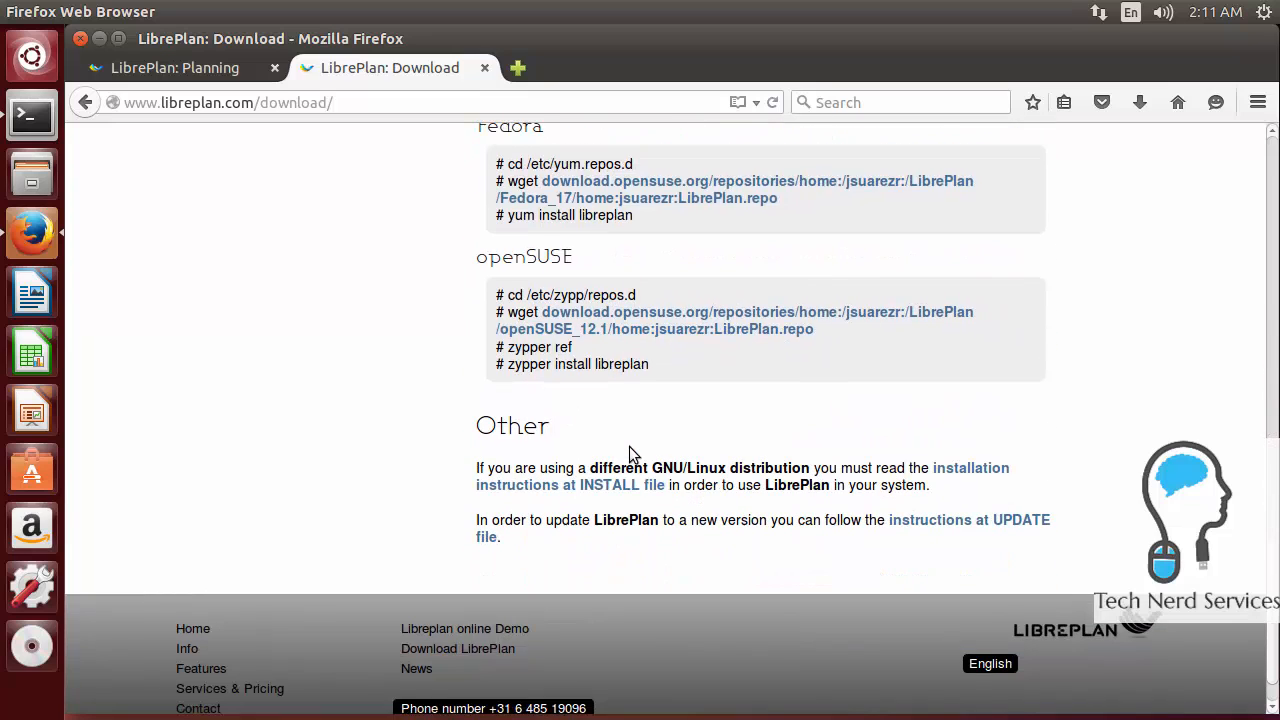
pyautogui.moveTo(609, 485)
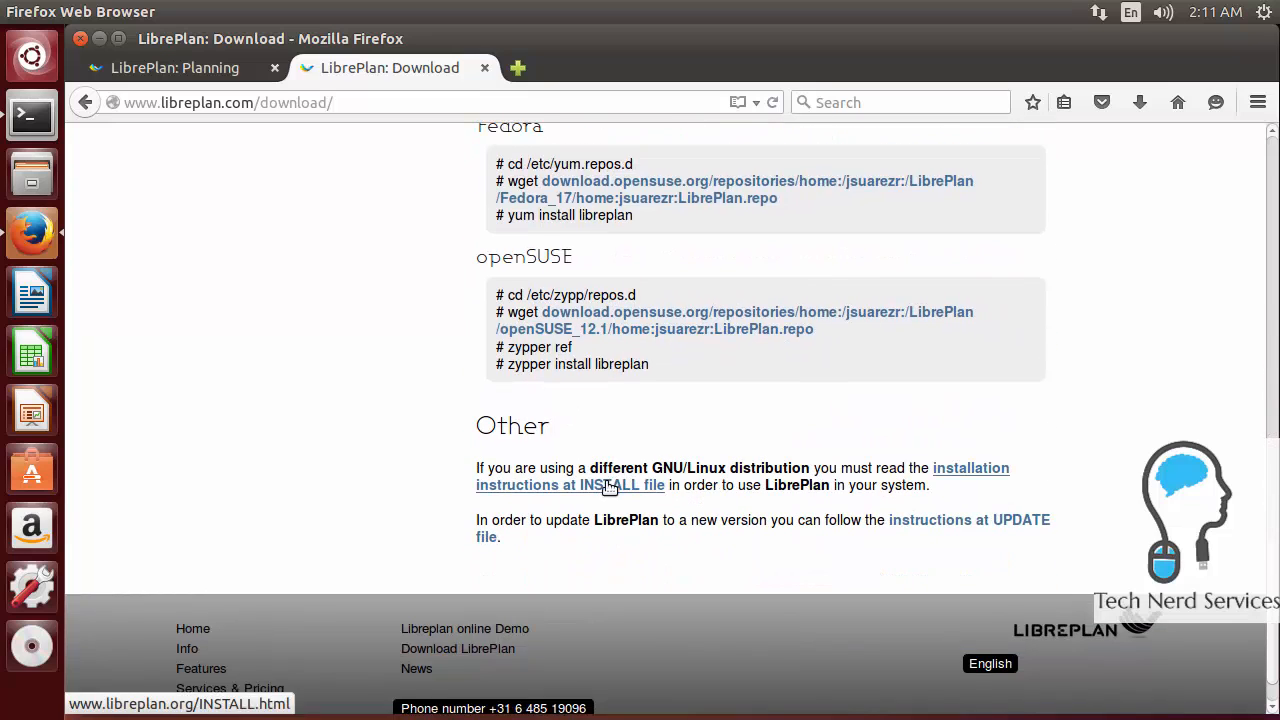
pyautogui.click(613, 485)
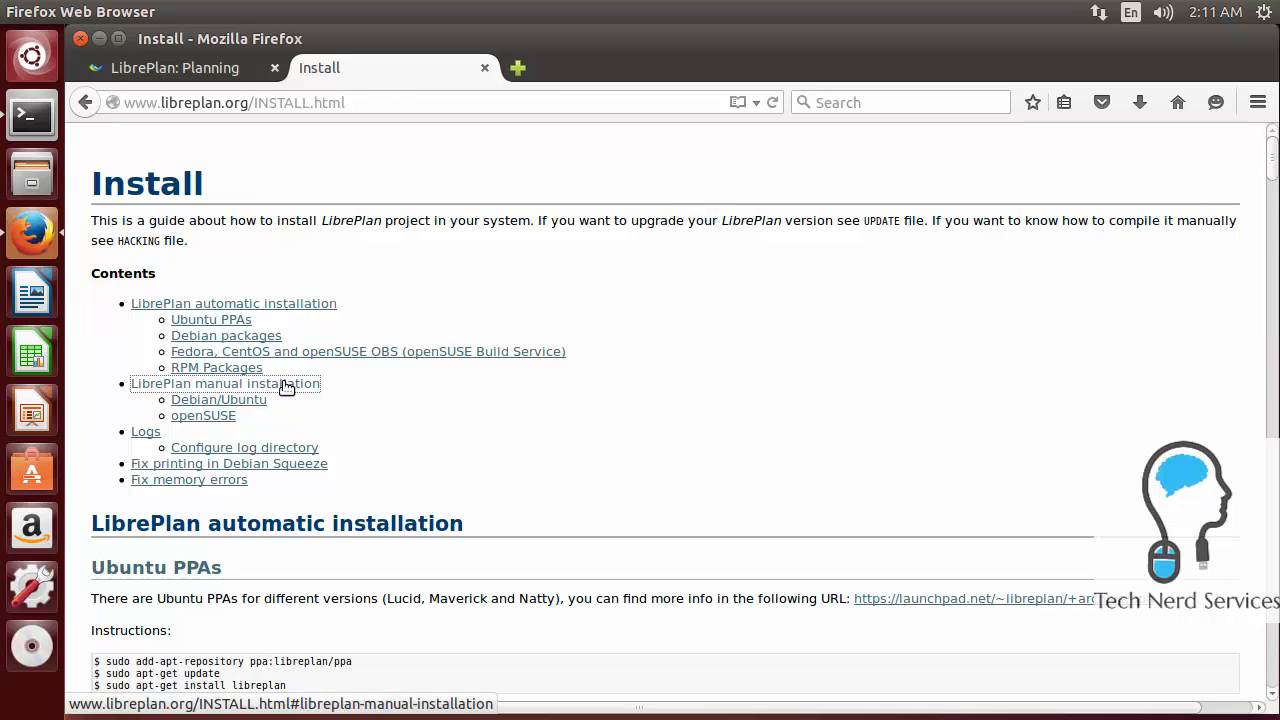
# - Jump to 'LibrePlan manual installation' and read the Debian/Ubuntu steps through restarting Tomcat 6
pyautogui.click(225, 383)
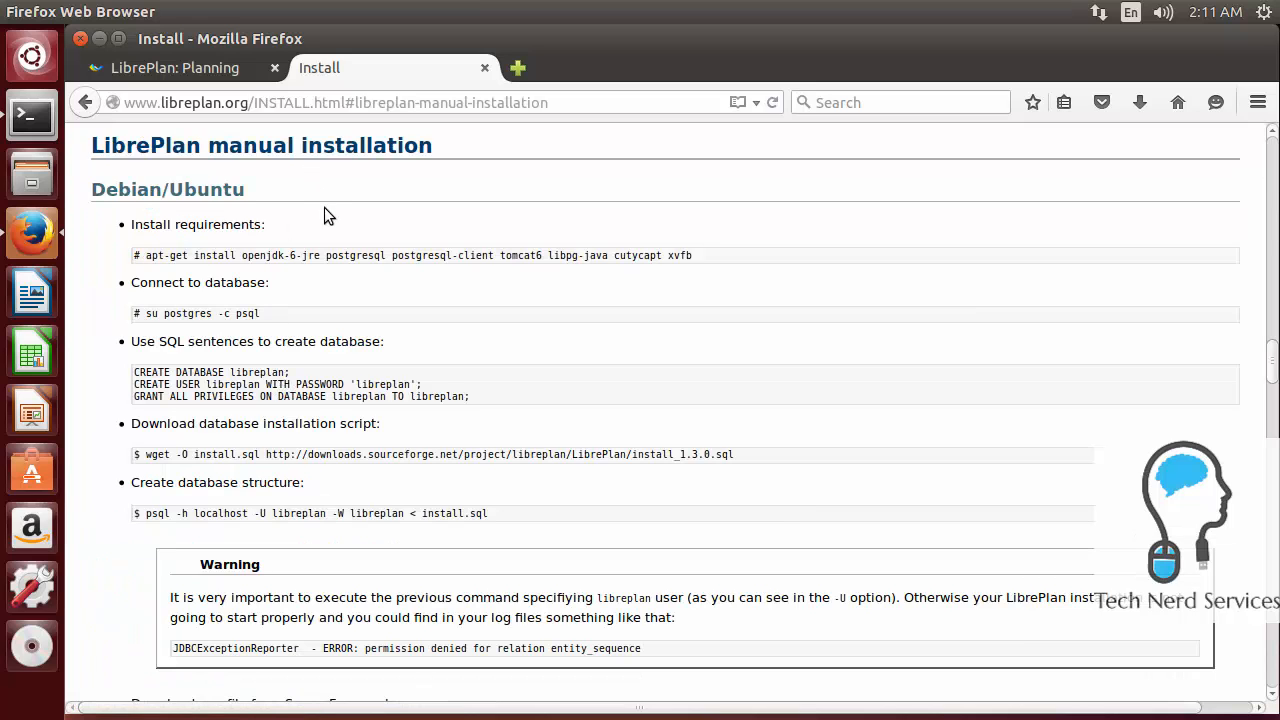
pyautogui.moveTo(835, 303)
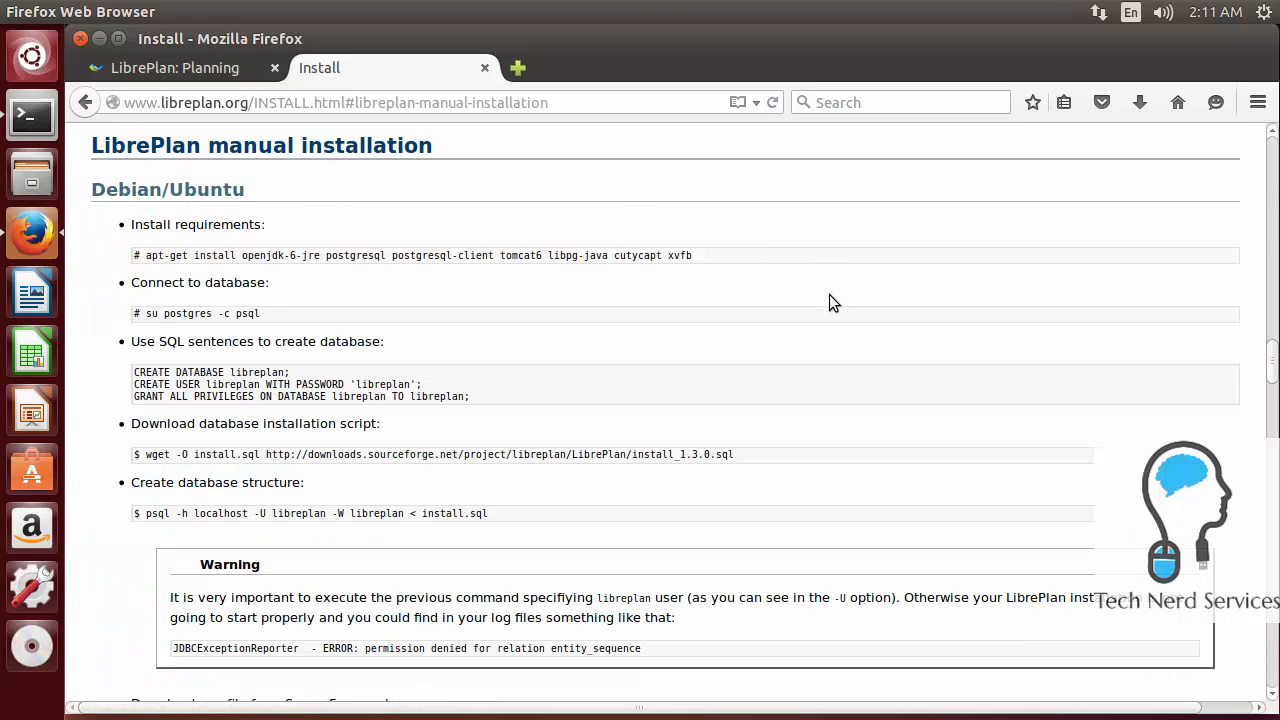
pyautogui.moveTo(845, 352)
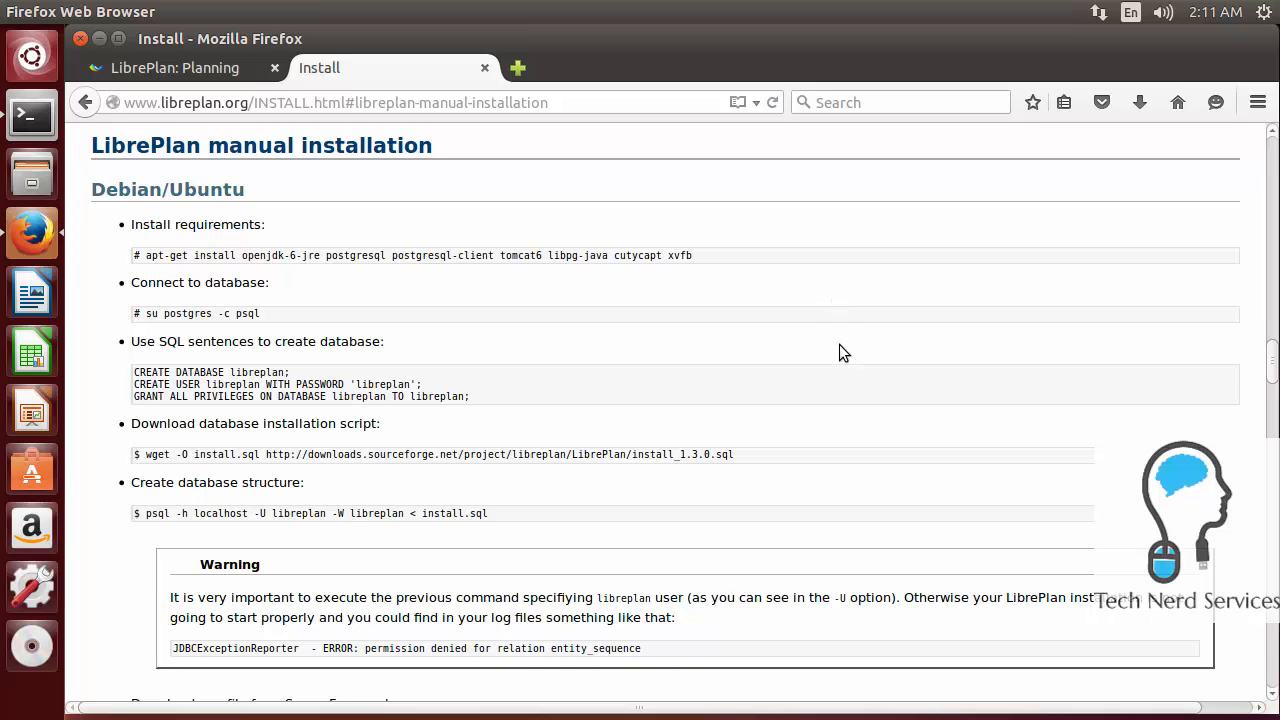
pyautogui.scroll(-3)
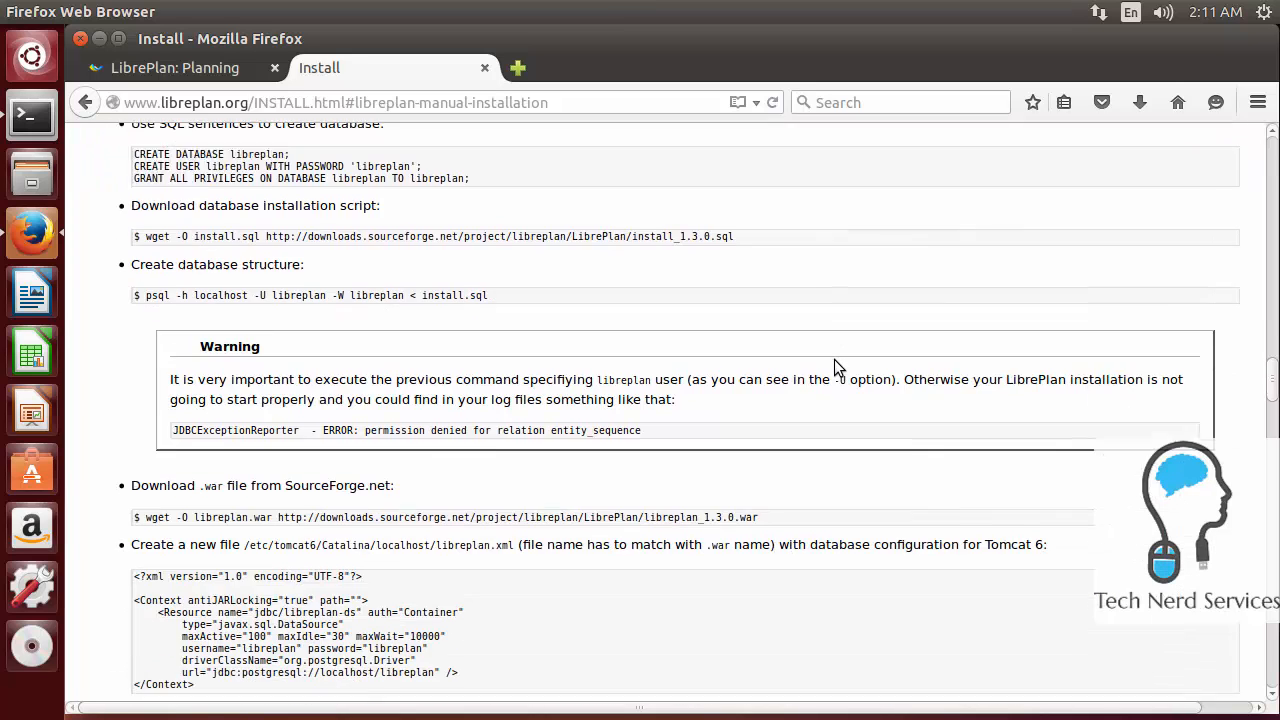
pyautogui.scroll(-3)
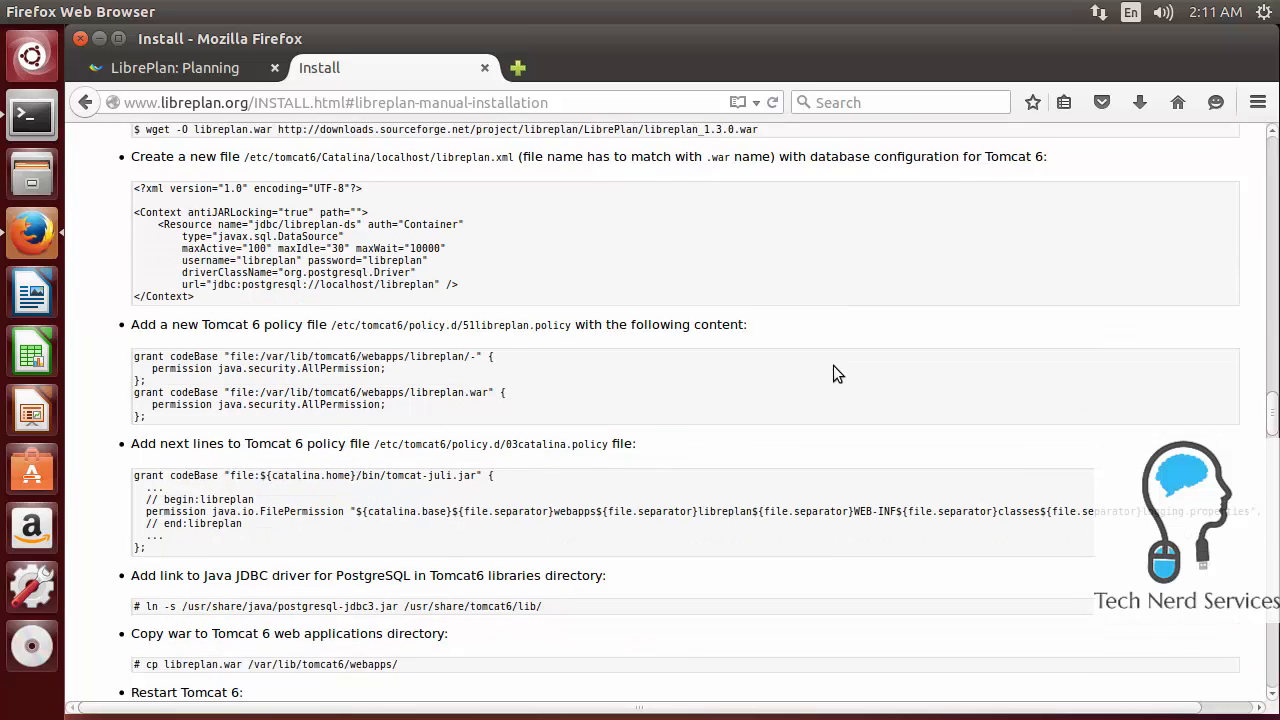
pyautogui.scroll(-3)
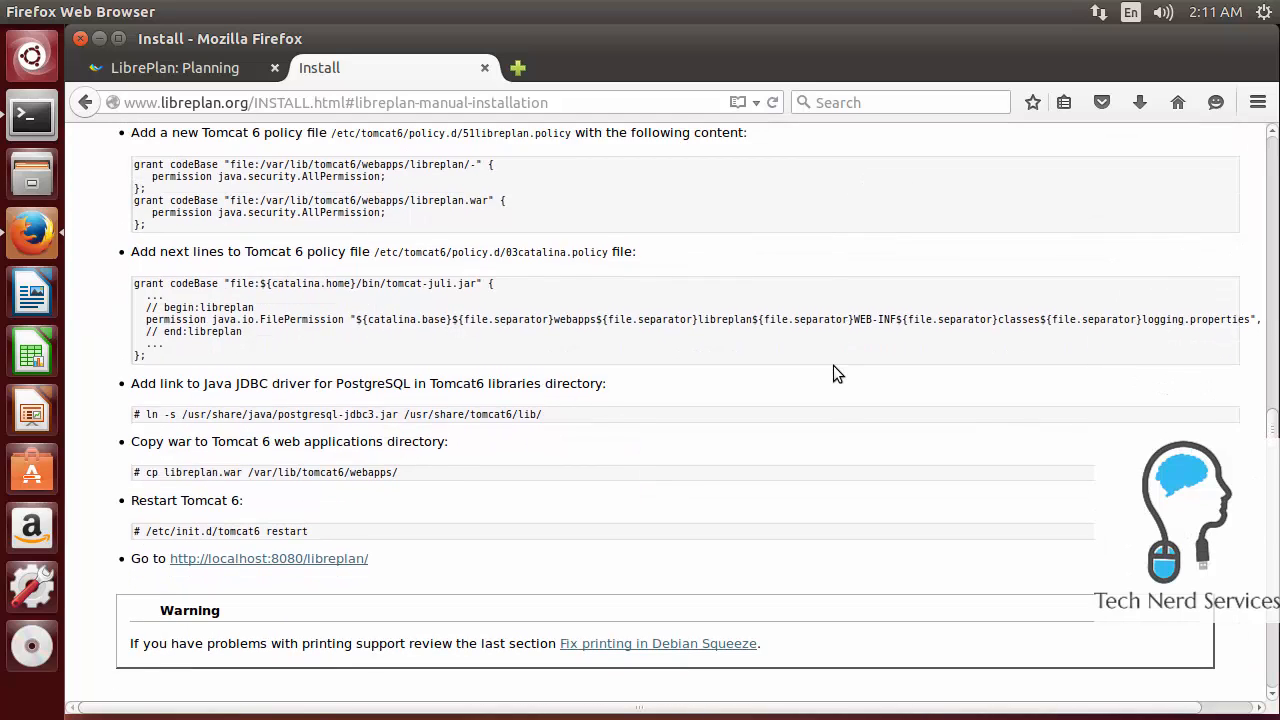